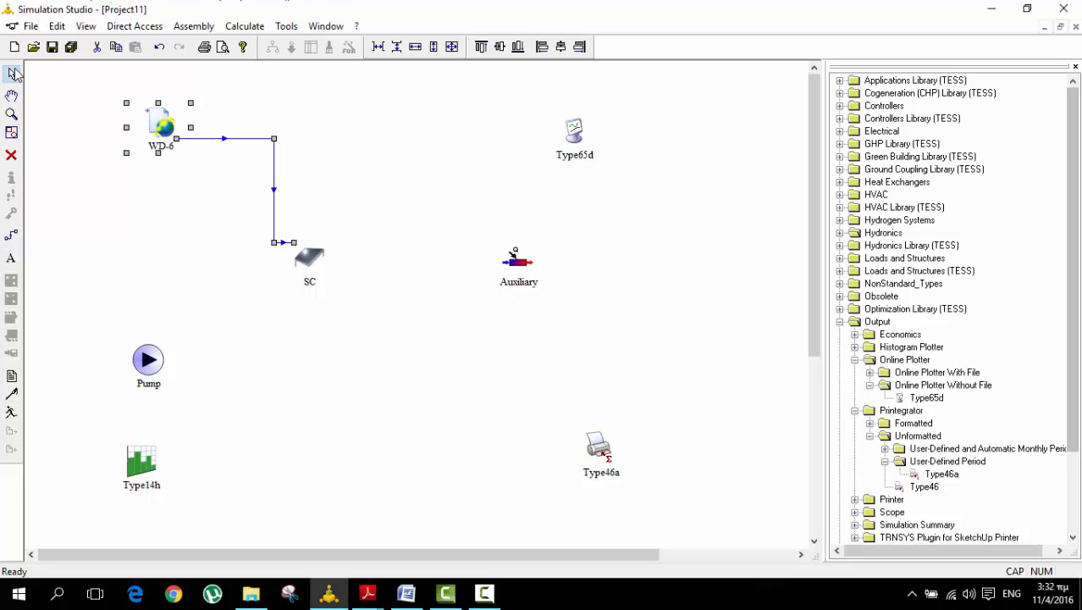
{"action": "mouse_move", "coordinate": [359, 307]}
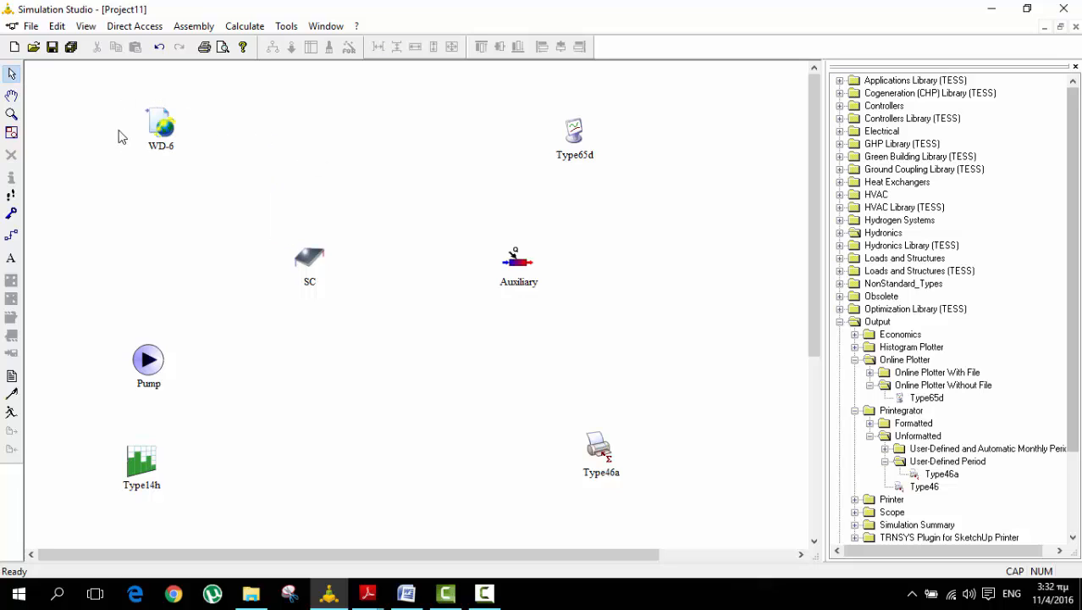
{"action": "mouse_move", "coordinate": [13, 75]}
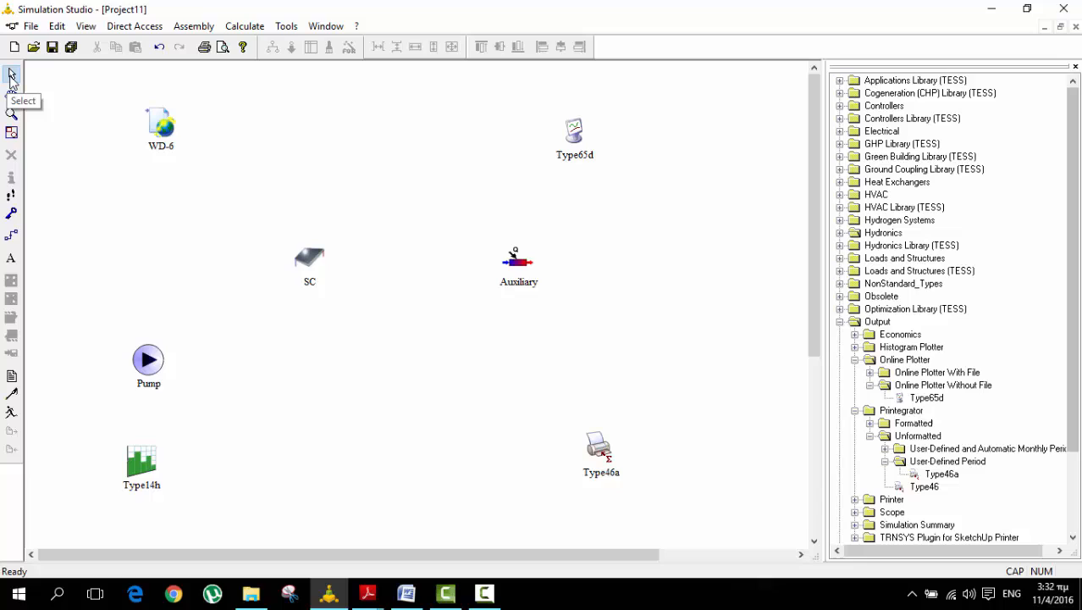
{"action": "mouse_move", "coordinate": [145, 125]}
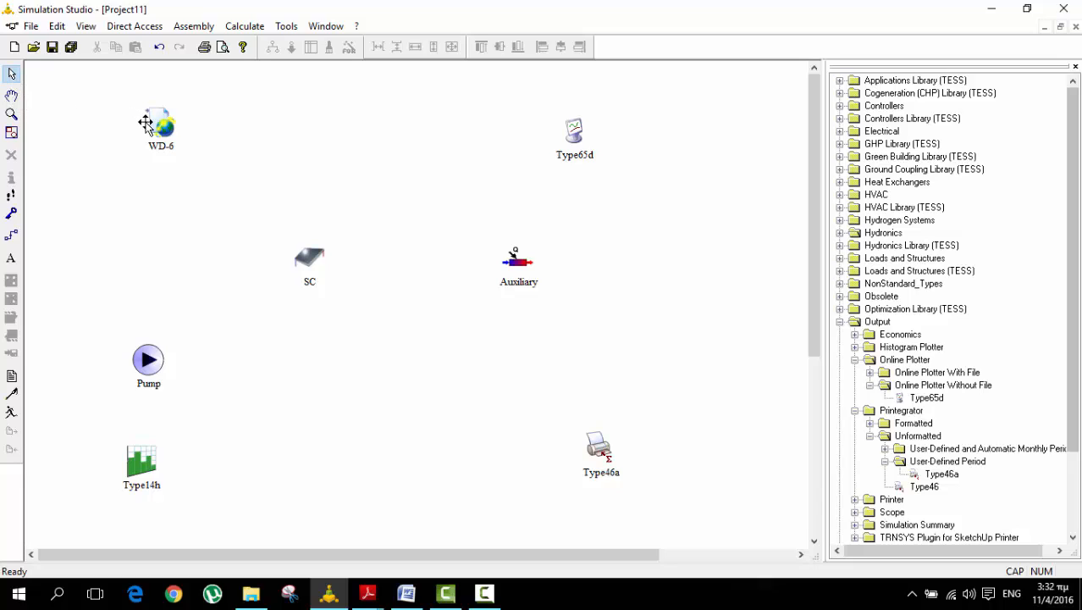
{"action": "mouse_move", "coordinate": [195, 322]}
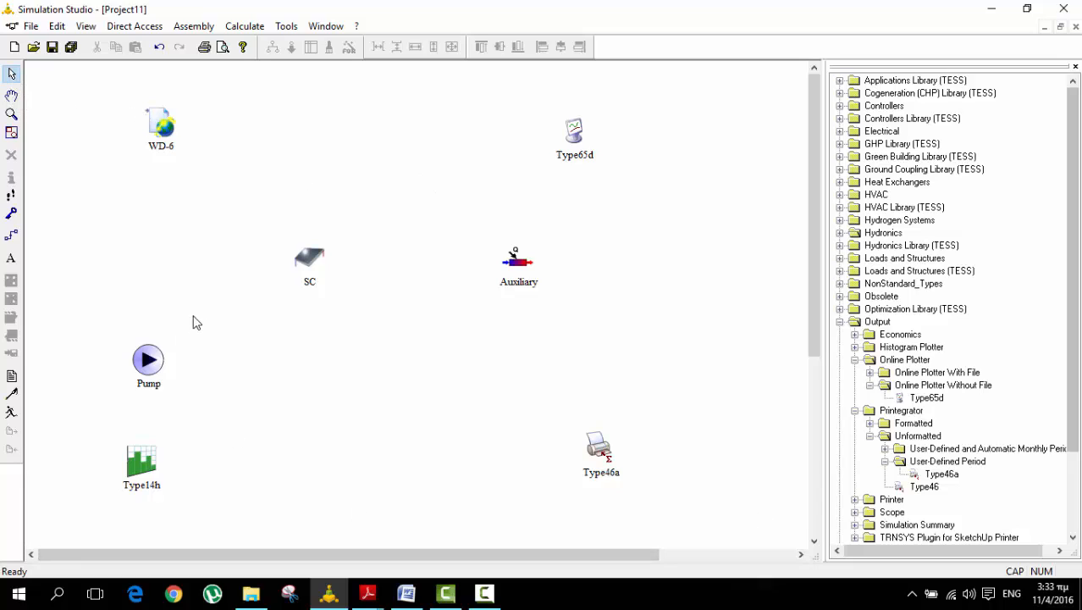
{"action": "mouse_move", "coordinate": [367, 593]}
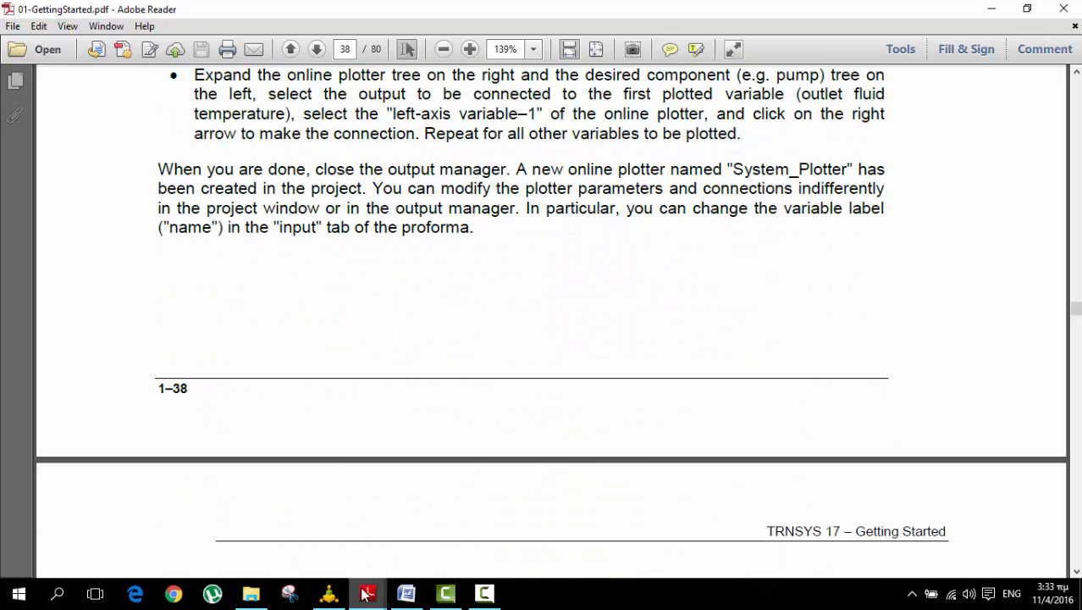
{"action": "mouse_move", "coordinate": [328, 593]}
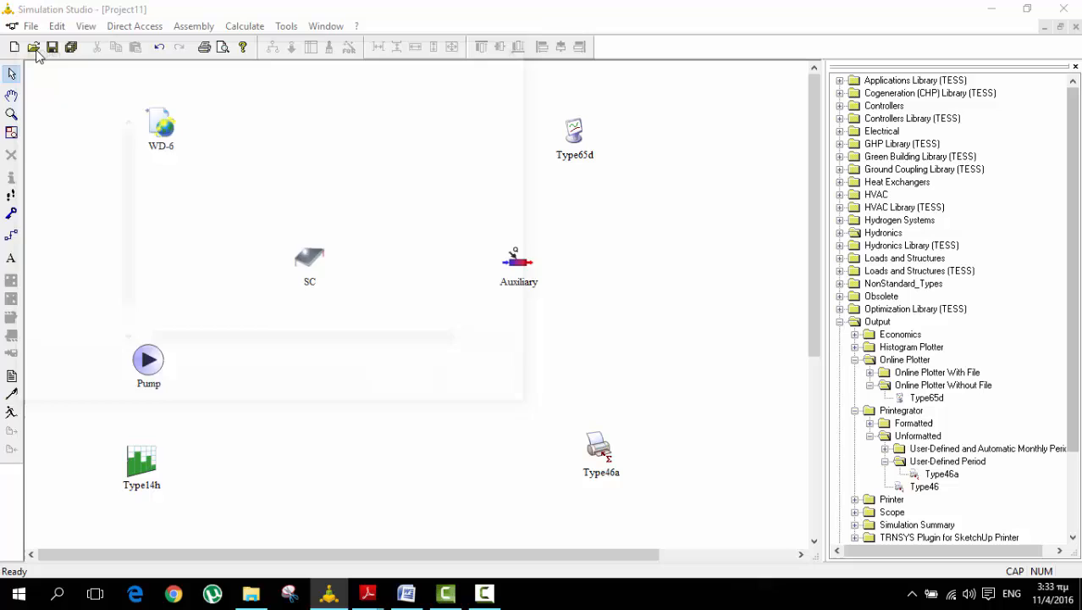
Open Examples\Begin\Begin.tpf and tile it with Project11 so both windows show.
{"action": "left_click", "coordinate": [34, 47]}
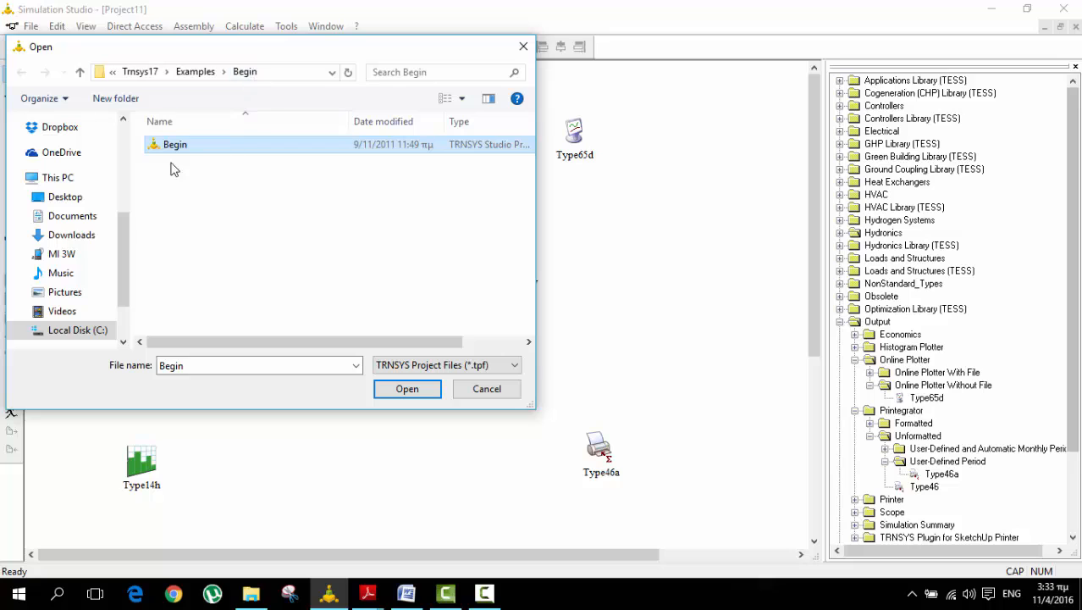
{"action": "left_click", "coordinate": [407, 388]}
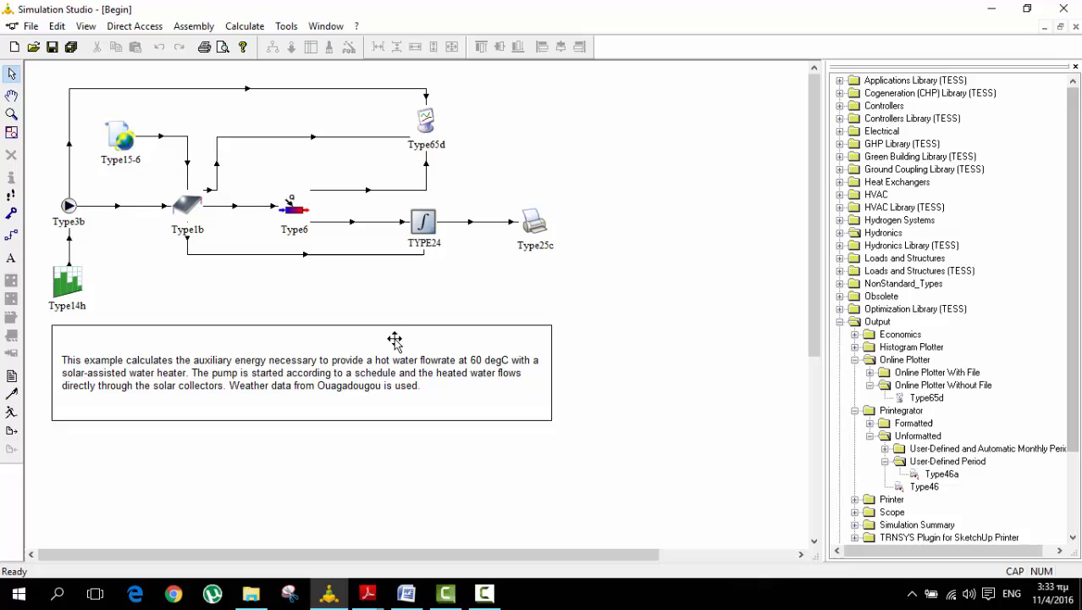
{"action": "mouse_move", "coordinate": [522, 264]}
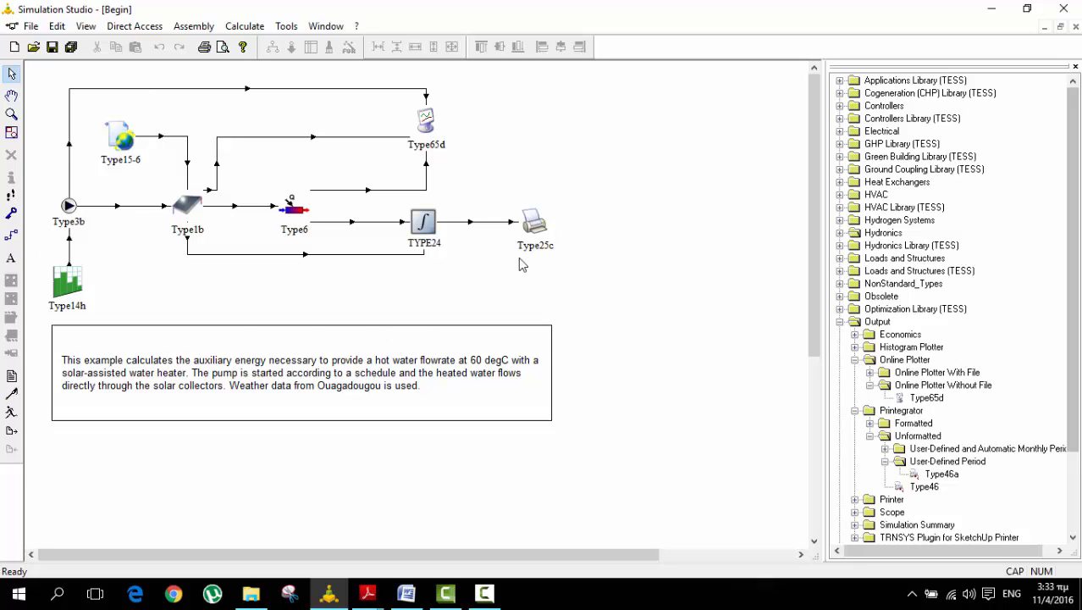
{"action": "mouse_move", "coordinate": [625, 156]}
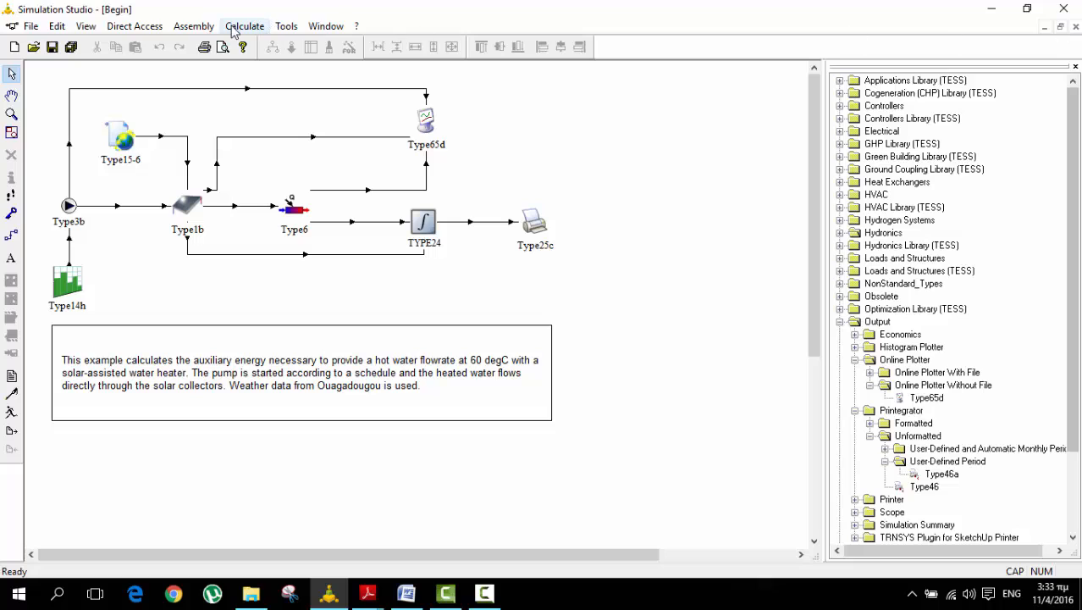
{"action": "left_click", "coordinate": [325, 25]}
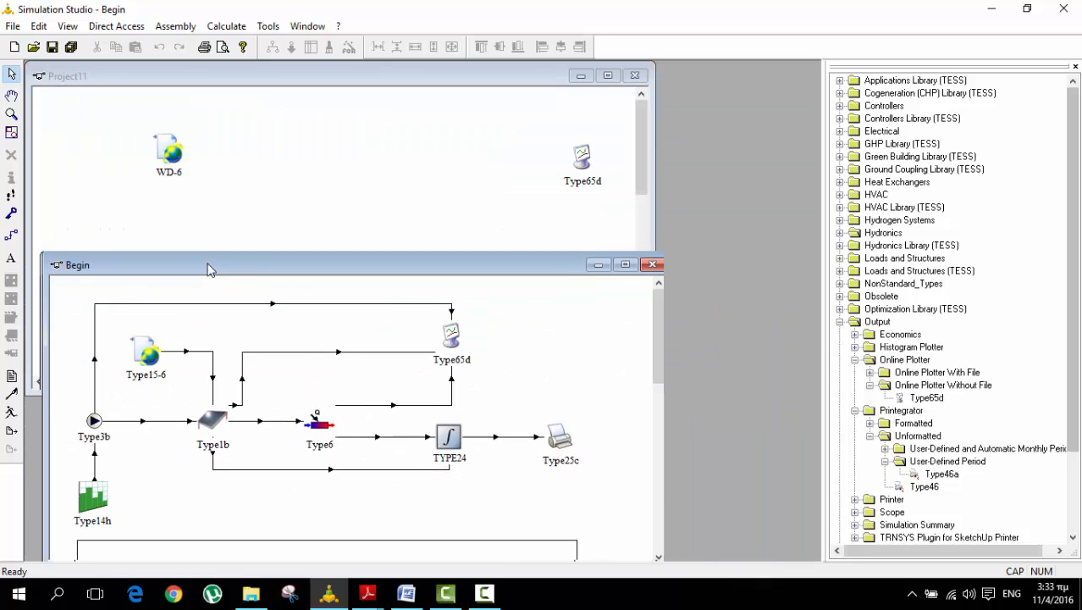
Tile horizontally and view the Type15-6 to Type1b link's seven variable pairs in the Table view.
{"action": "left_click", "coordinate": [308, 25]}
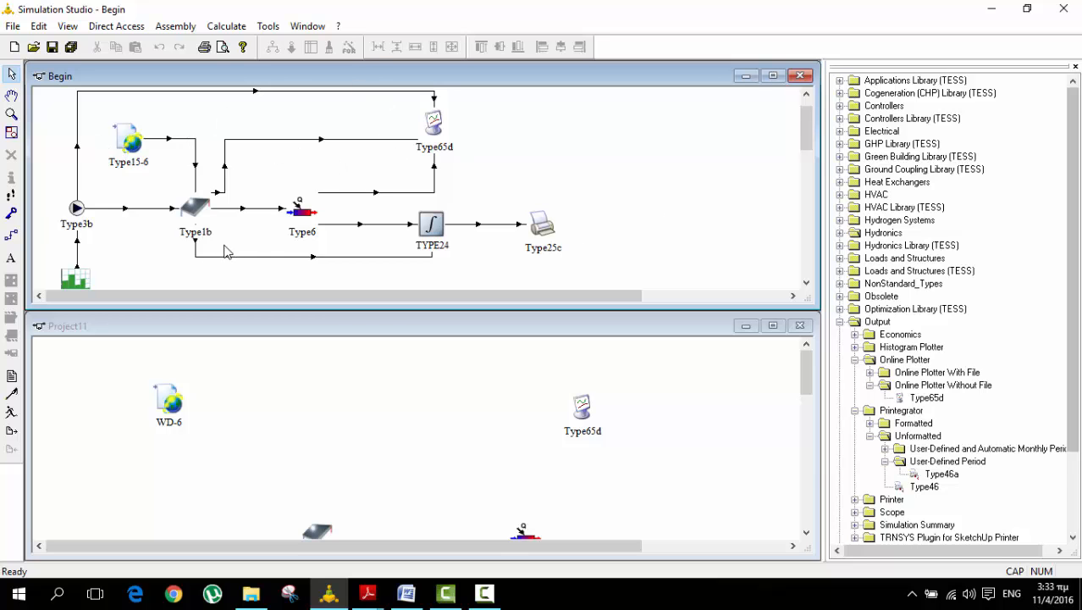
{"action": "double_click", "coordinate": [129, 135]}
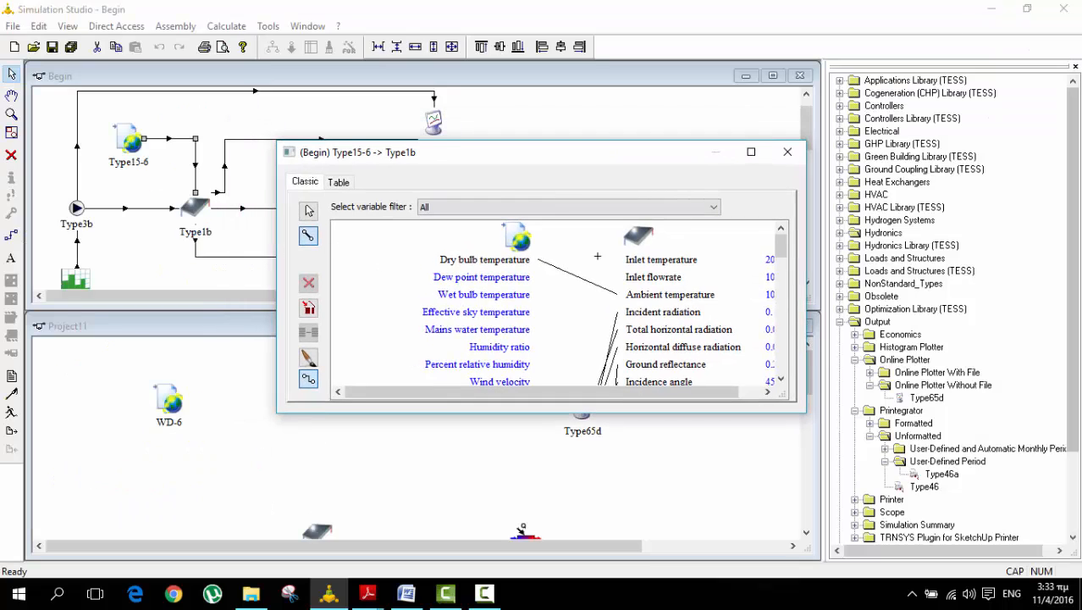
{"action": "scroll", "scroll_direction": "down", "scroll_amount": 3}
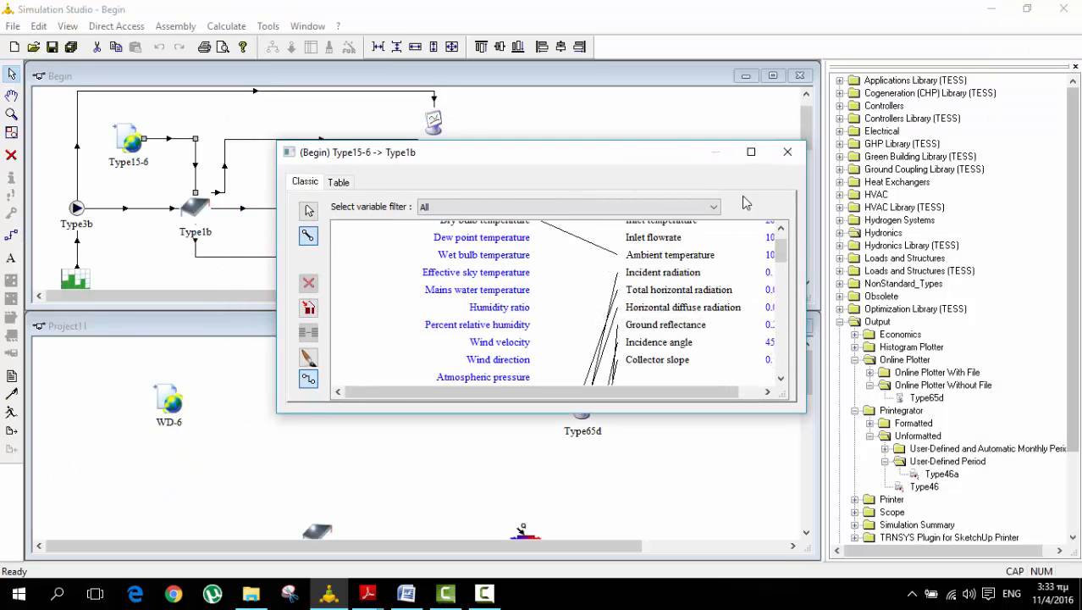
{"action": "left_click", "coordinate": [752, 153]}
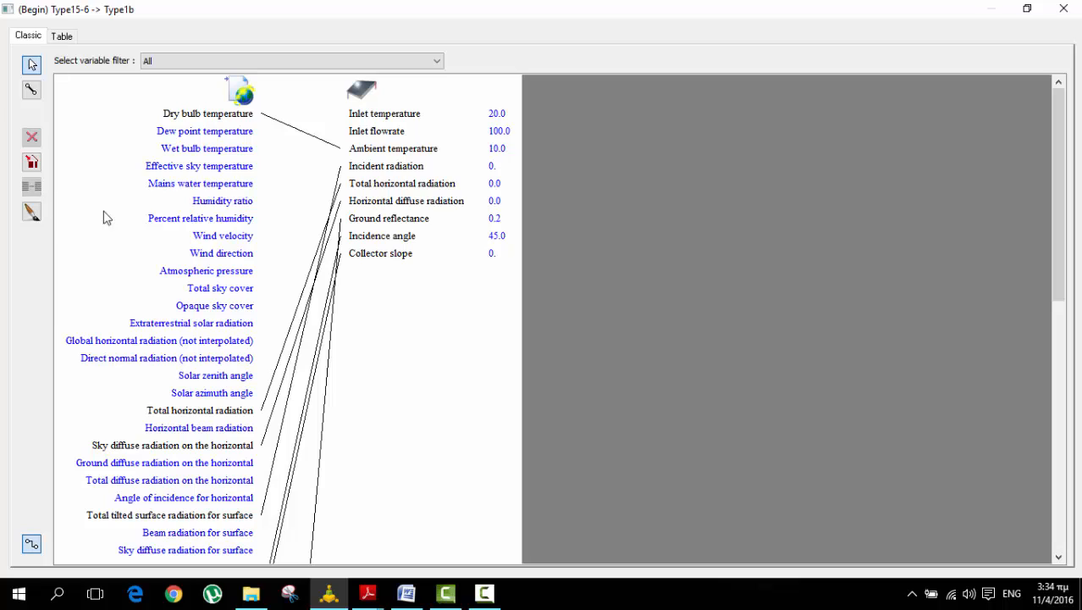
{"action": "left_click", "coordinate": [61, 35]}
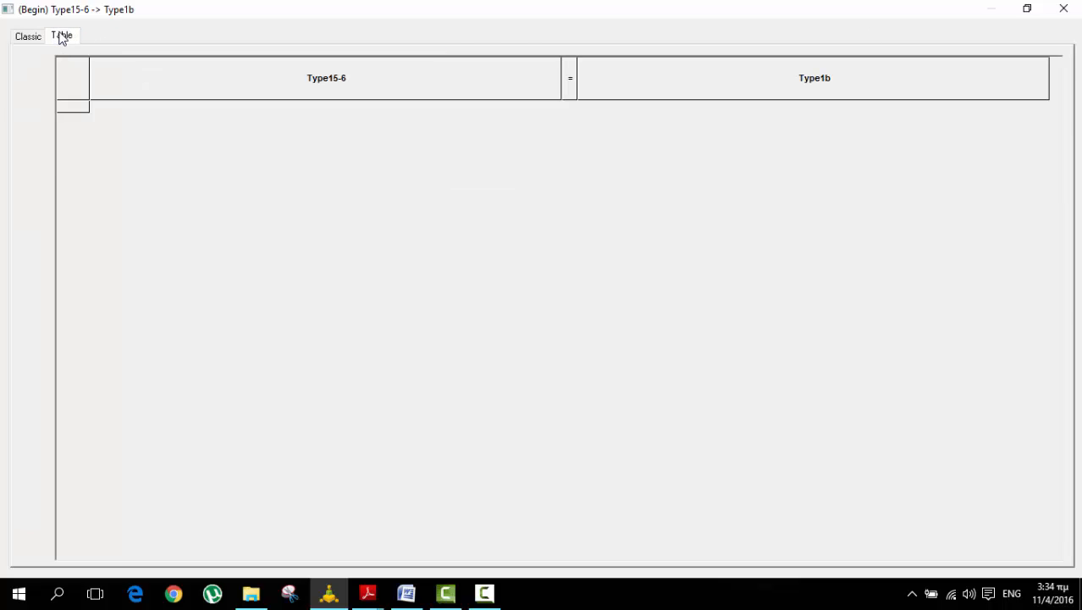
{"action": "left_click", "coordinate": [61, 36]}
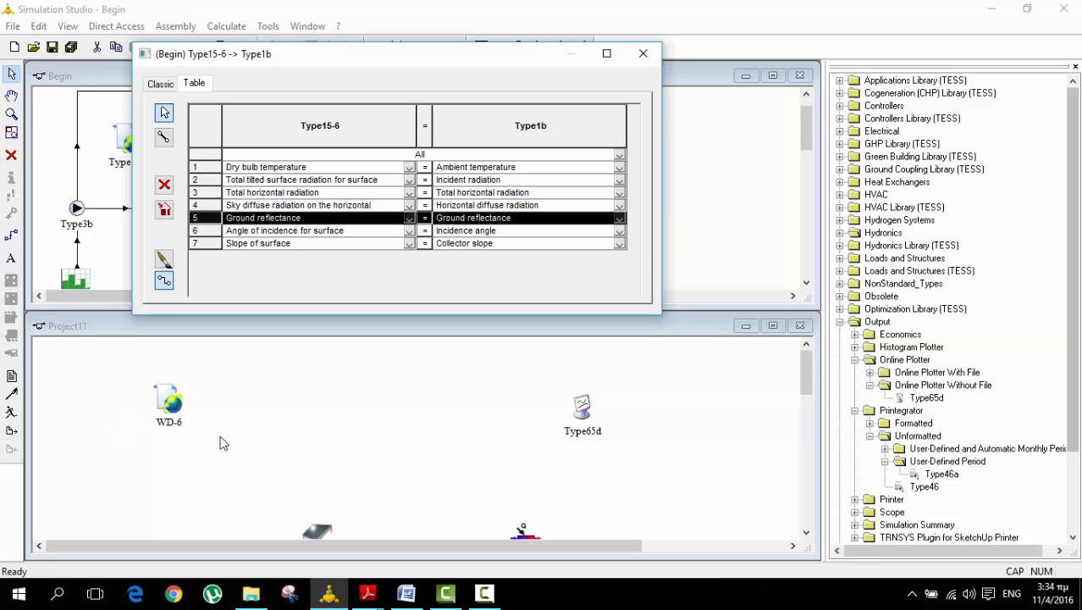
Open Project11's WD-6 to SC link and bring up the Word connection notes.
{"action": "right_click", "coordinate": [168, 403]}
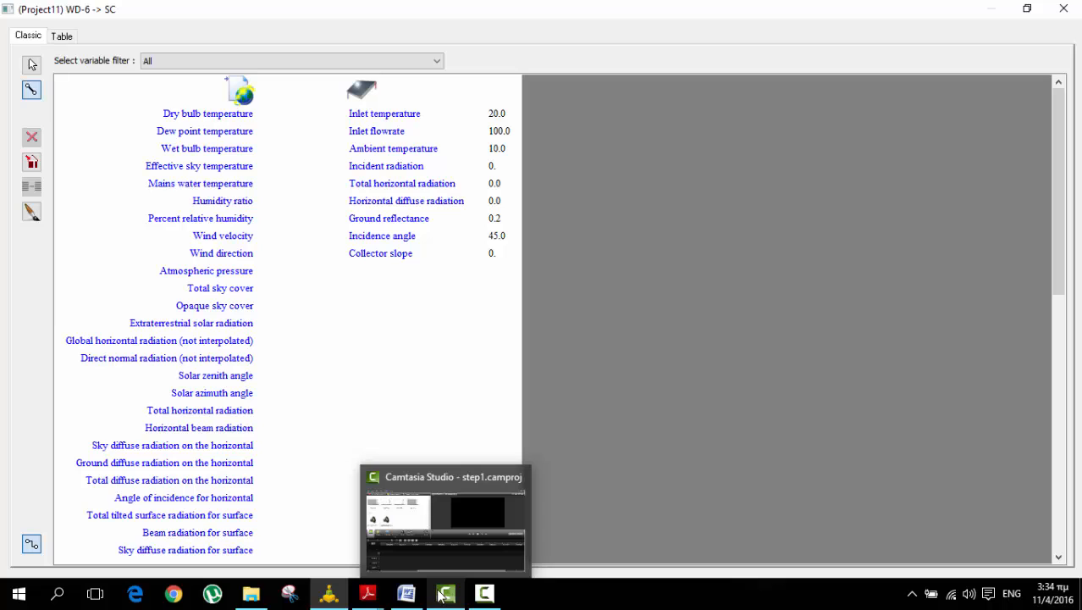
{"action": "left_click", "coordinate": [444, 592]}
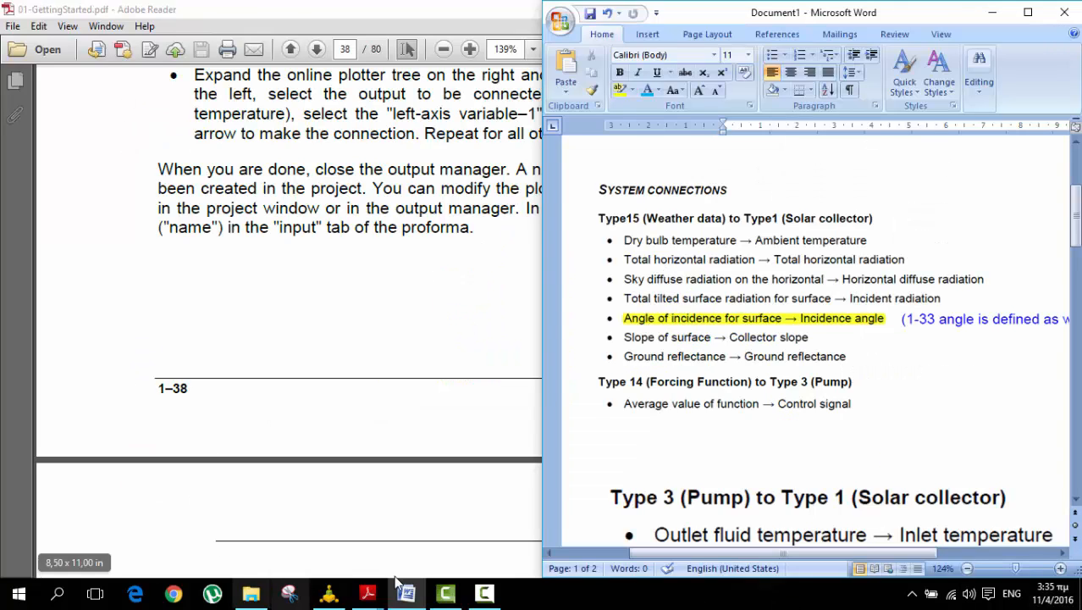
Snap the studio beside Word and draw all seven WD-6 weather-to-SC input links, e.g. dry bulb to ambient temperature.
{"action": "left_click", "coordinate": [329, 593]}
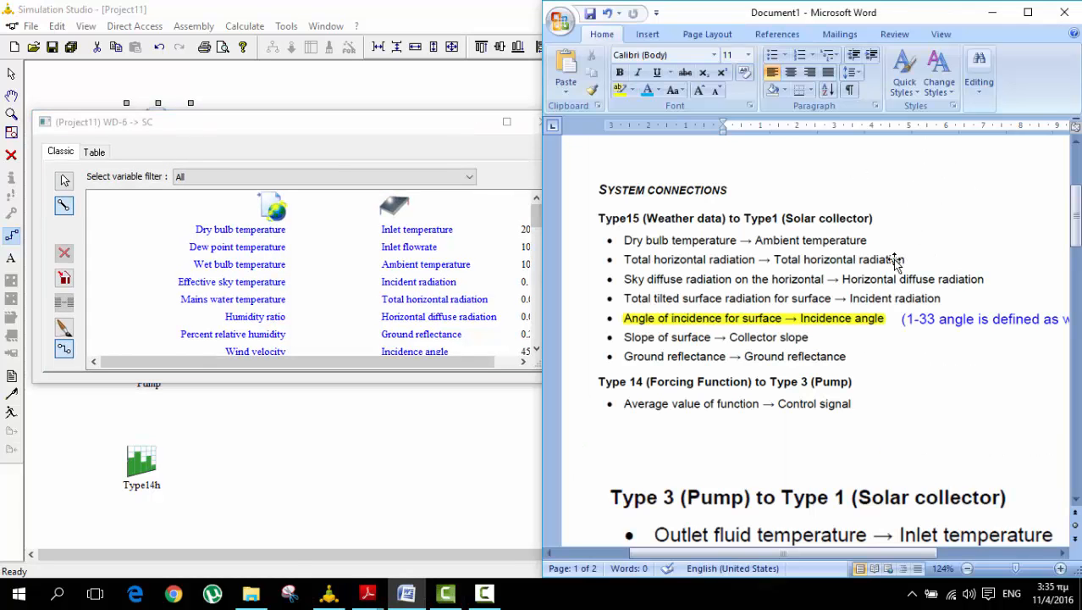
{"action": "mouse_move", "coordinate": [262, 231]}
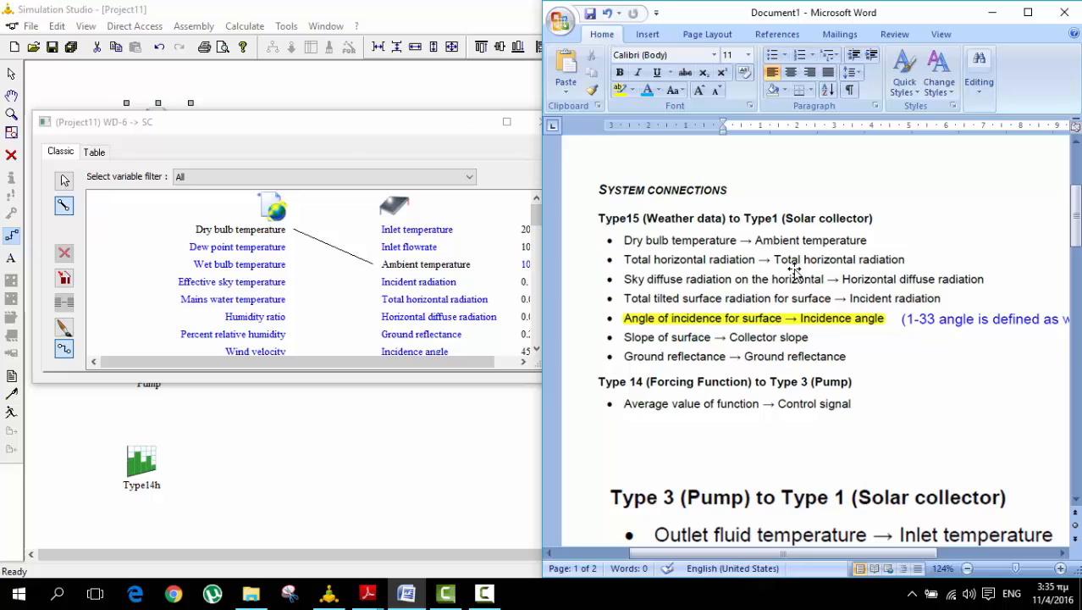
{"action": "mouse_move", "coordinate": [379, 275]}
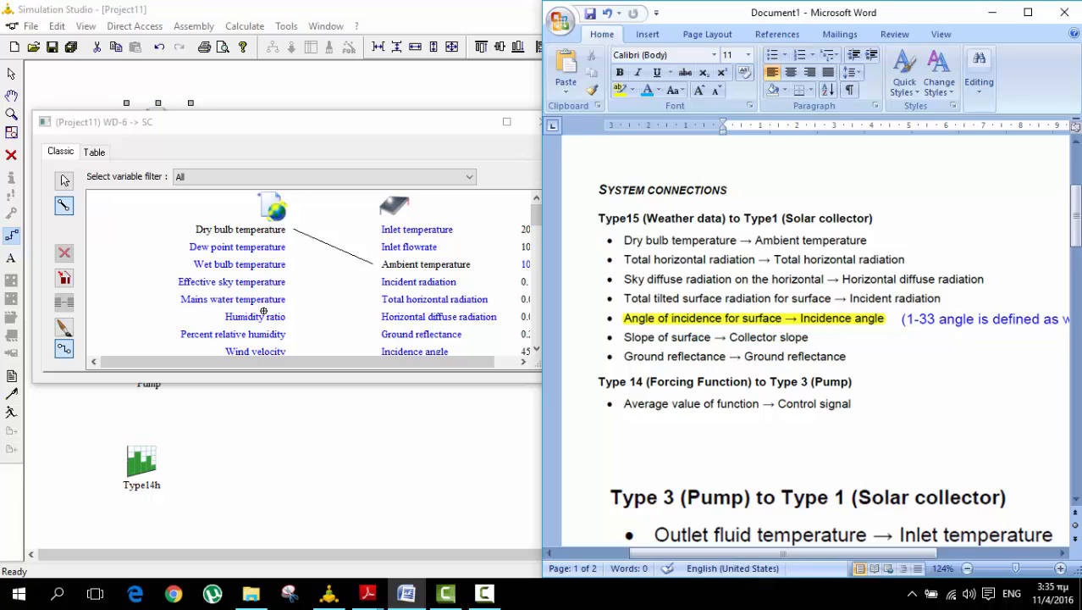
{"action": "scroll", "scroll_direction": "down", "scroll_amount": 3}
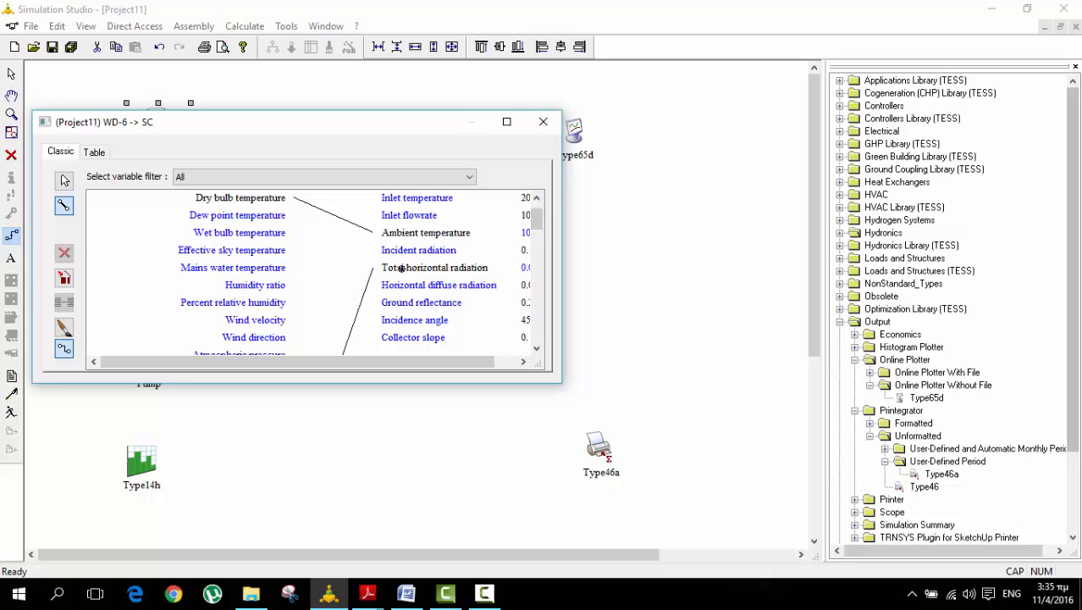
{"action": "mouse_move", "coordinate": [427, 240]}
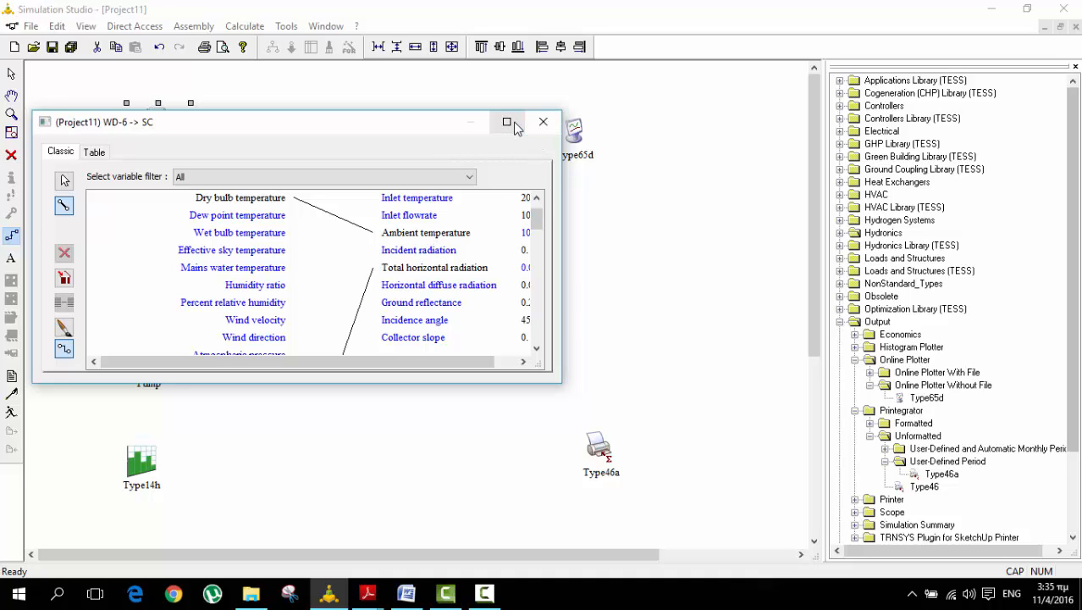
{"action": "left_click", "coordinate": [508, 122]}
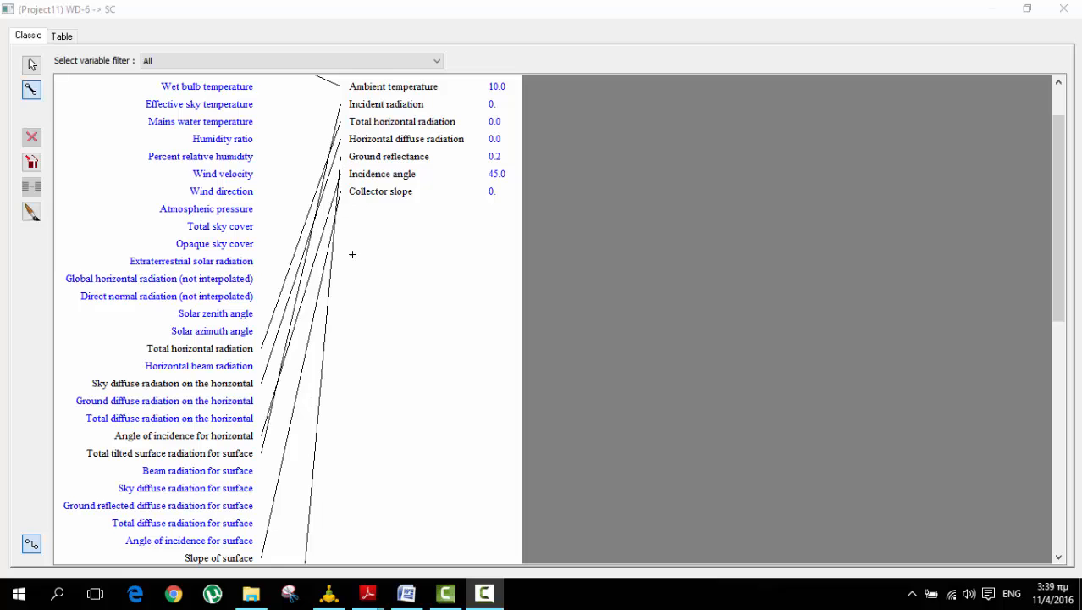
Close the WD-6 to SC dialog and restore the Project11 layout to full view.
{"action": "scroll", "scroll_direction": "down", "scroll_amount": 3}
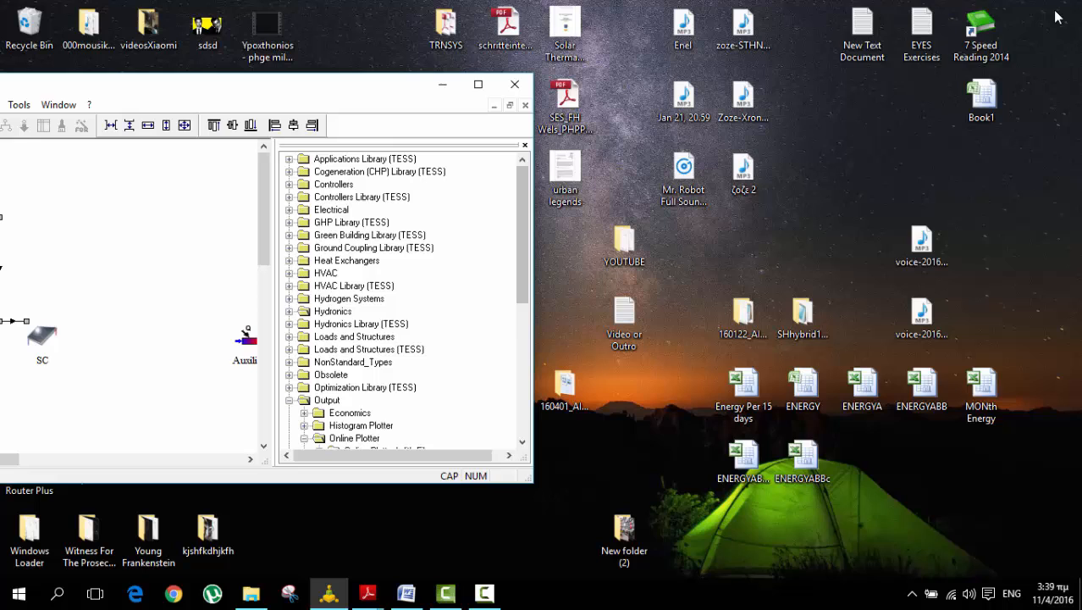
{"action": "left_click", "coordinate": [478, 85]}
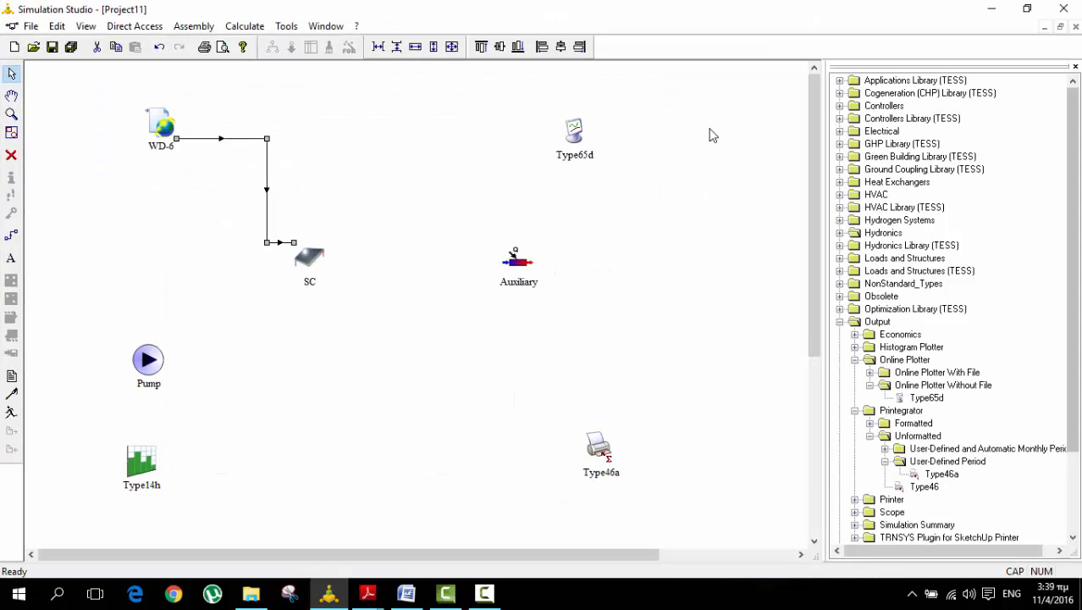
{"action": "mouse_move", "coordinate": [491, 295]}
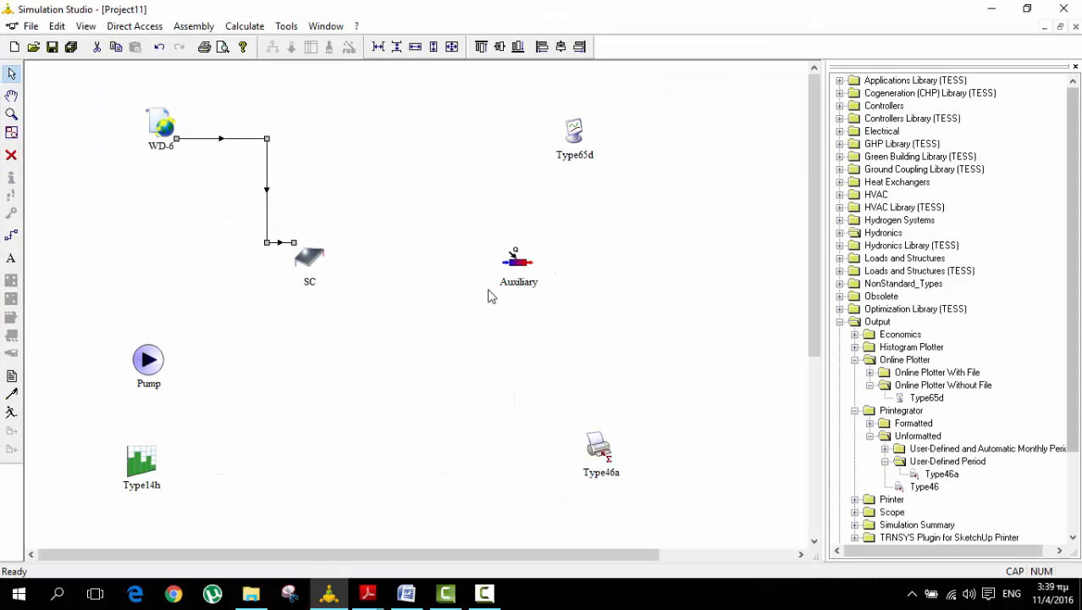
{"action": "mouse_move", "coordinate": [857, 388]}
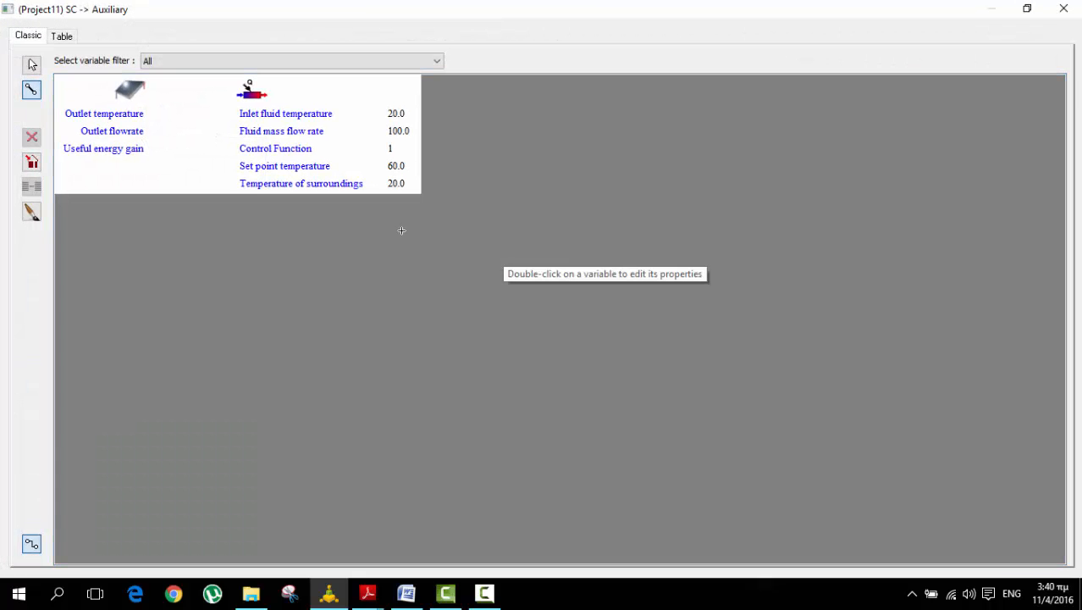
{"action": "mouse_move", "coordinate": [173, 115]}
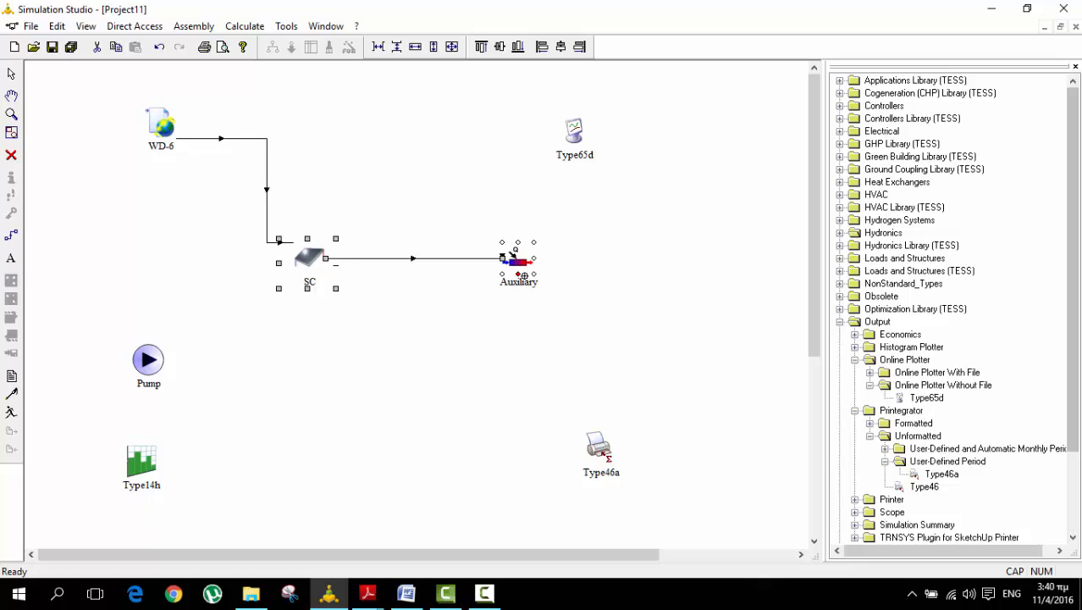
Open the Type14h to Pump link to wire average value of function to control signal.
{"action": "left_click", "coordinate": [149, 359]}
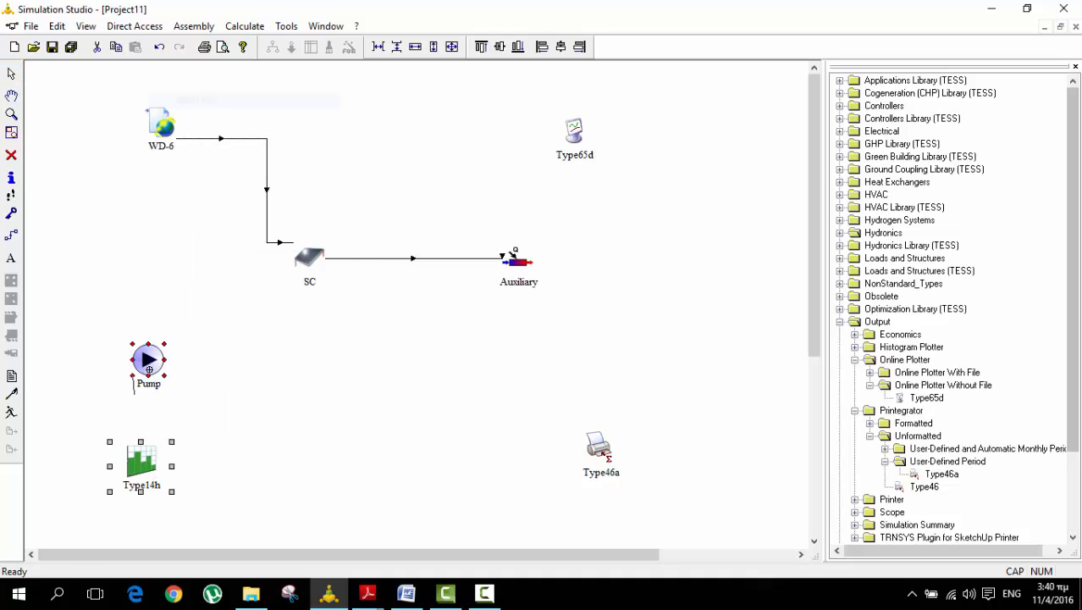
{"action": "double_click", "coordinate": [149, 359]}
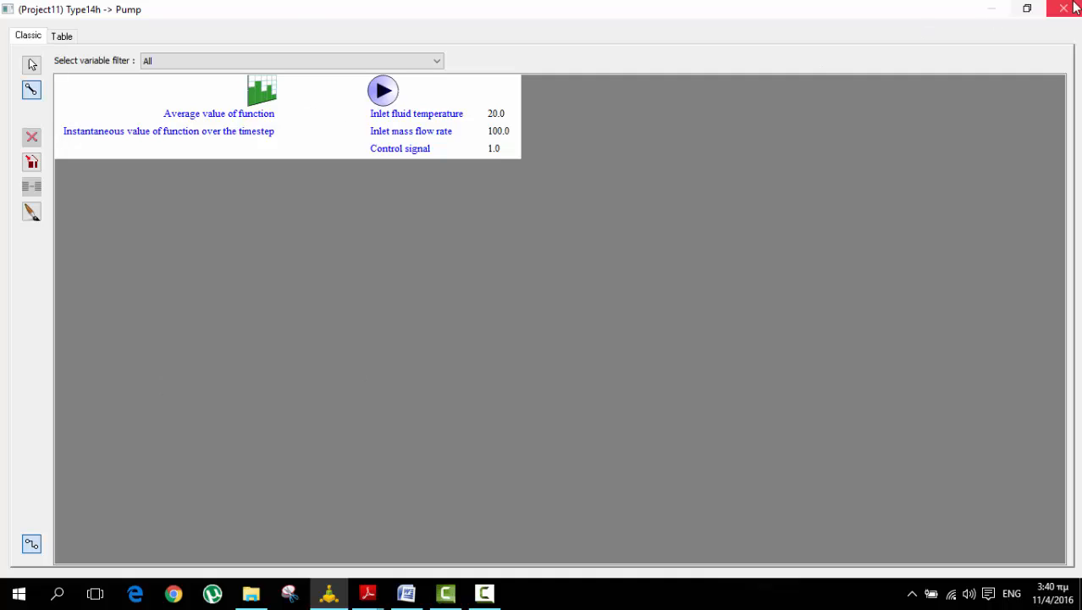
{"action": "mouse_move", "coordinate": [1065, 8]}
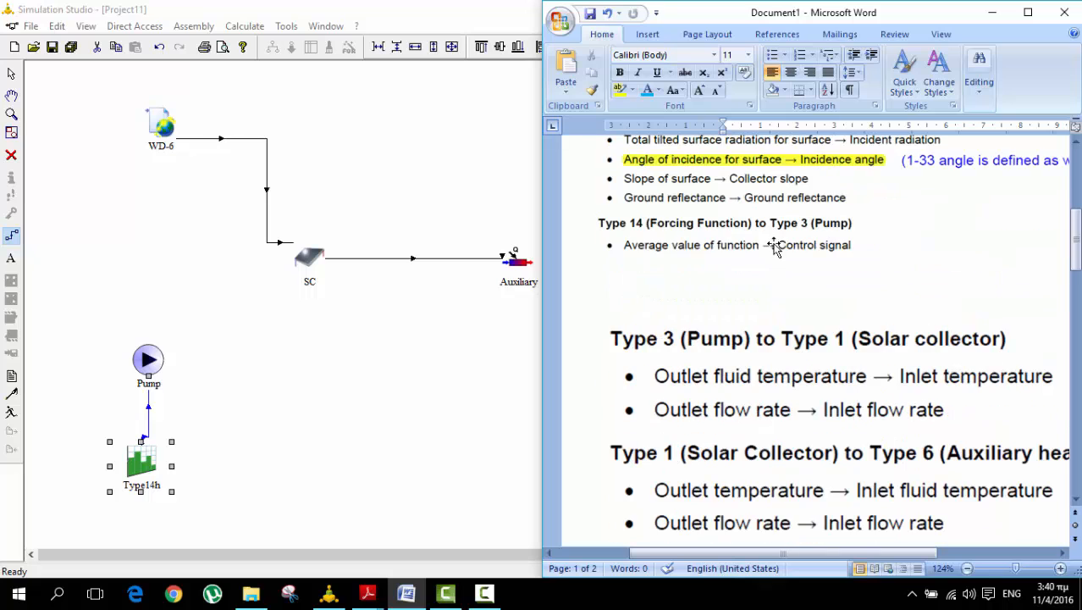
{"action": "mouse_move", "coordinate": [701, 237]}
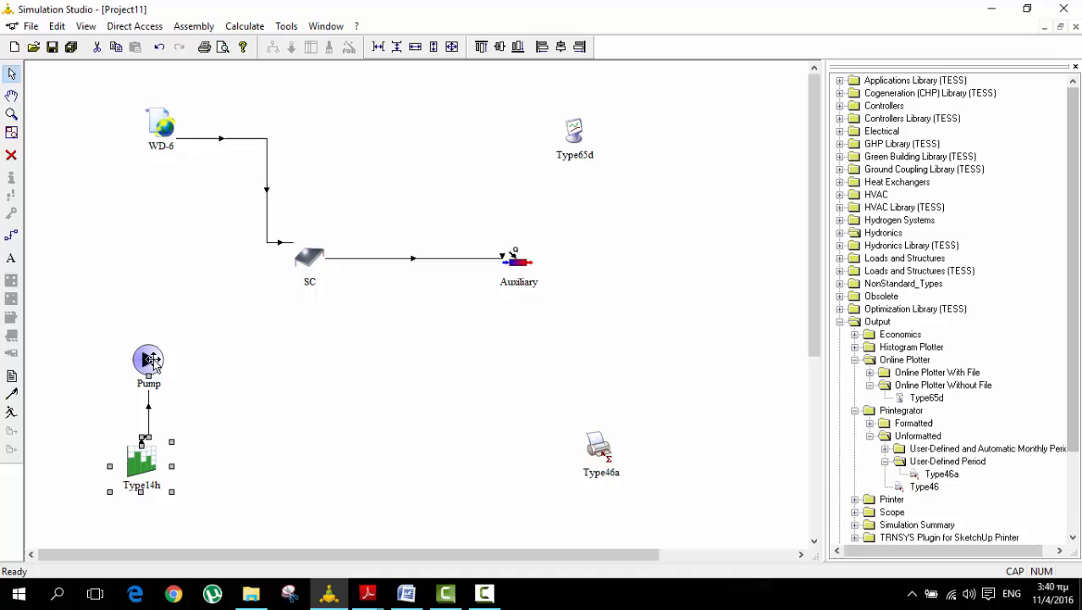
Link Pump to SC and connect outlet fluid temperature to inlet temperature.
{"action": "right_click", "coordinate": [149, 359]}
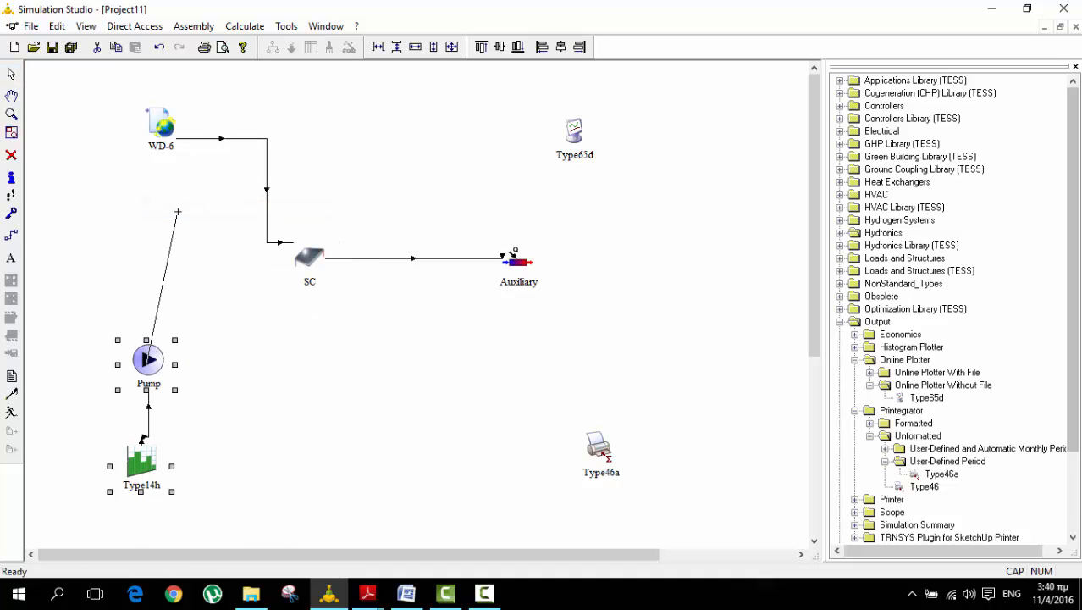
{"action": "left_click", "coordinate": [161, 125]}
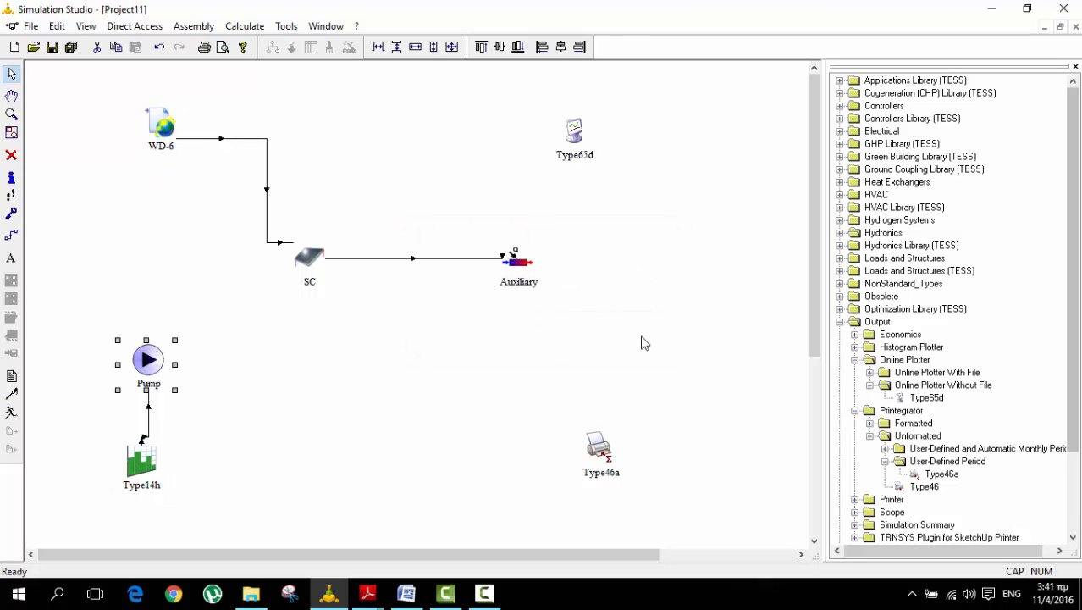
{"action": "right_click", "coordinate": [308, 257]}
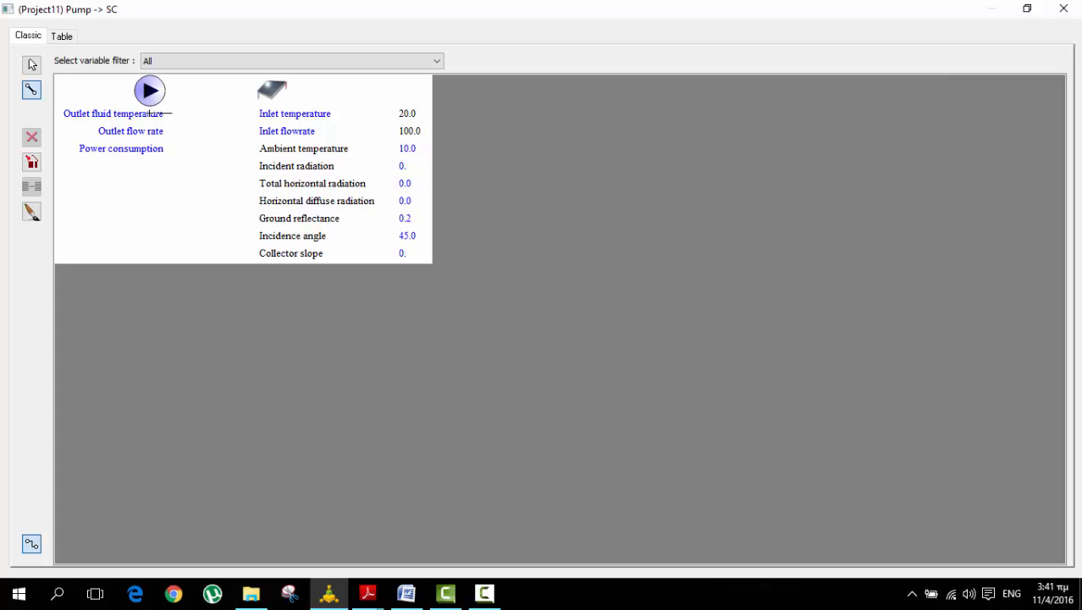
{"action": "left_click_drag", "start_coordinate": [150, 114], "coordinate": [283, 114]}
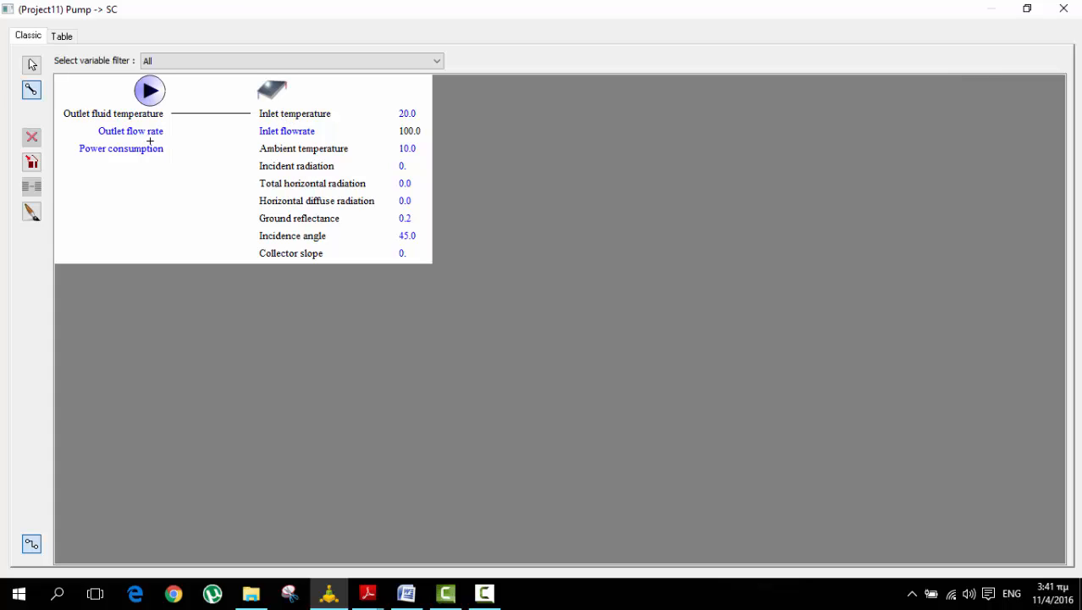
{"action": "mouse_move", "coordinate": [151, 133]}
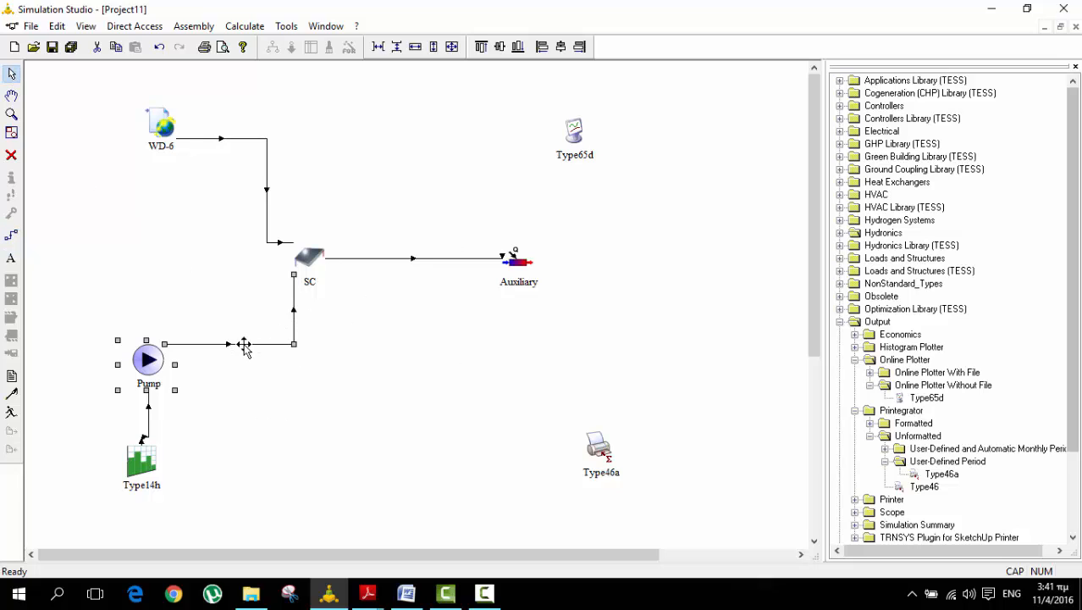
{"action": "mouse_move", "coordinate": [116, 444]}
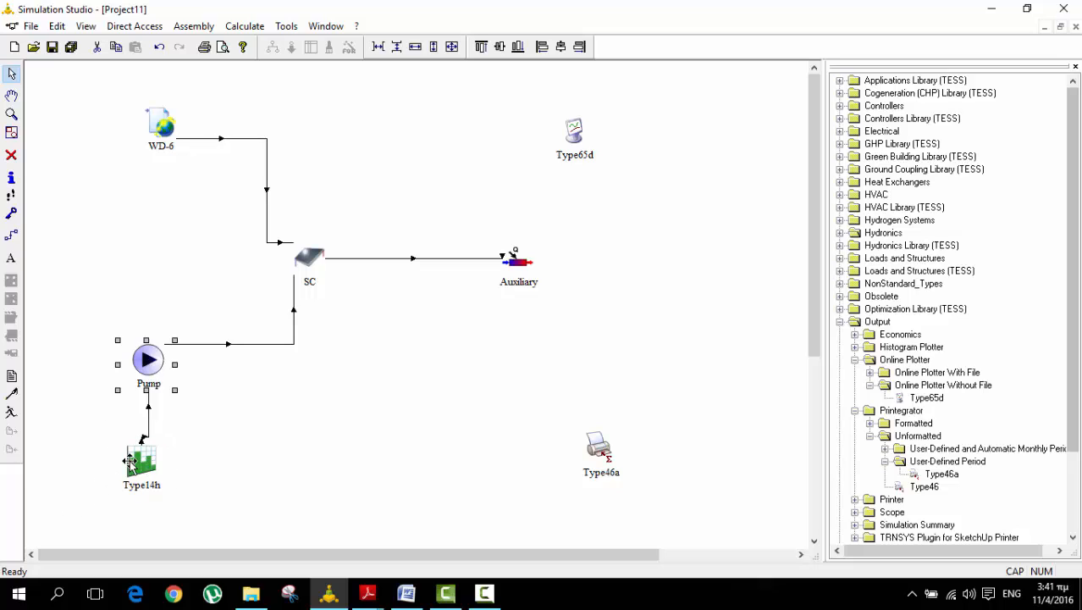
Reshape the Type14h to Pump link into a right-angled path.
{"action": "left_click", "coordinate": [142, 457]}
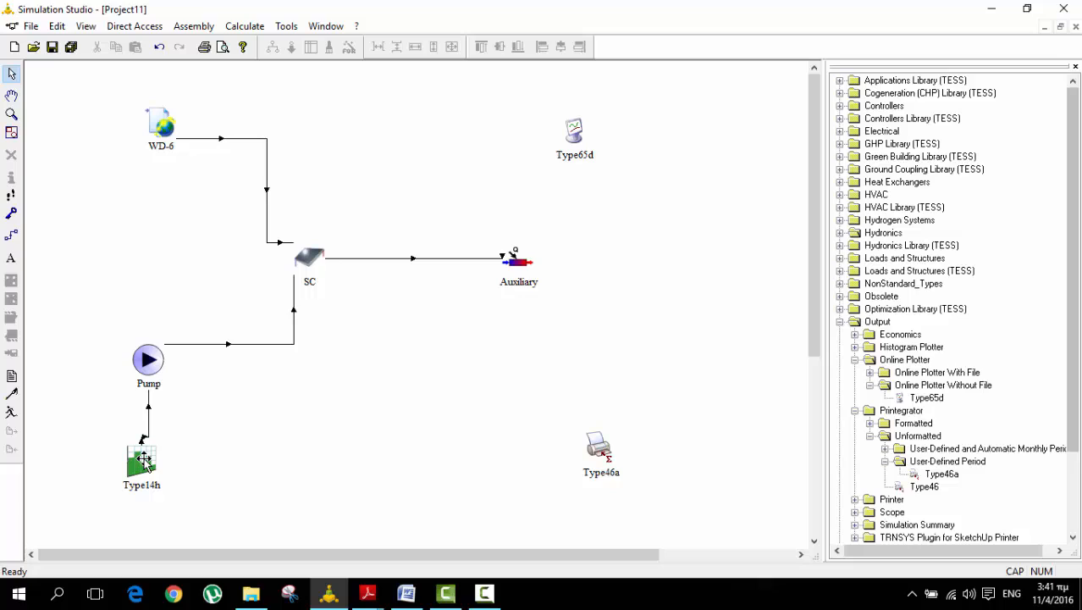
{"action": "left_click", "coordinate": [142, 461]}
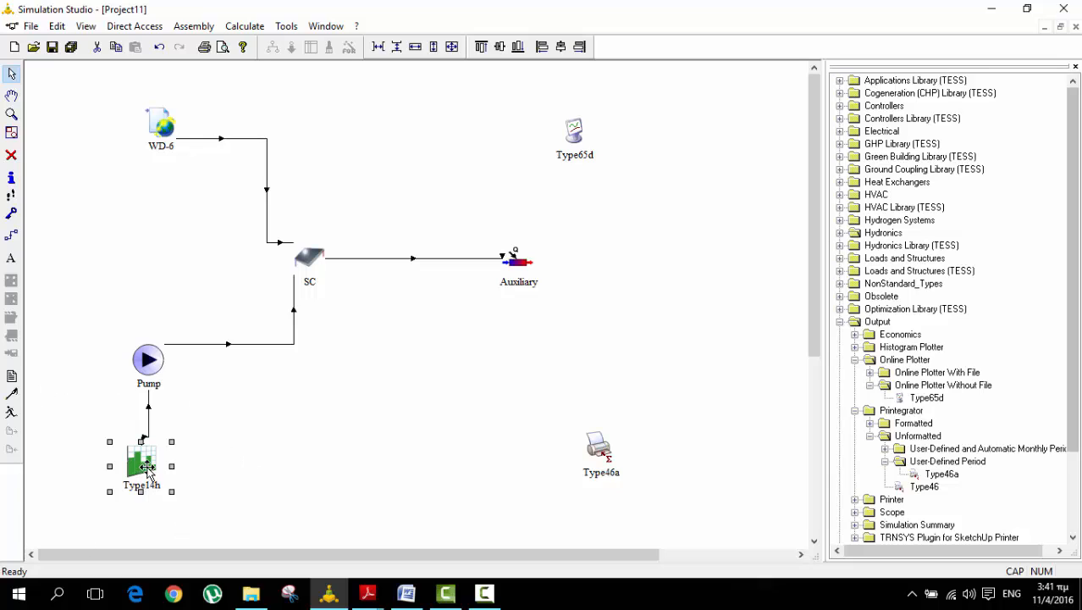
{"action": "left_click_drag", "start_coordinate": [142, 466], "coordinate": [142, 483]}
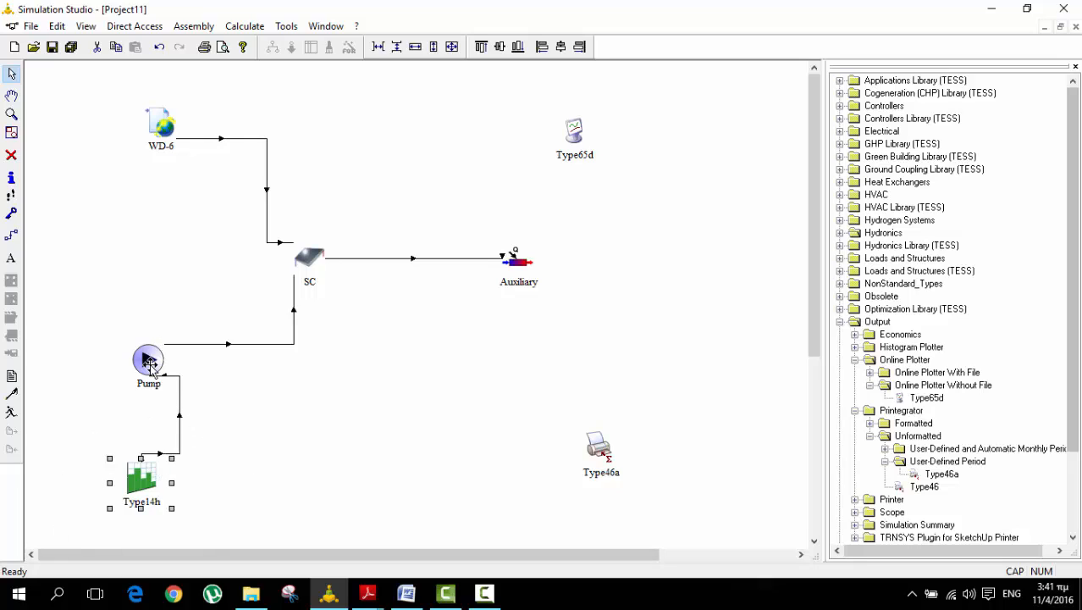
View Type14h's forcing-function parameters and close them unchanged.
{"action": "left_click", "coordinate": [149, 359]}
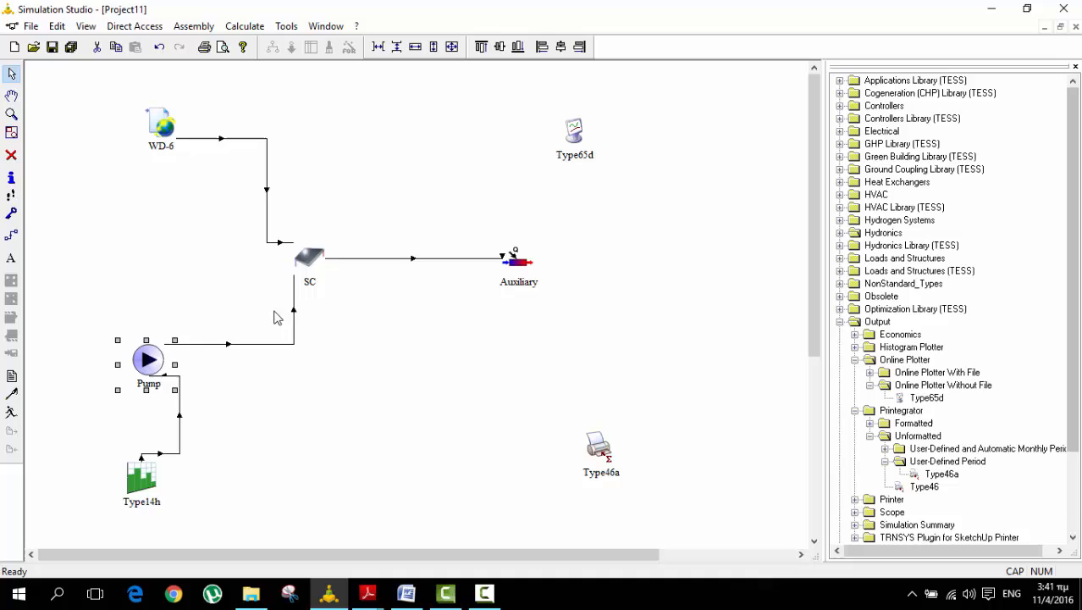
{"action": "mouse_move", "coordinate": [153, 481]}
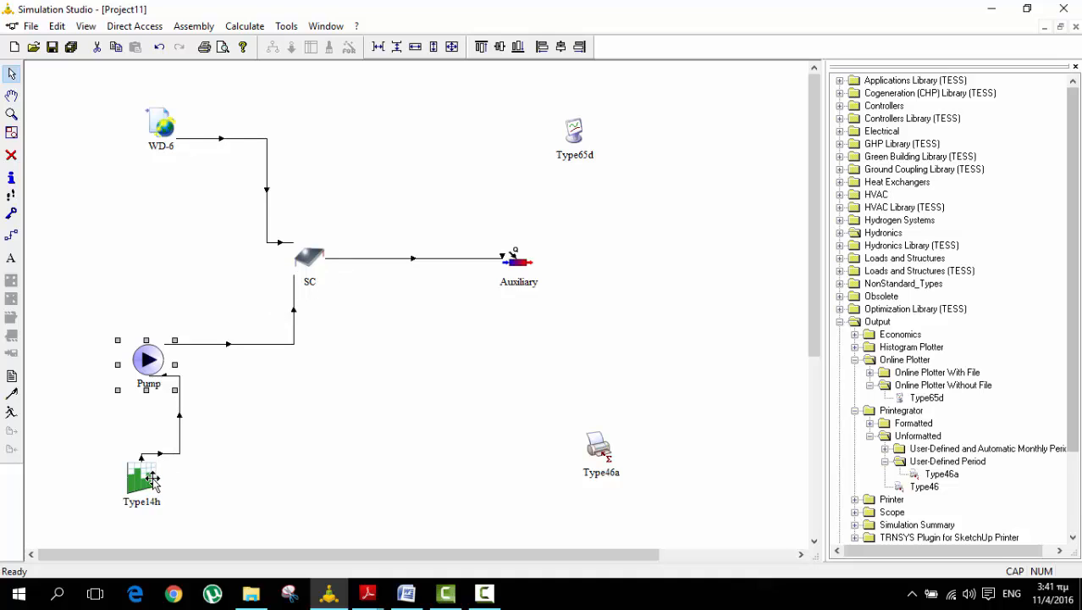
{"action": "double_click", "coordinate": [142, 478]}
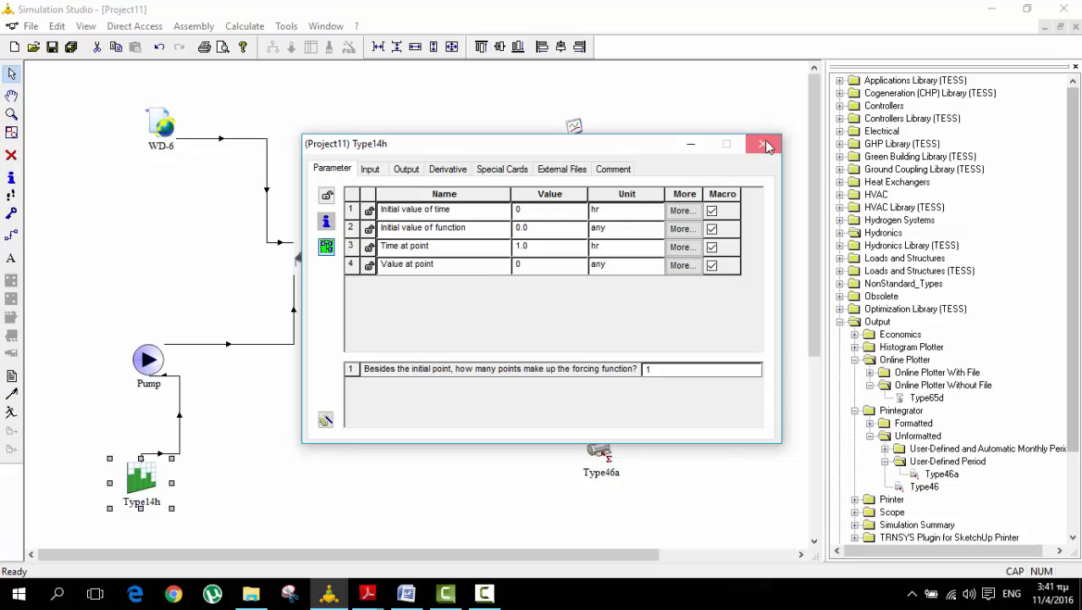
{"action": "left_click", "coordinate": [763, 143]}
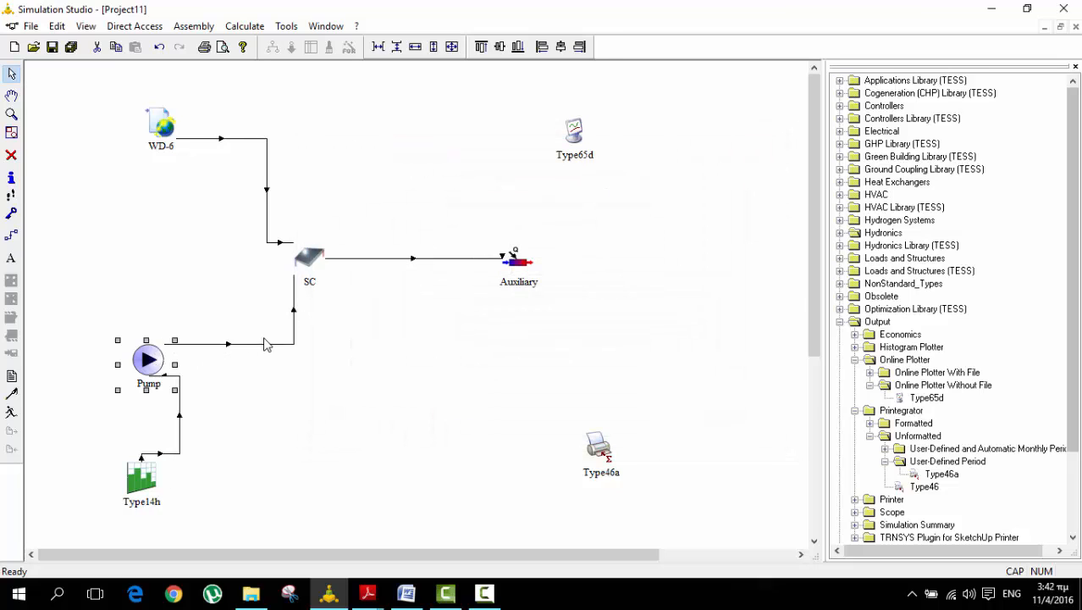
Inspect the Pump to SC link properties and dismiss them unchanged.
{"action": "right_click", "coordinate": [264, 342]}
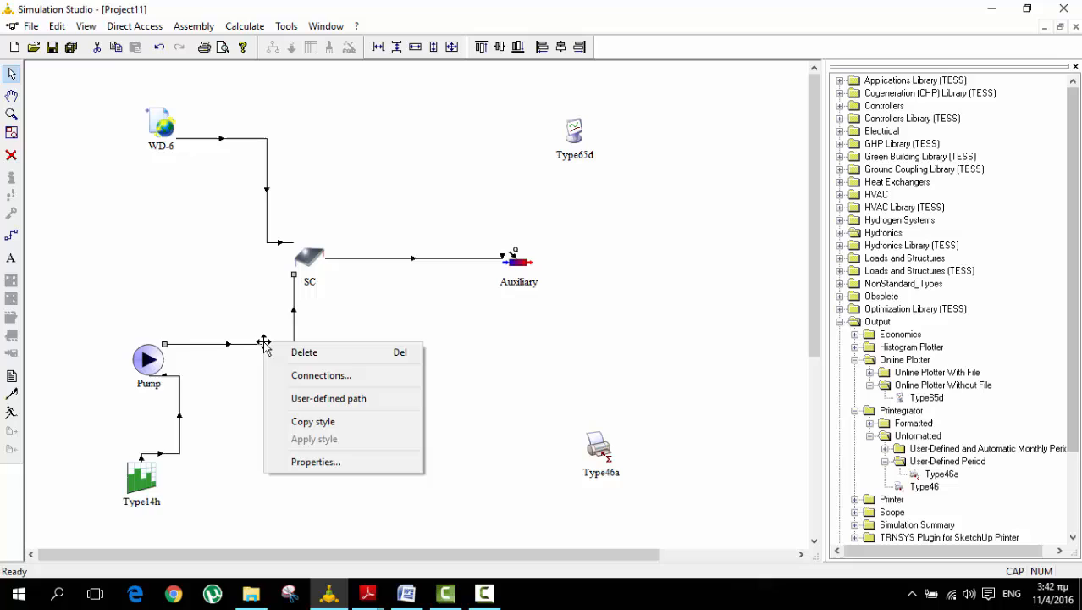
{"action": "mouse_move", "coordinate": [318, 447]}
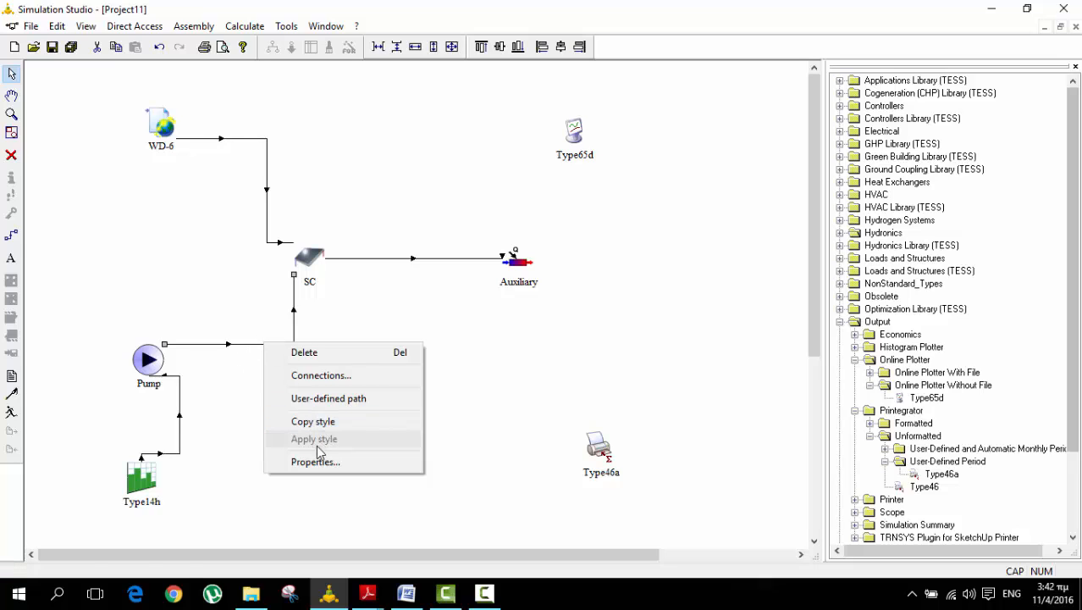
{"action": "left_click", "coordinate": [315, 461]}
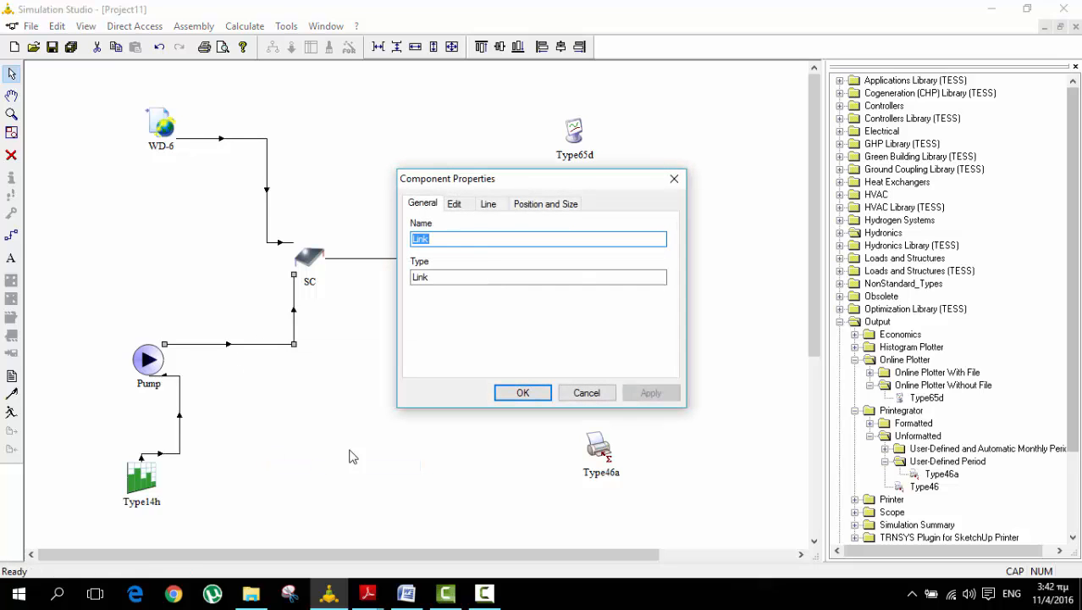
{"action": "mouse_move", "coordinate": [635, 201]}
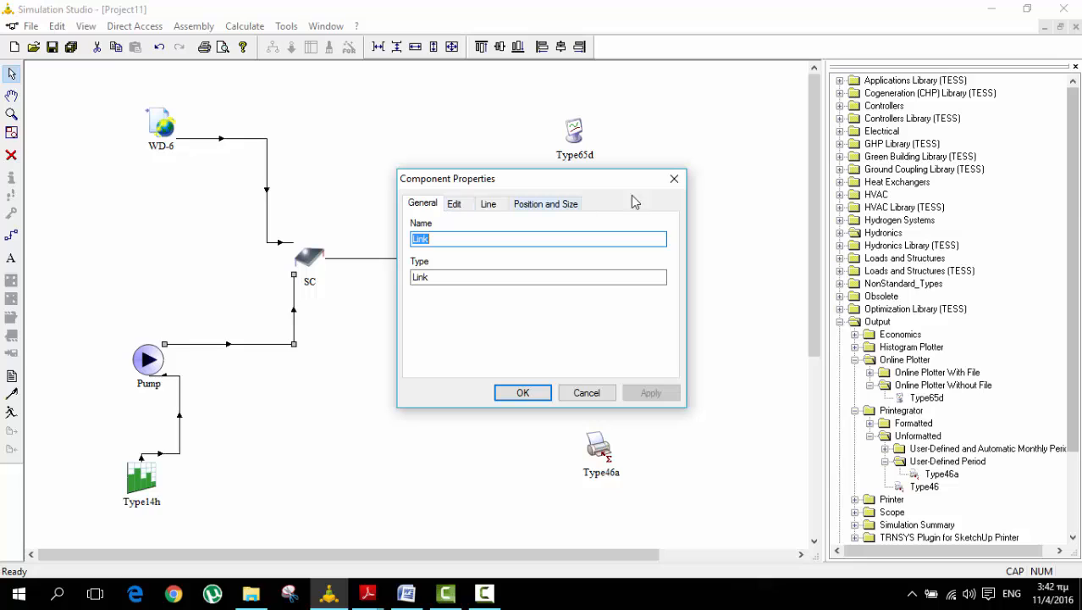
{"action": "left_click", "coordinate": [522, 393]}
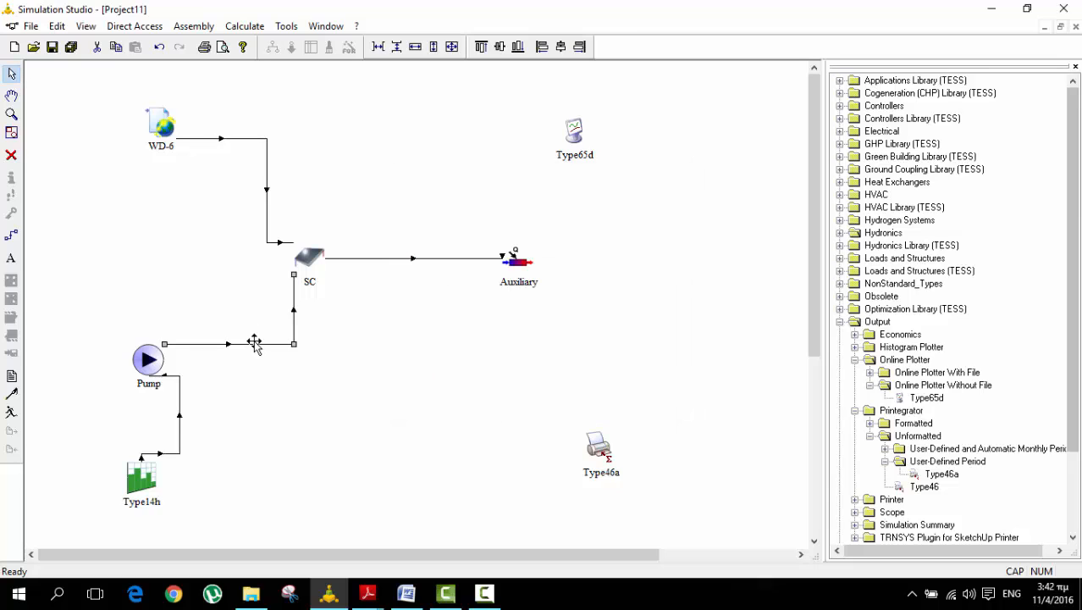
{"action": "right_click", "coordinate": [254, 343]}
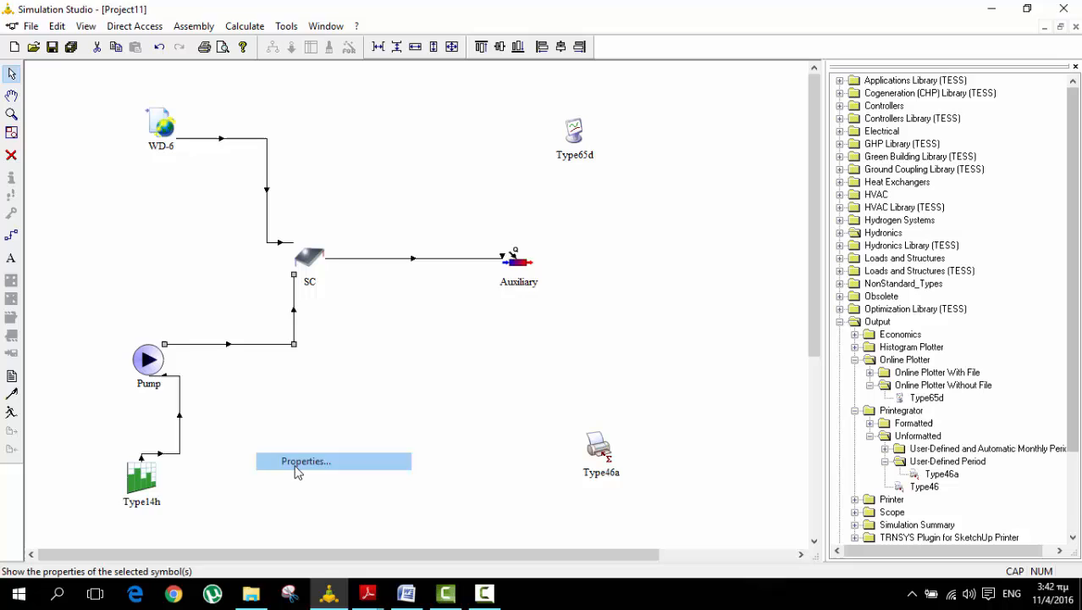
Set the Pump to SC link line to blue, 3 Point width.
{"action": "left_click", "coordinate": [305, 460]}
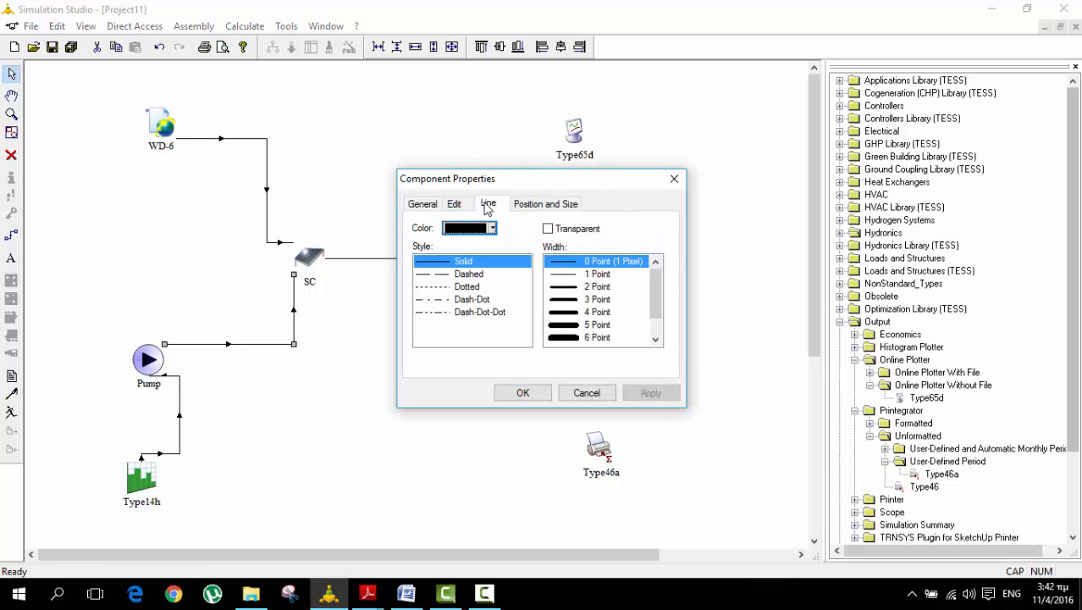
{"action": "left_click", "coordinate": [491, 227]}
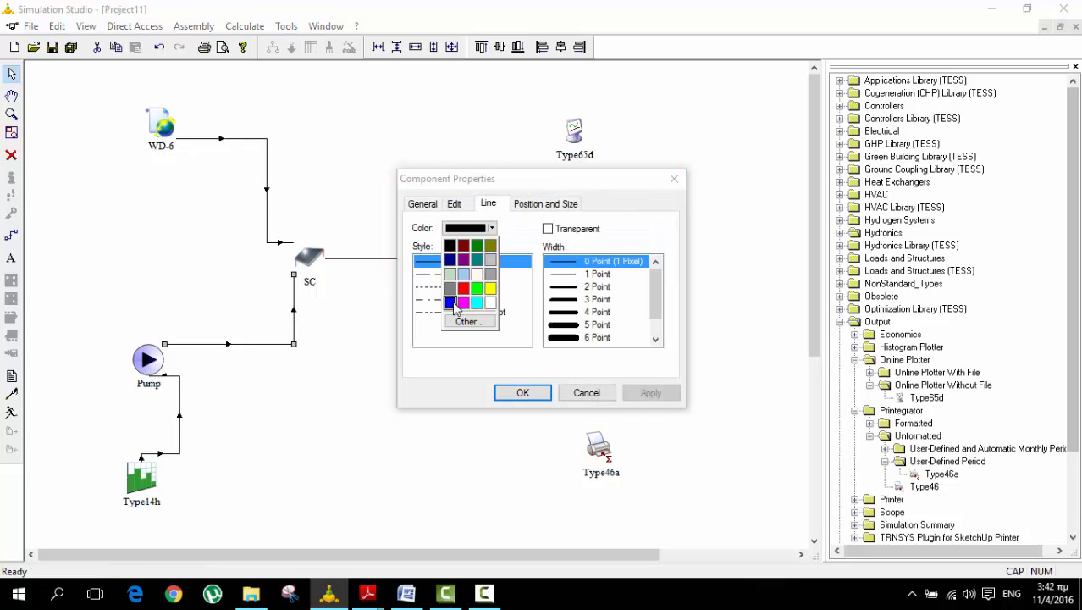
{"action": "left_click", "coordinate": [451, 301]}
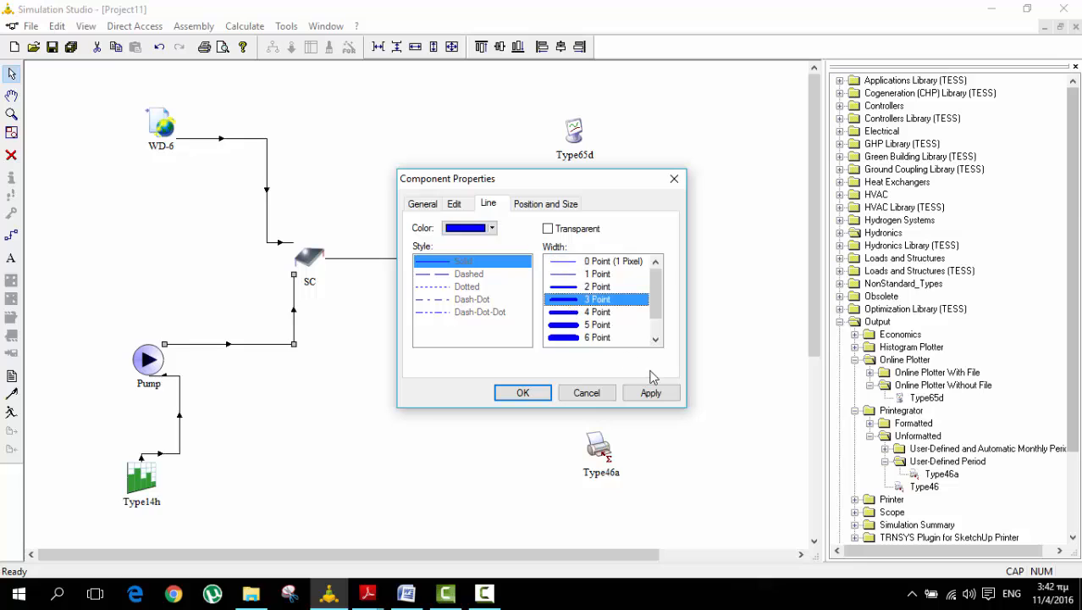
{"action": "left_click", "coordinate": [522, 393]}
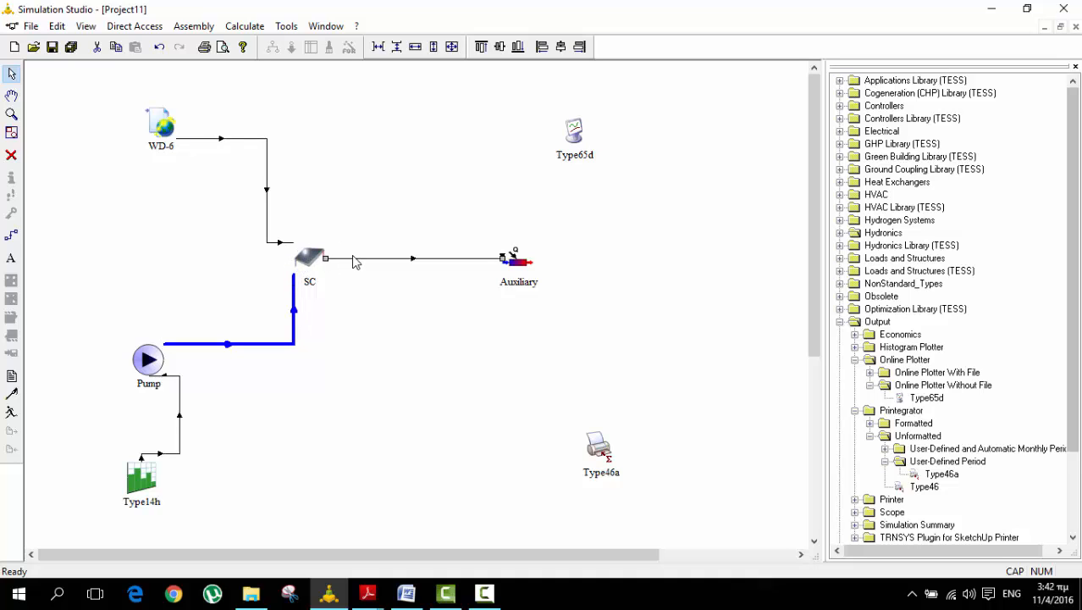
Set the SC to Auxiliary link line to red, 3 Point width.
{"action": "right_click", "coordinate": [356, 257]}
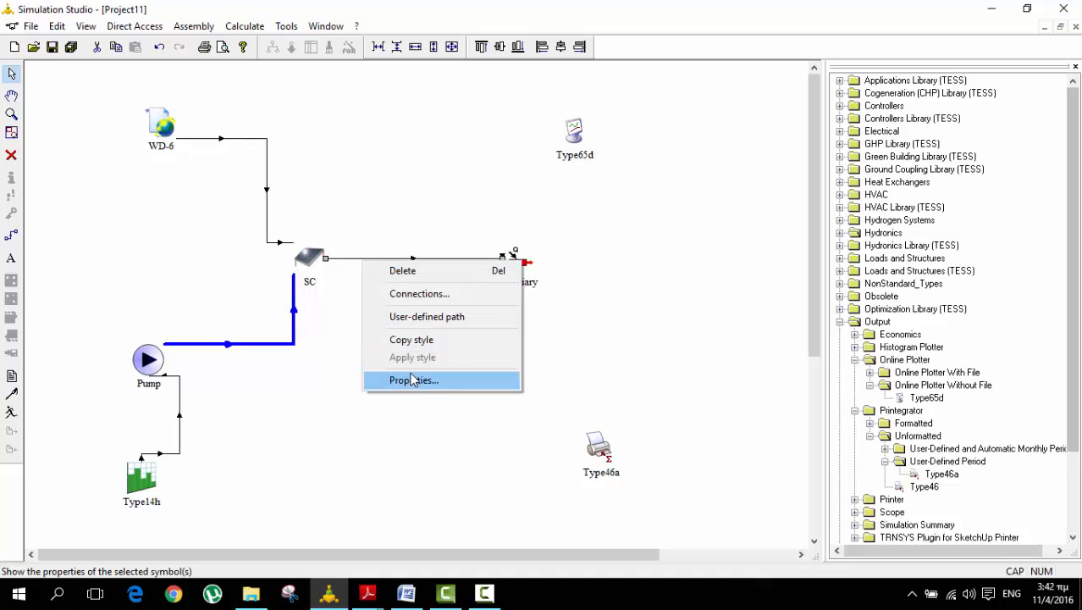
{"action": "left_click", "coordinate": [413, 379]}
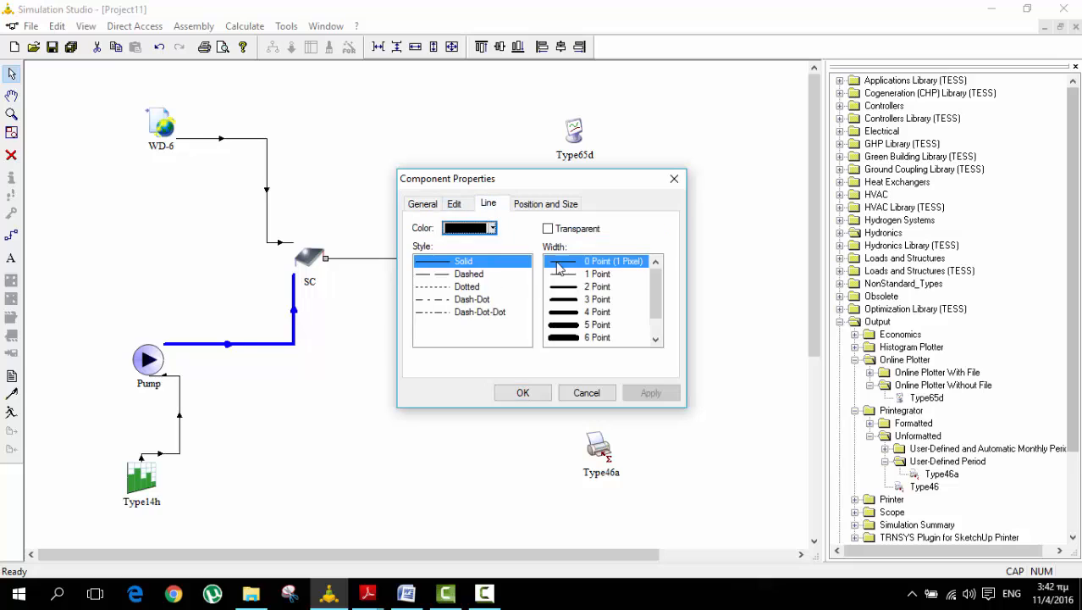
{"action": "left_click", "coordinate": [491, 227]}
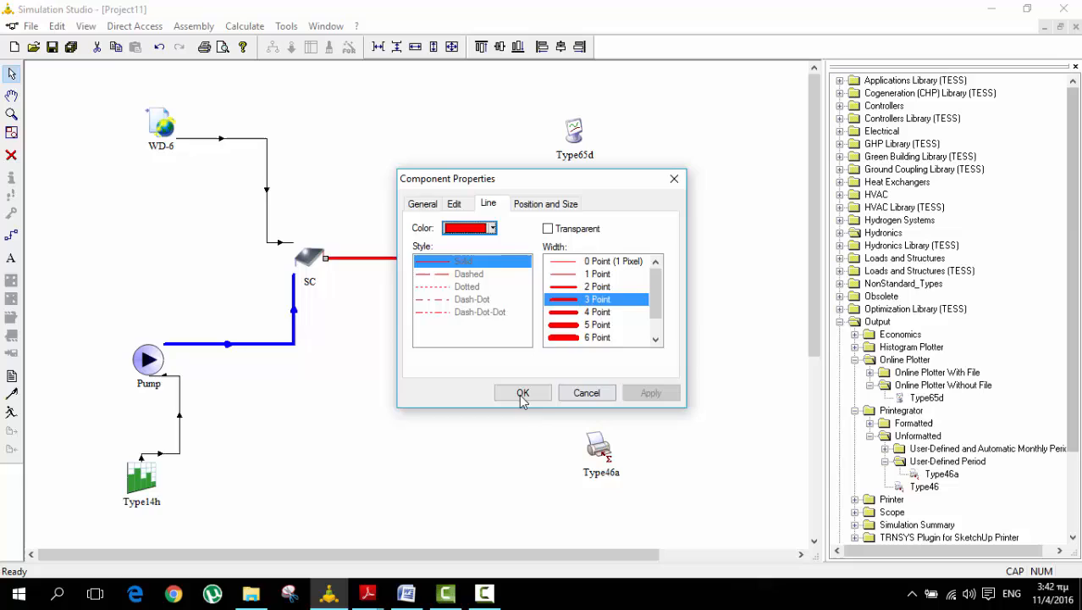
{"action": "left_click", "coordinate": [521, 393]}
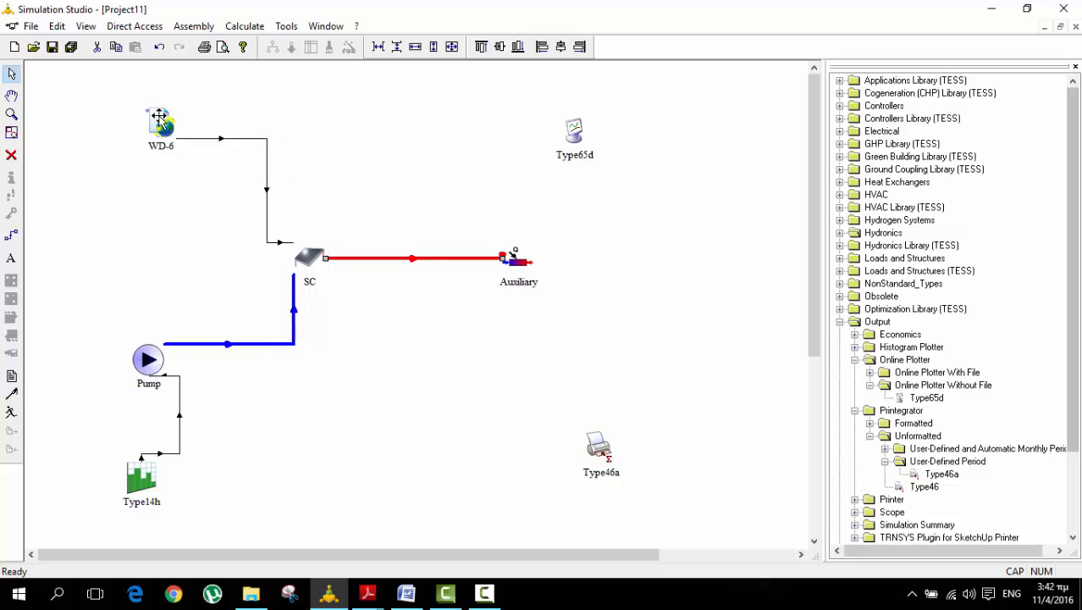
{"action": "mouse_move", "coordinate": [178, 244]}
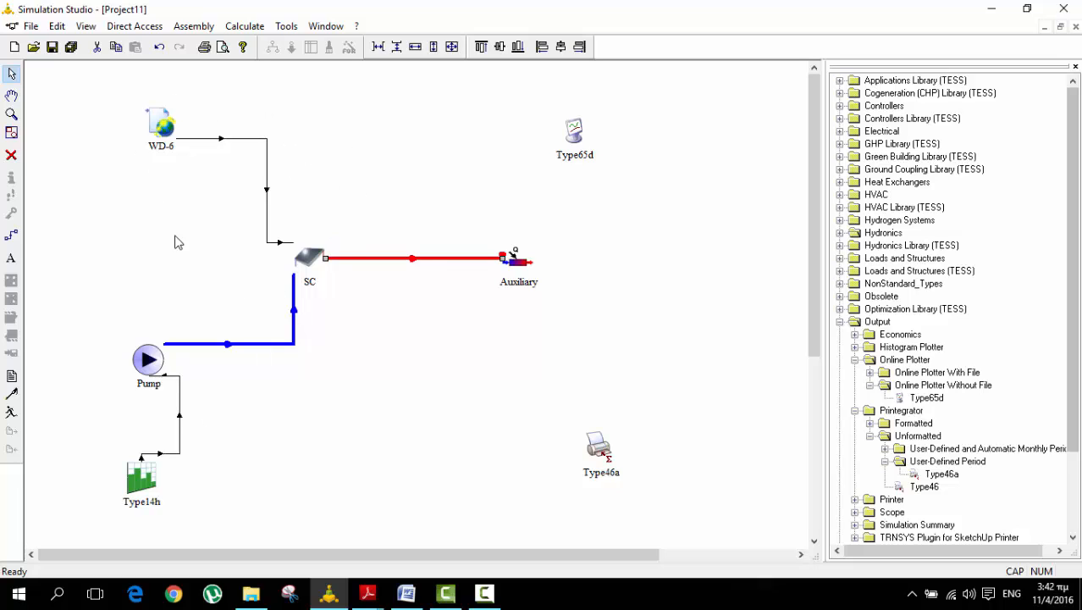
{"action": "mouse_move", "coordinate": [163, 261]}
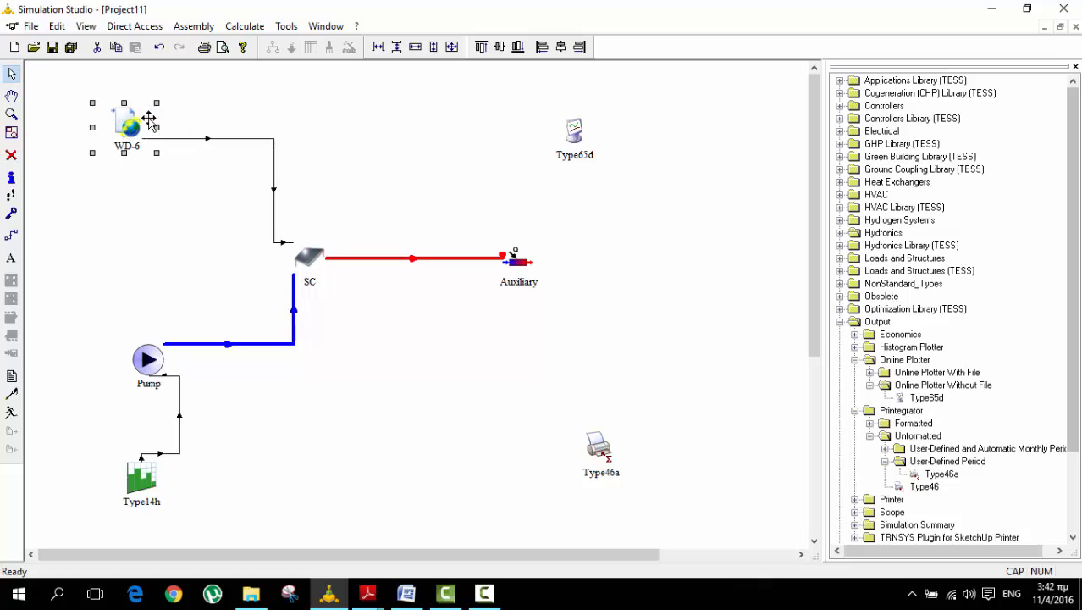
{"action": "mouse_move", "coordinate": [188, 151]}
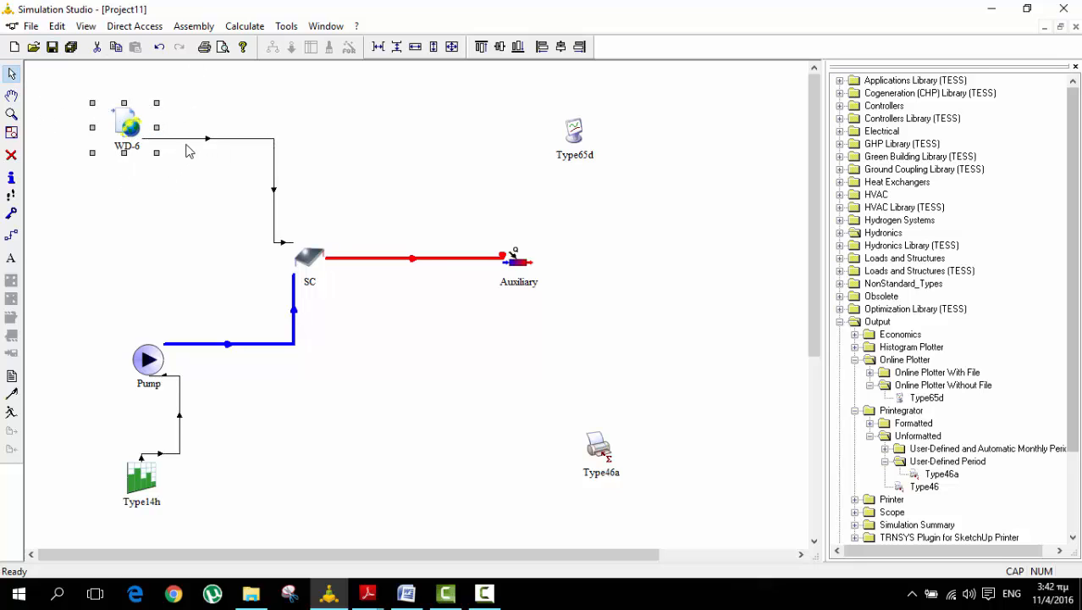
{"action": "mouse_move", "coordinate": [178, 163]}
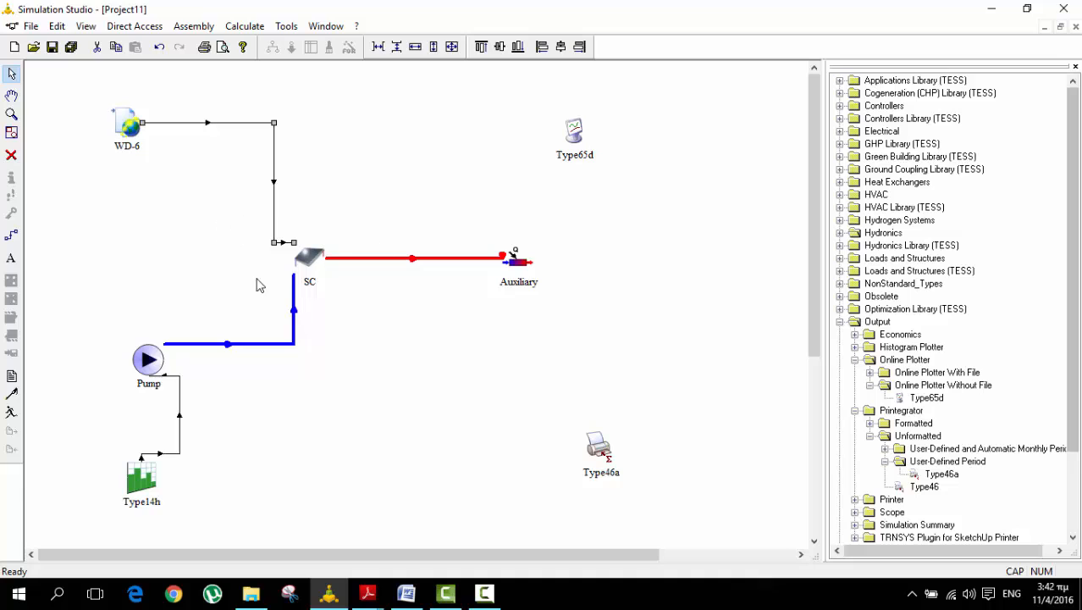
Review the WD-6 weather component's Parameter and Output lists, then close its properties.
{"action": "left_click", "coordinate": [125, 125]}
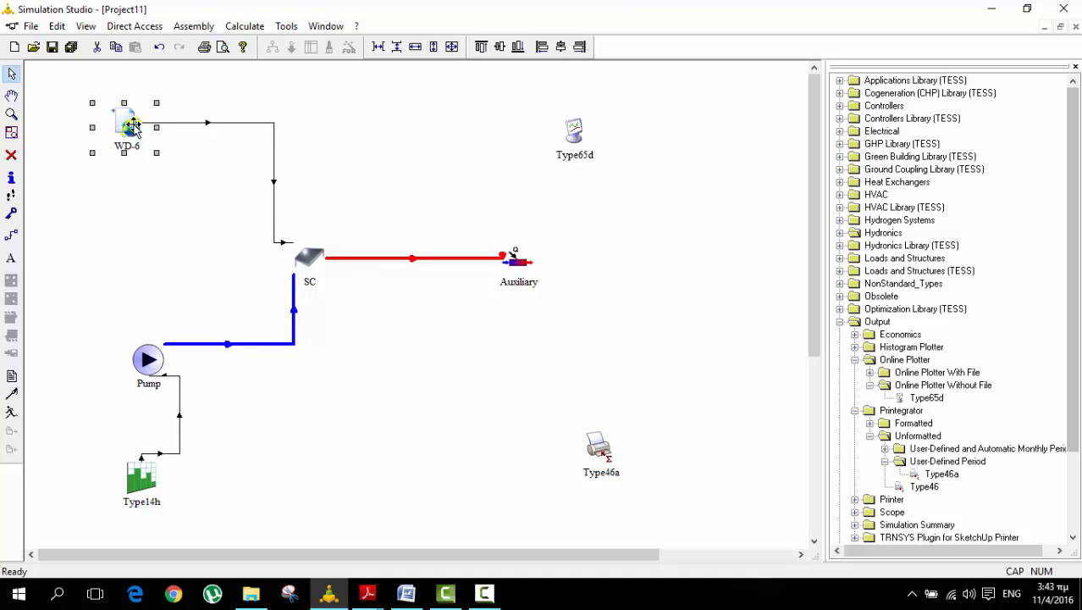
{"action": "double_click", "coordinate": [125, 122]}
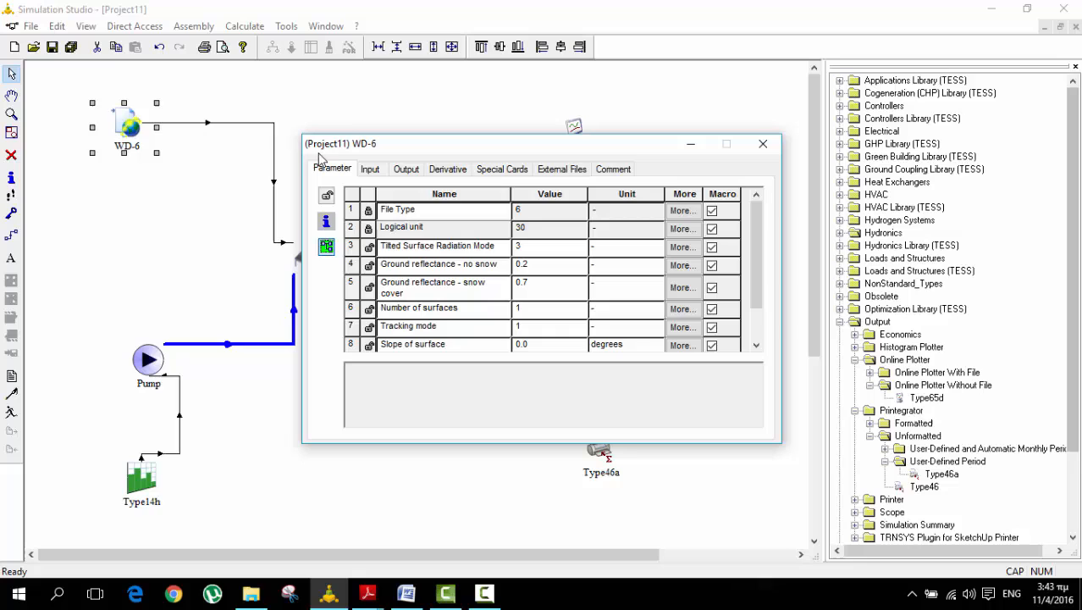
{"action": "left_click", "coordinate": [407, 169]}
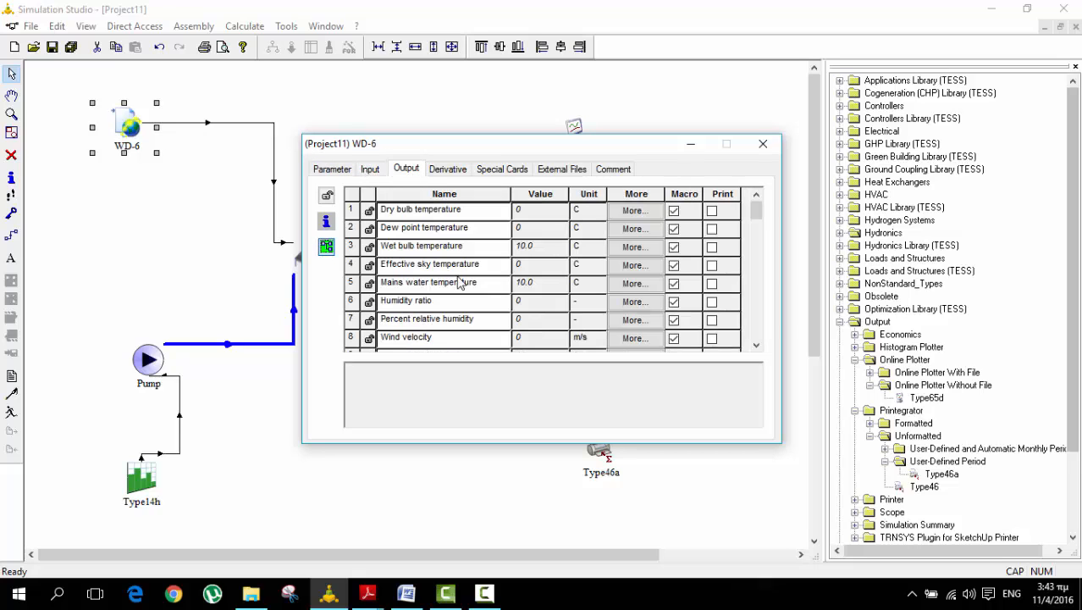
{"action": "left_click", "coordinate": [762, 142]}
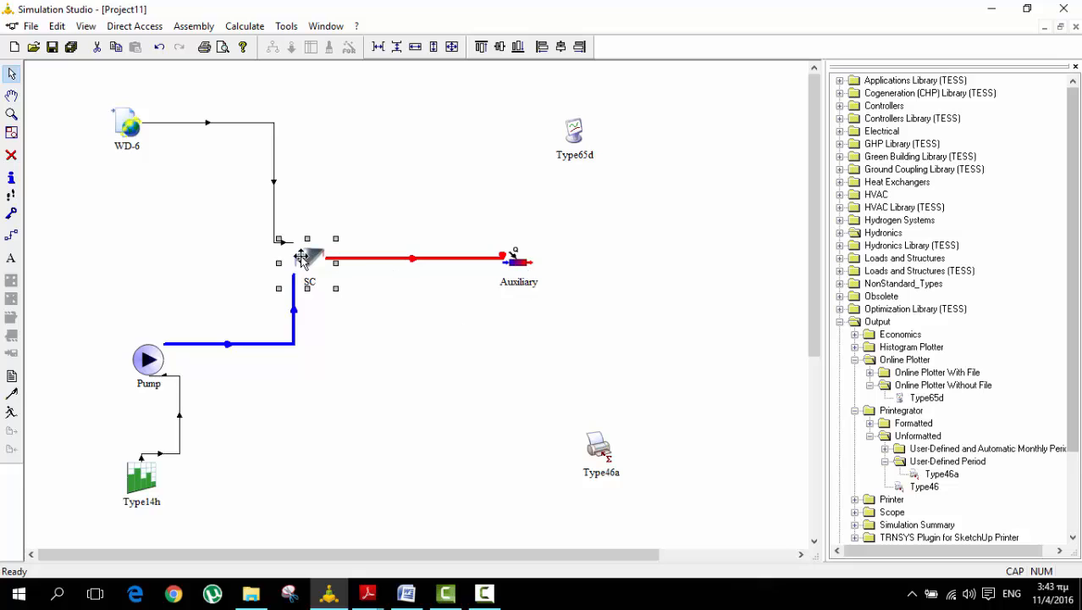
{"action": "double_click", "coordinate": [308, 258]}
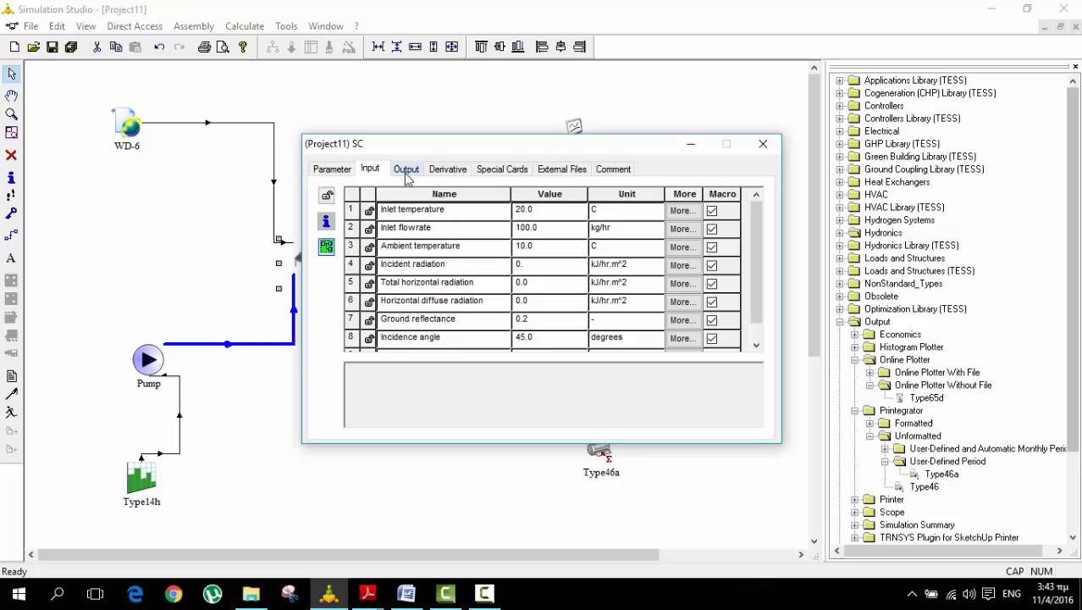
{"action": "mouse_move", "coordinate": [458, 267]}
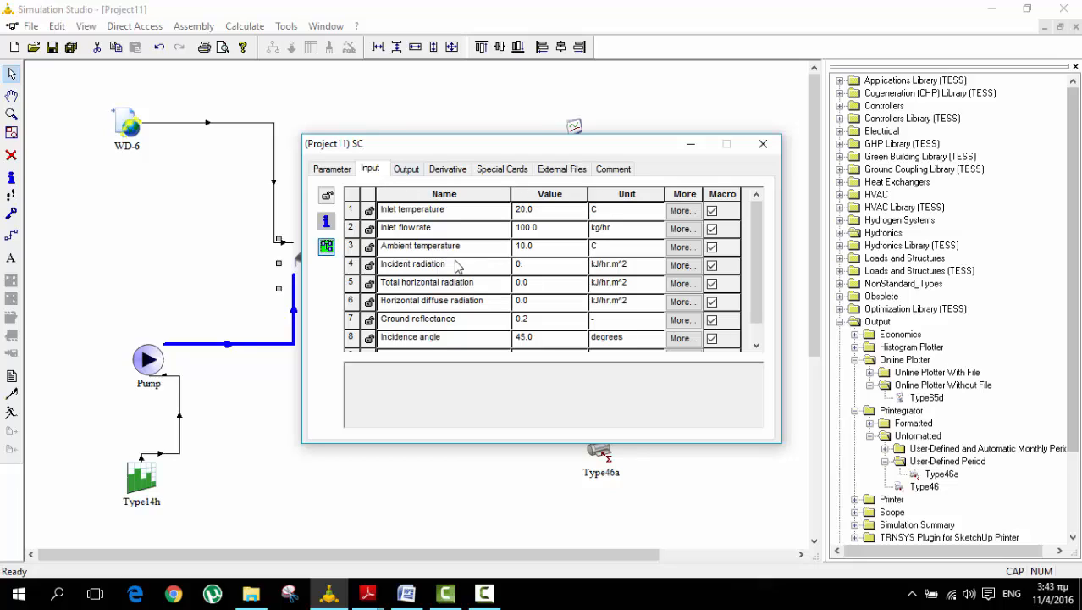
{"action": "mouse_move", "coordinate": [466, 285]}
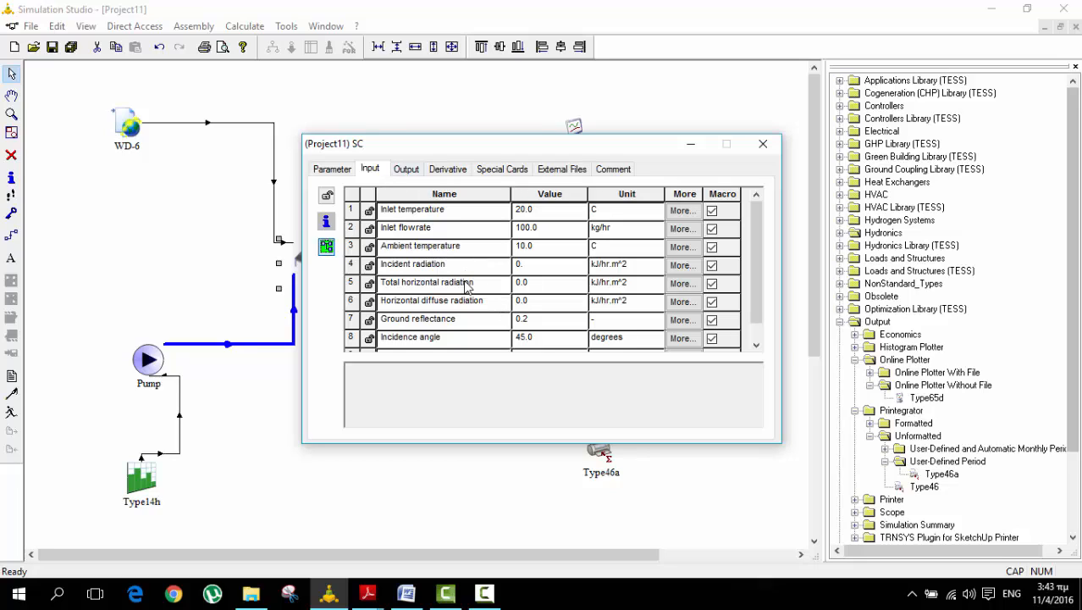
{"action": "left_click", "coordinate": [332, 169]}
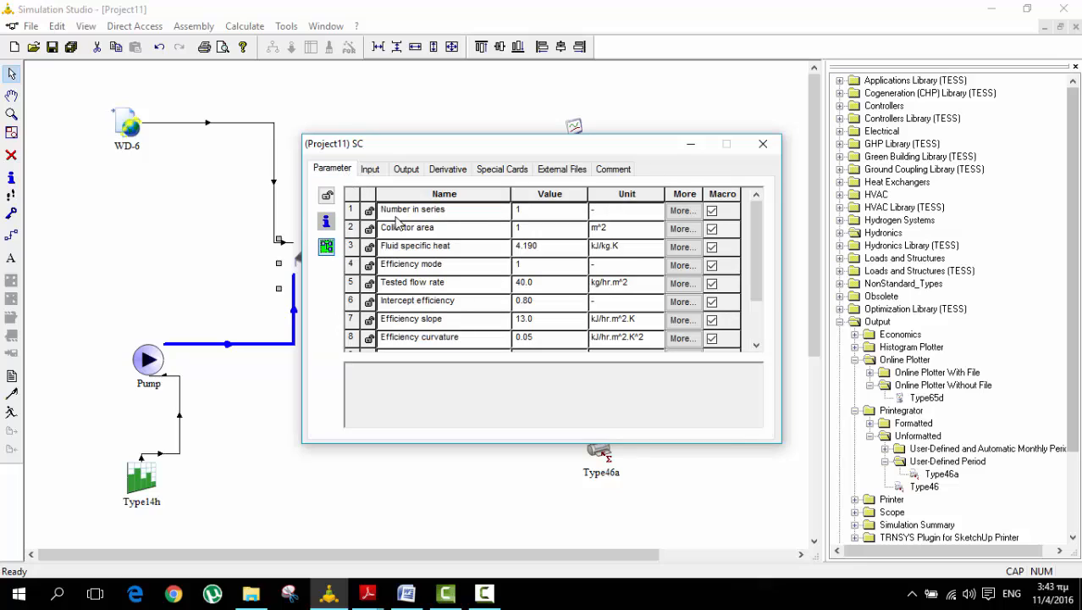
{"action": "mouse_move", "coordinate": [461, 214]}
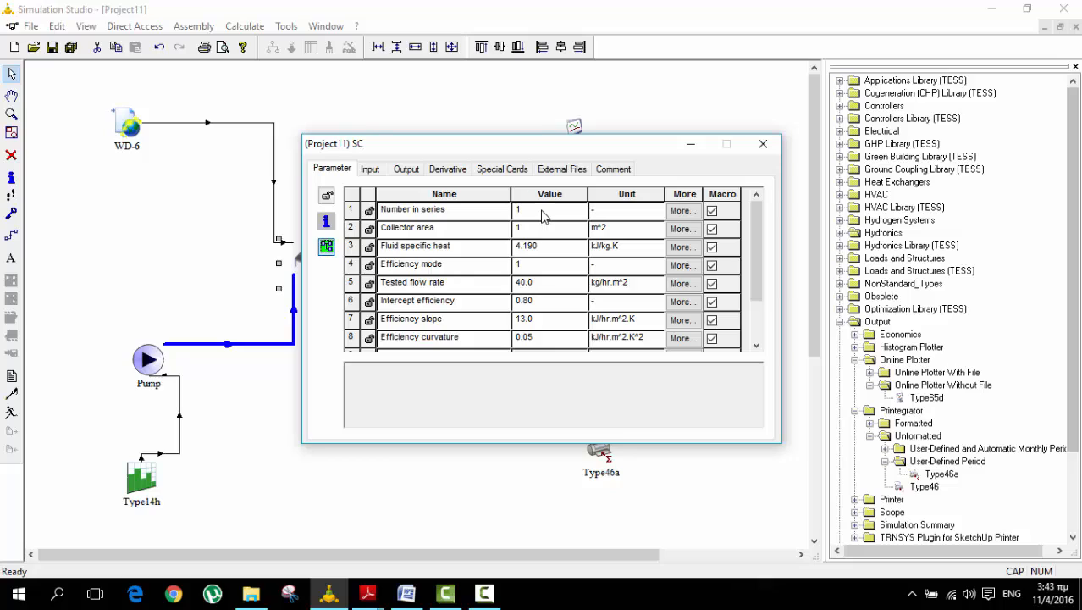
{"action": "mouse_move", "coordinate": [551, 241]}
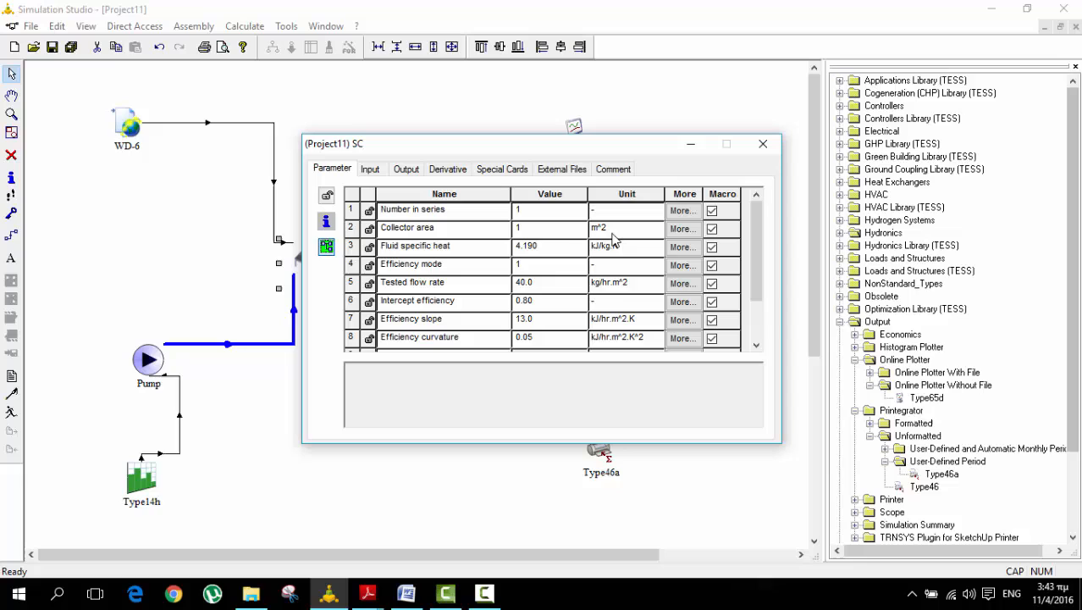
{"action": "mouse_move", "coordinate": [778, 166]}
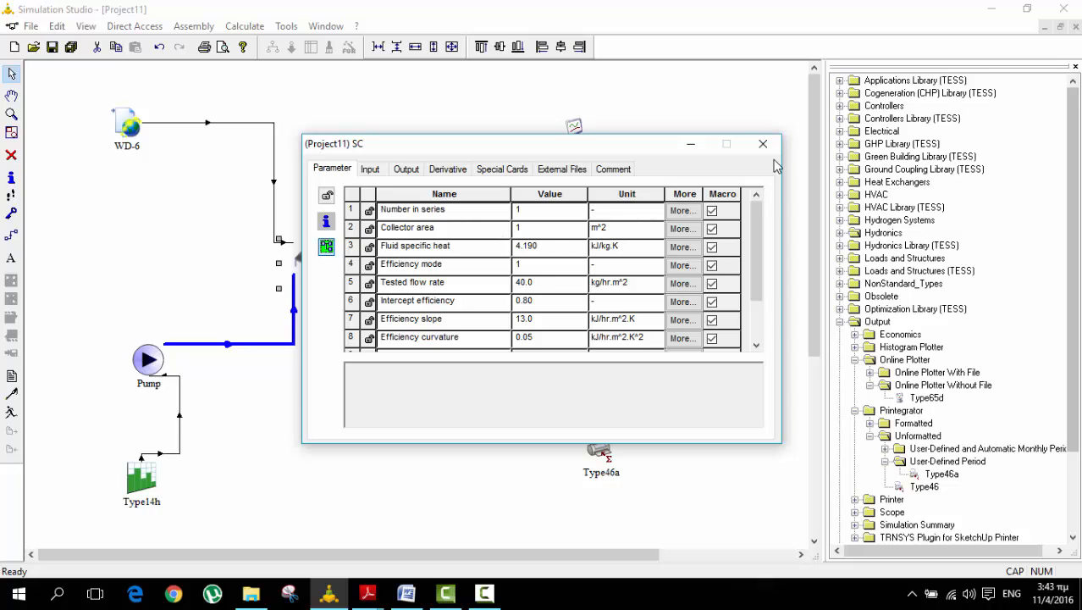
{"action": "left_click", "coordinate": [762, 144]}
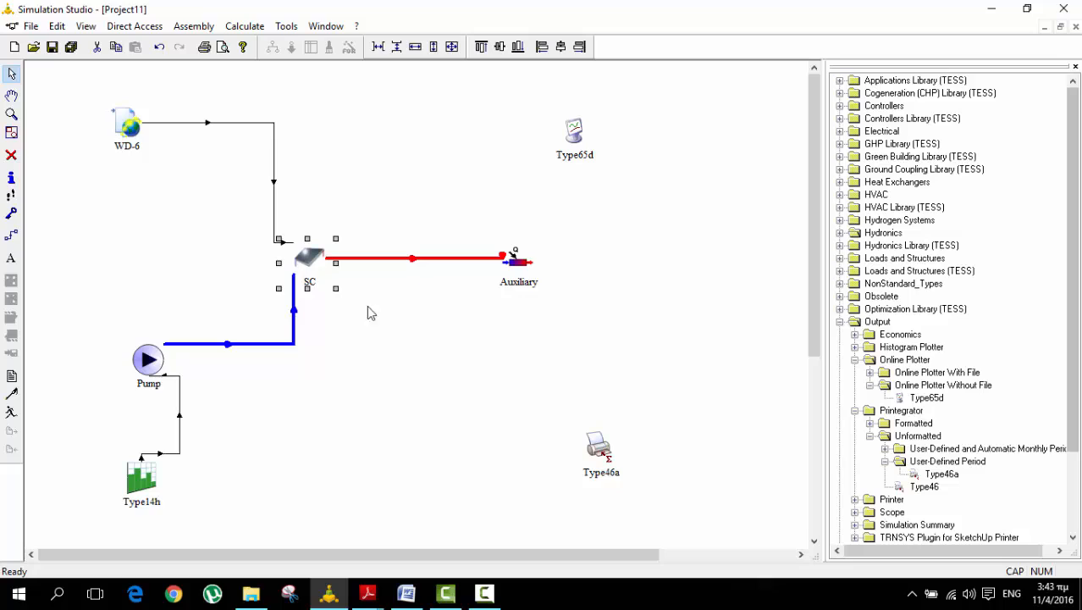
{"action": "mouse_move", "coordinate": [312, 274]}
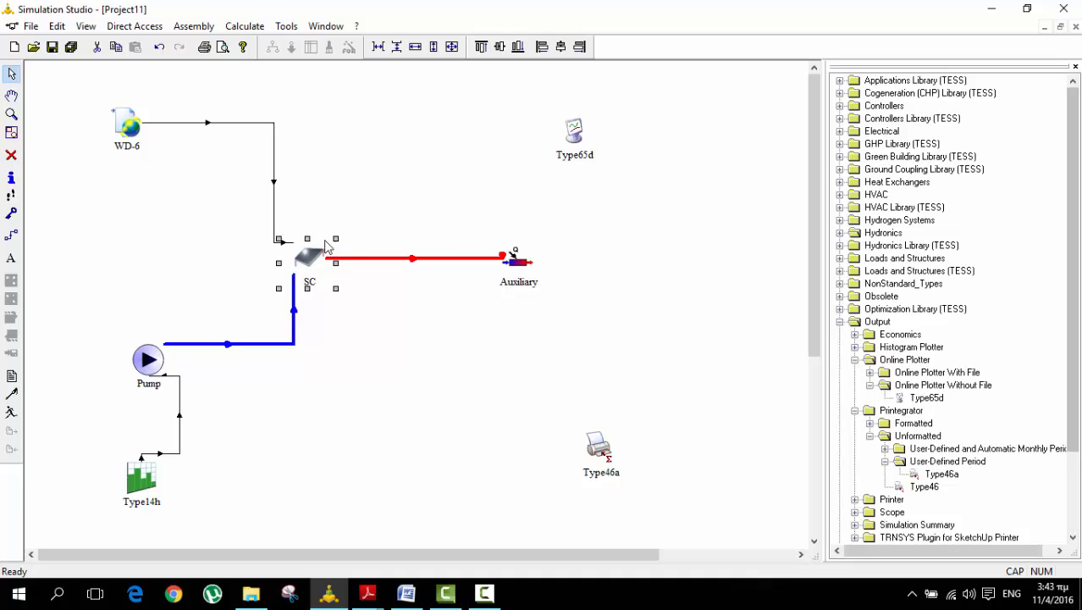
{"action": "double_click", "coordinate": [308, 254]}
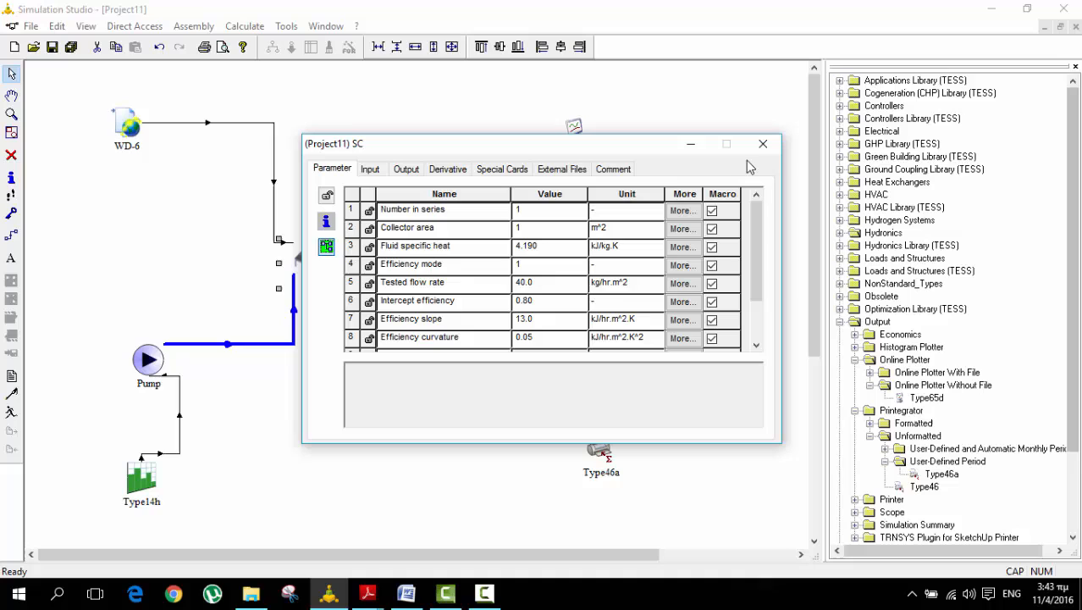
{"action": "left_click", "coordinate": [763, 144]}
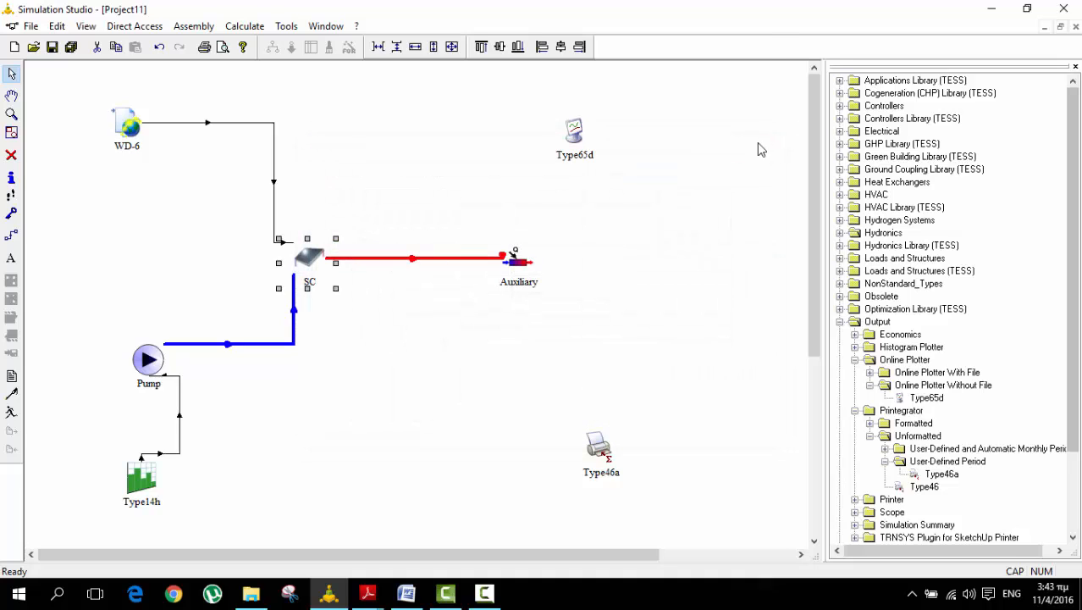
{"action": "double_click", "coordinate": [308, 258]}
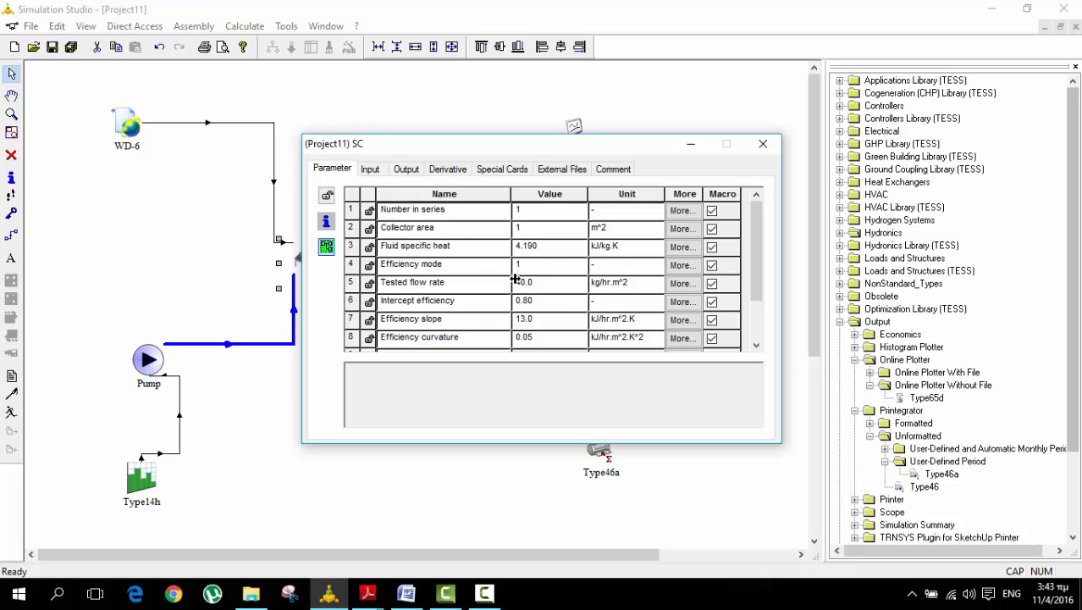
{"action": "left_click", "coordinate": [762, 142]}
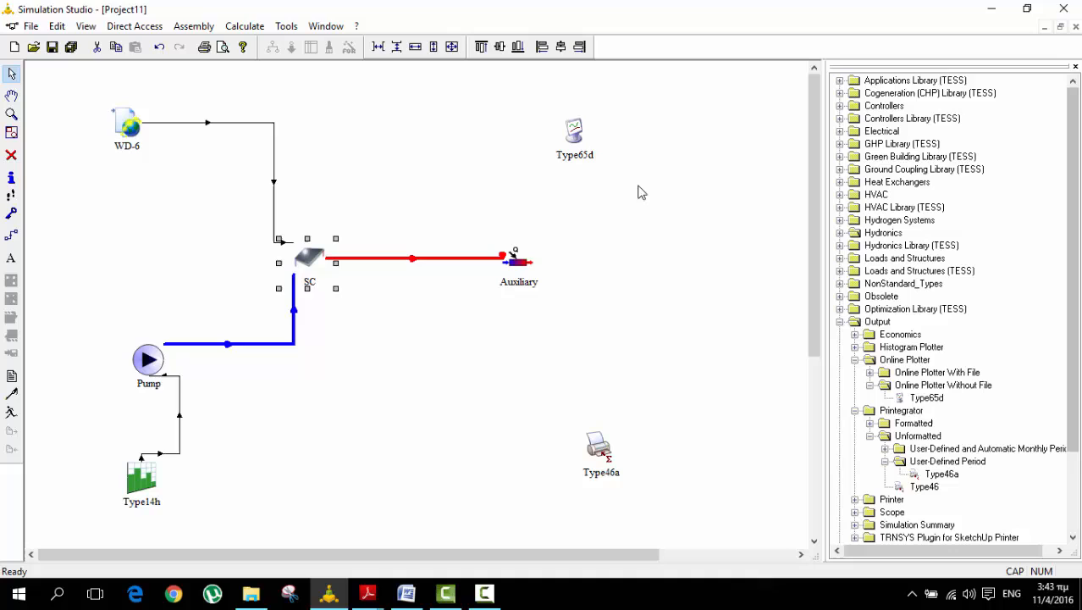
Toggle the Auxiliary heater's Maximum heating rate unit to kW and back to kJ/hr, then close.
{"action": "double_click", "coordinate": [518, 257]}
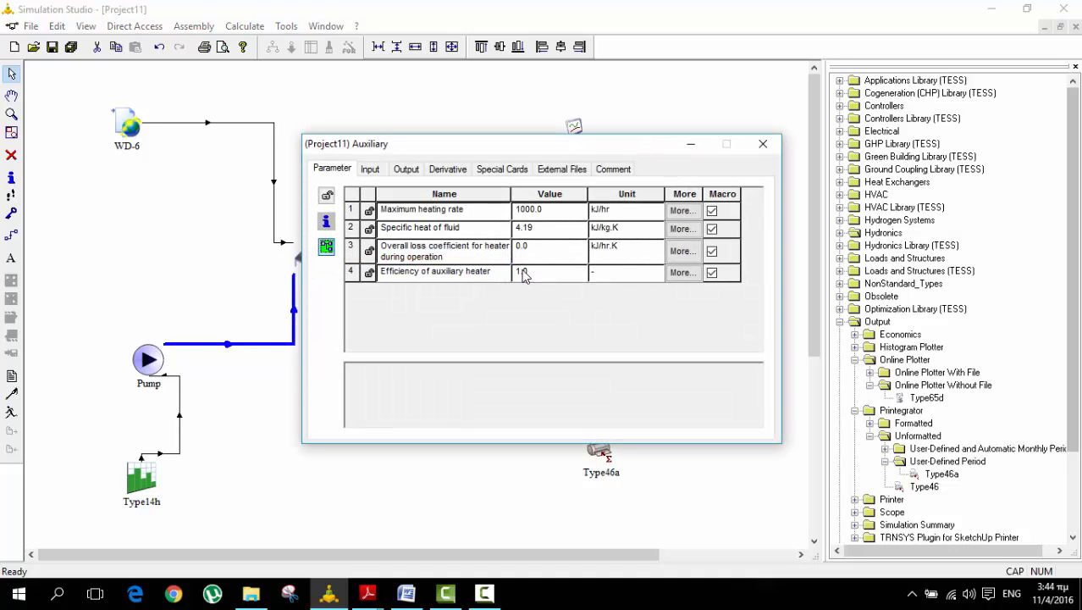
{"action": "left_click", "coordinate": [654, 210]}
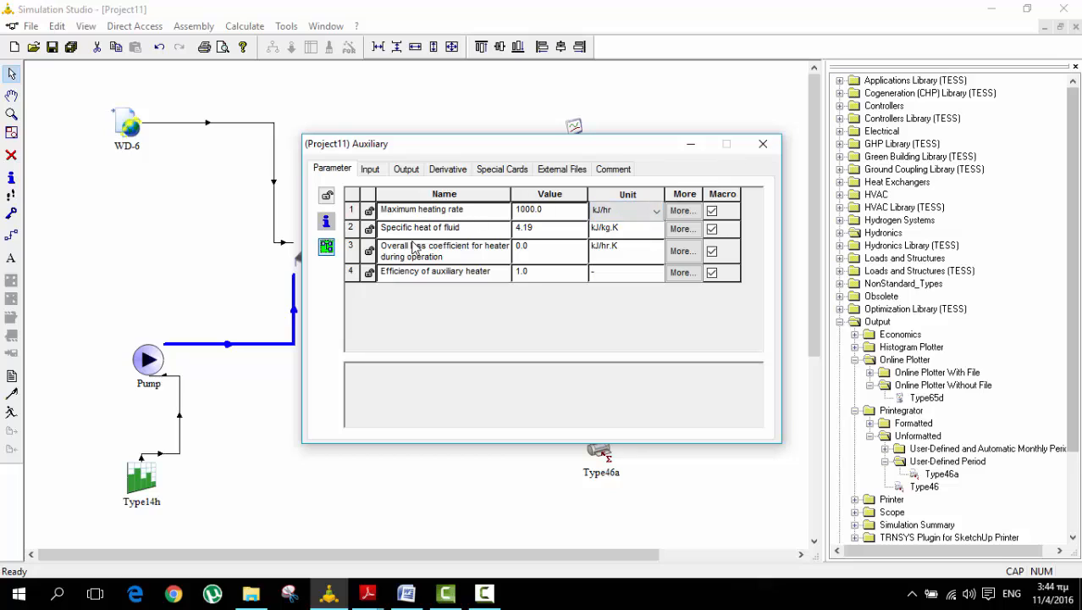
{"action": "mouse_move", "coordinate": [618, 252]}
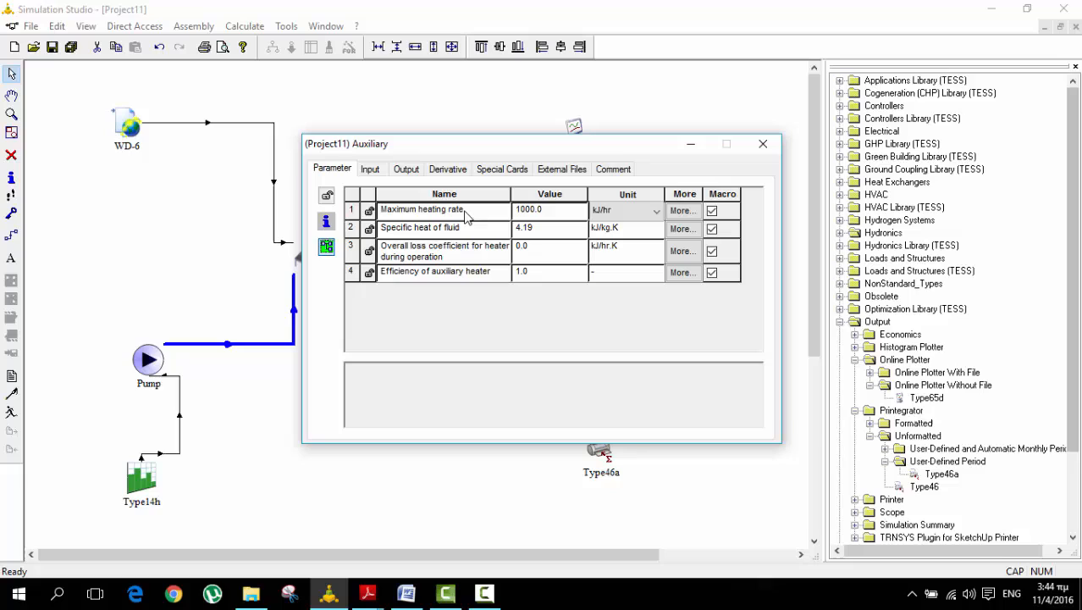
{"action": "left_click", "coordinate": [655, 210]}
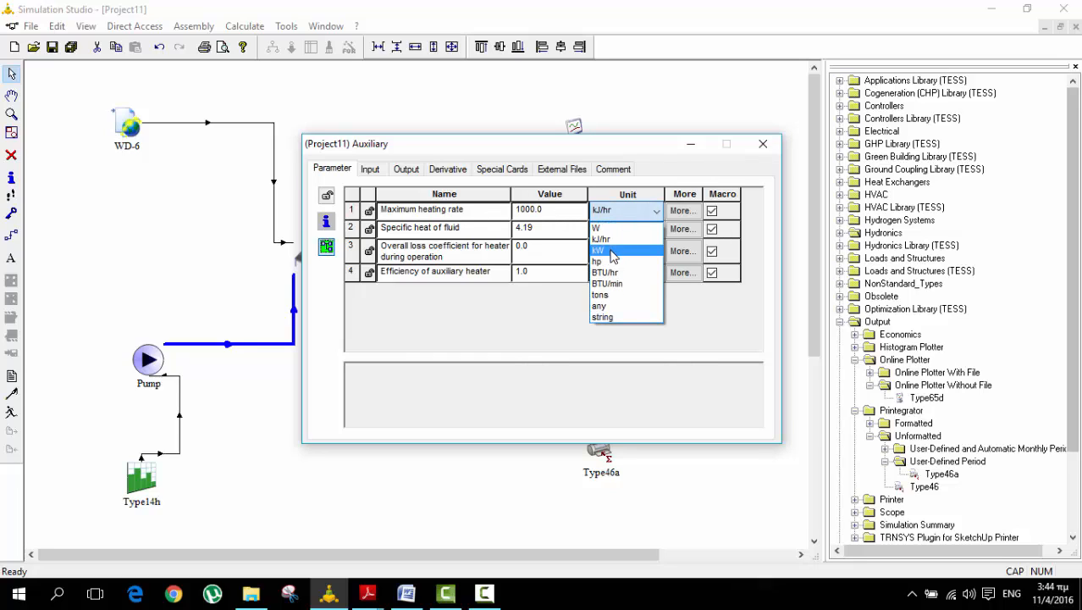
{"action": "left_click", "coordinate": [600, 251]}
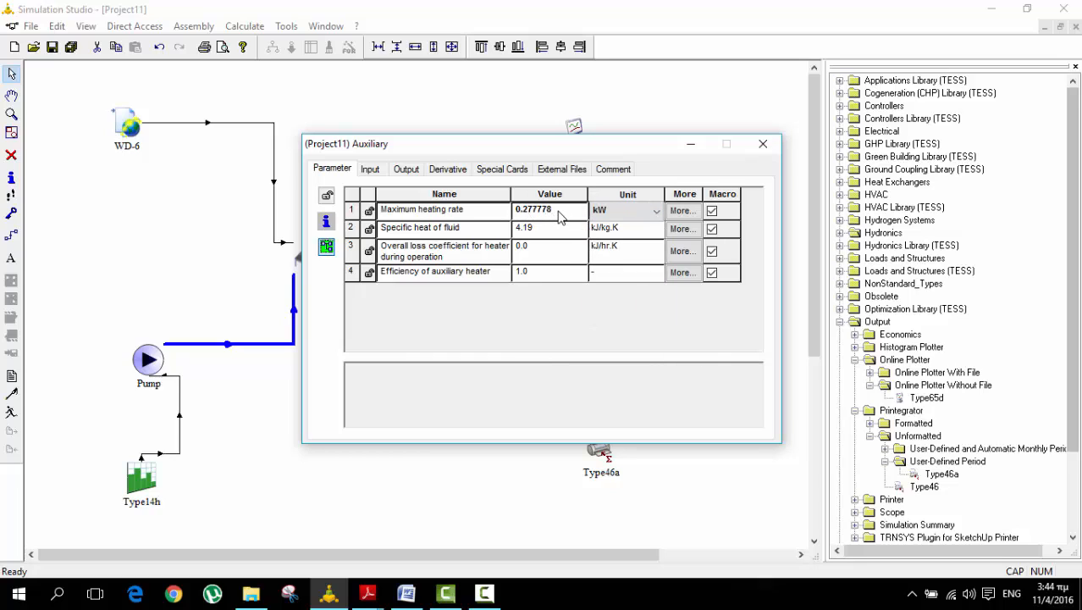
{"action": "left_click", "coordinate": [657, 210]}
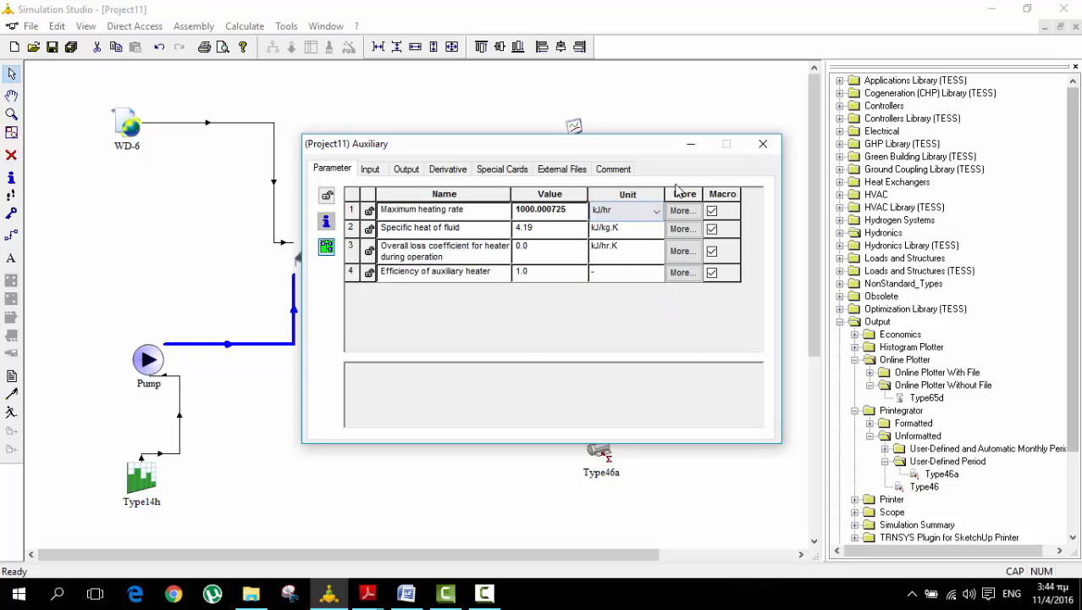
{"action": "left_click", "coordinate": [762, 143]}
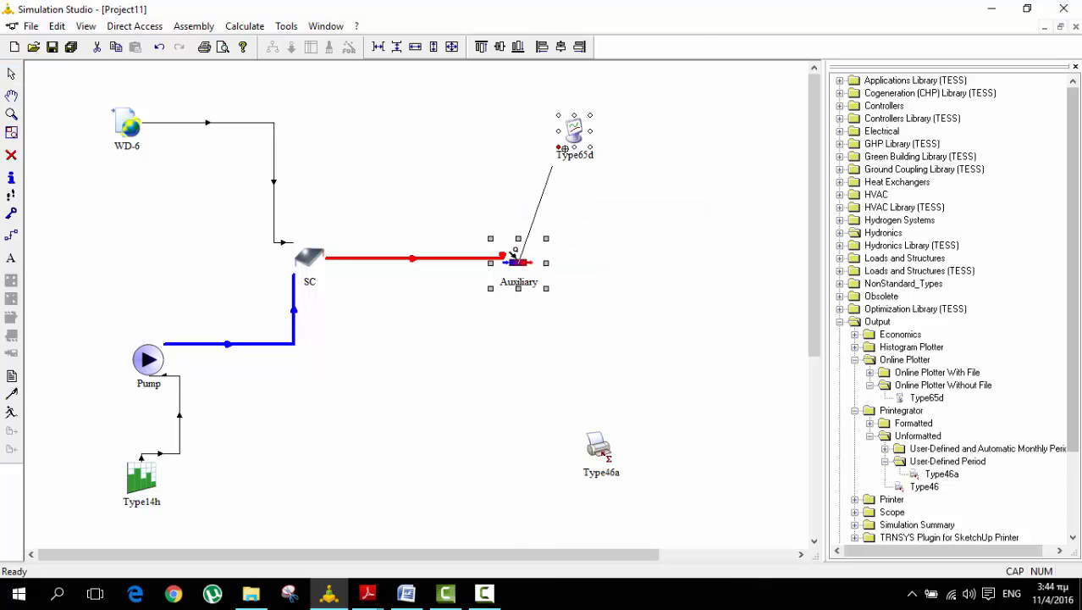
Feed Required heating rate to right axis variable-1 and outlet temperature to left axis variable-2 of Type65d.
{"action": "double_click", "coordinate": [518, 261]}
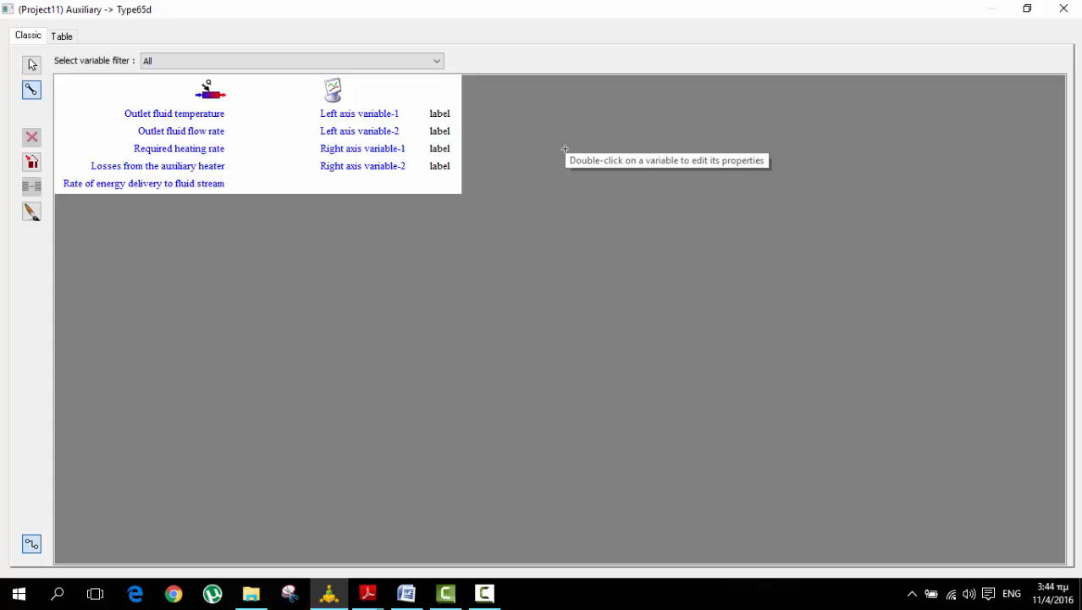
{"action": "mouse_move", "coordinate": [202, 115]}
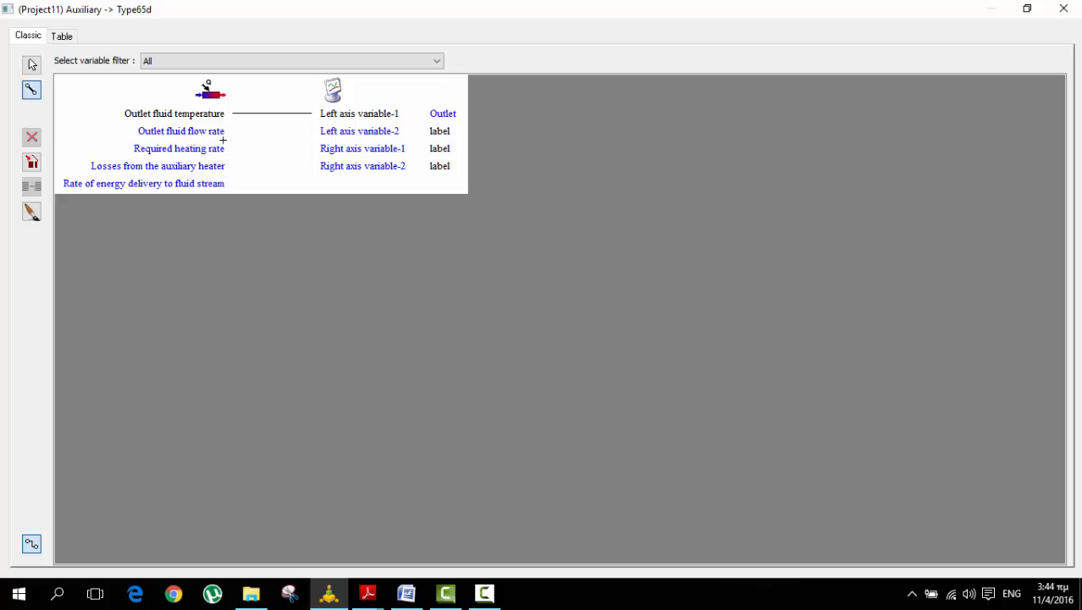
{"action": "left_click_drag", "start_coordinate": [224, 141], "coordinate": [346, 156]}
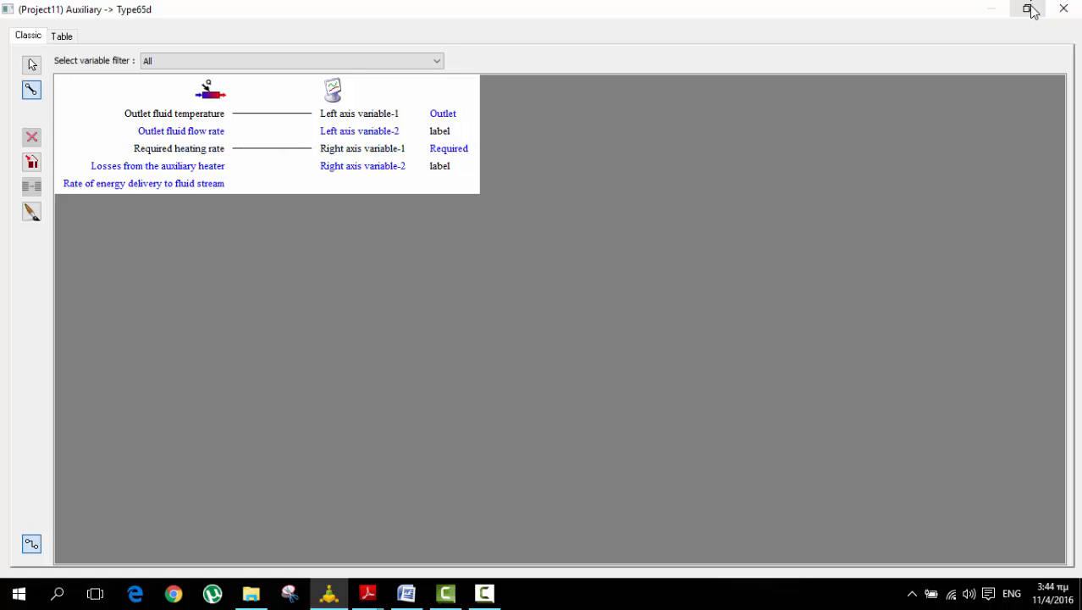
{"action": "left_click", "coordinate": [1027, 10]}
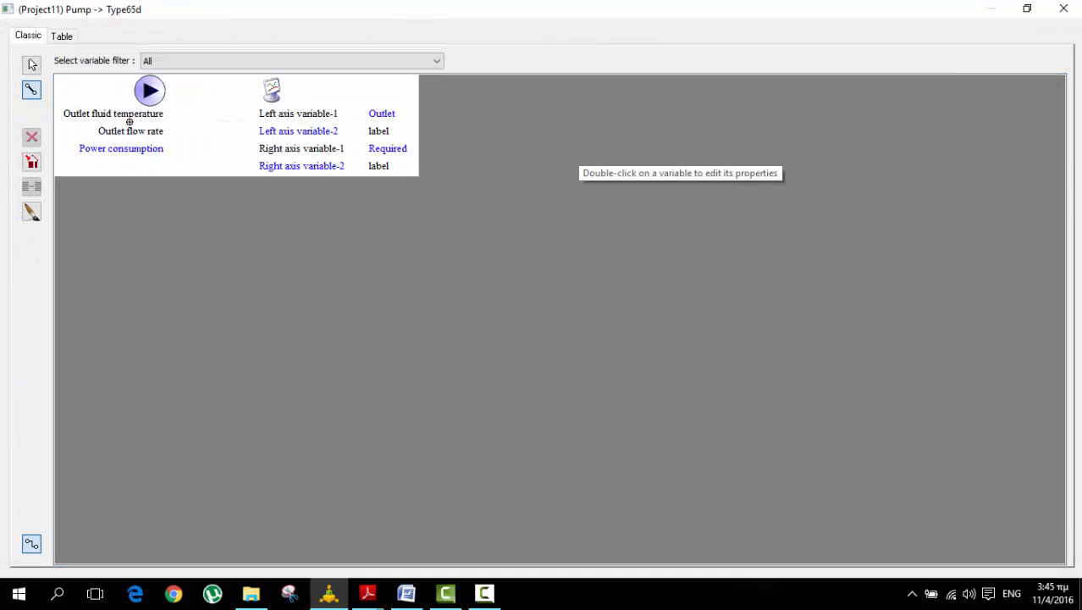
{"action": "left_click_drag", "start_coordinate": [129, 122], "coordinate": [295, 127]}
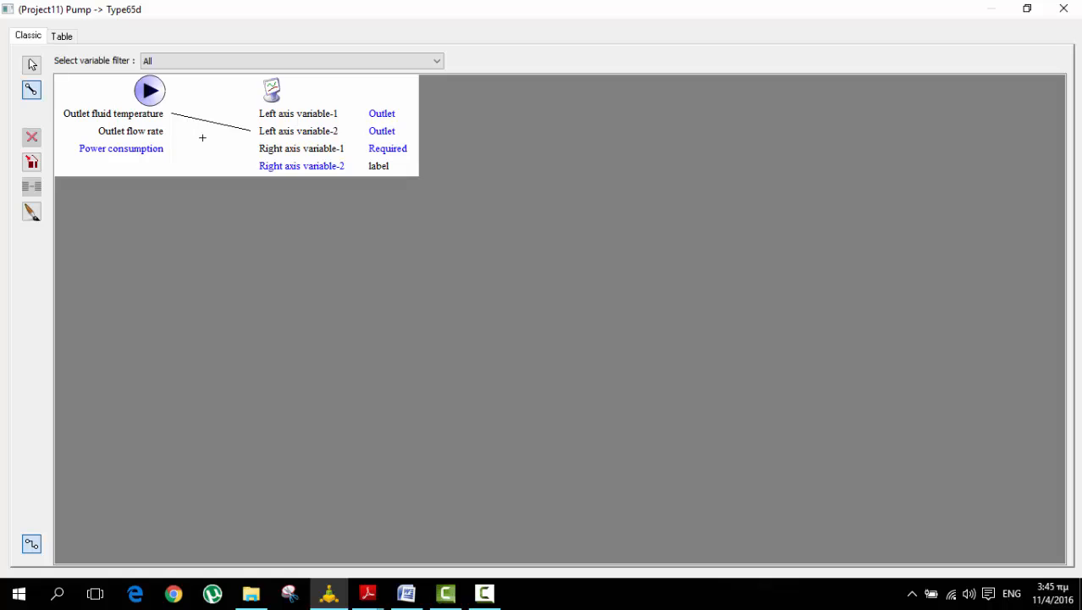
{"action": "mouse_move", "coordinate": [236, 152]}
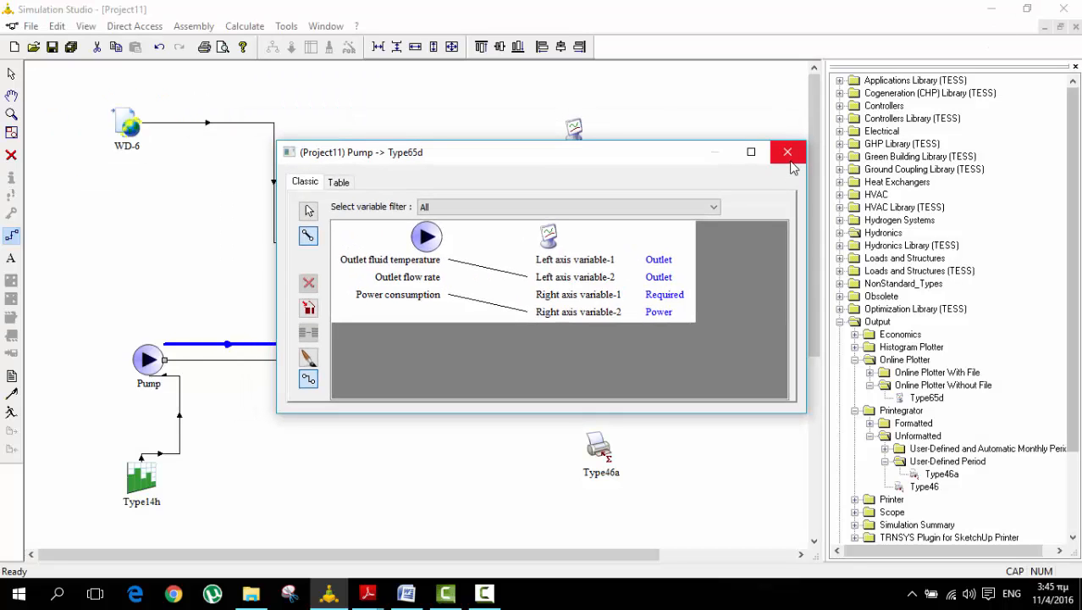
{"action": "left_click", "coordinate": [788, 153]}
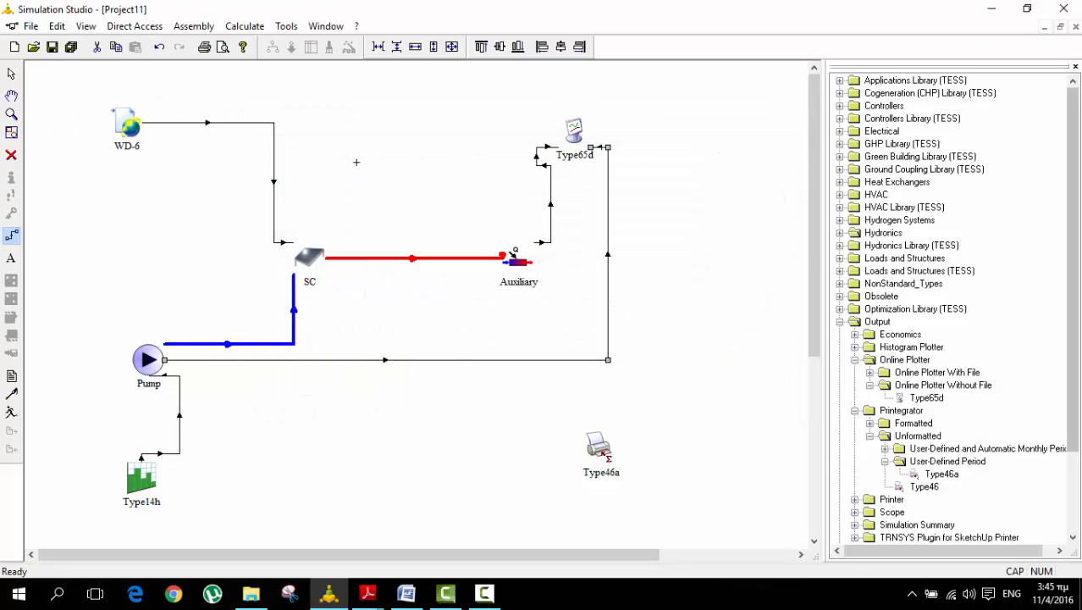
{"action": "mouse_move", "coordinate": [86, 93]}
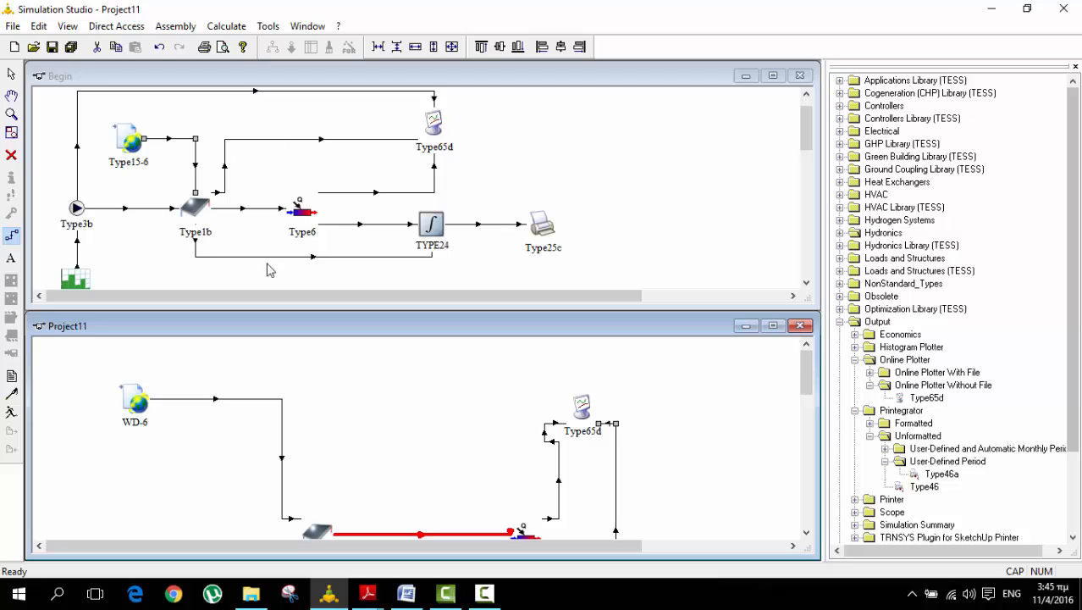
{"action": "mouse_move", "coordinate": [404, 206]}
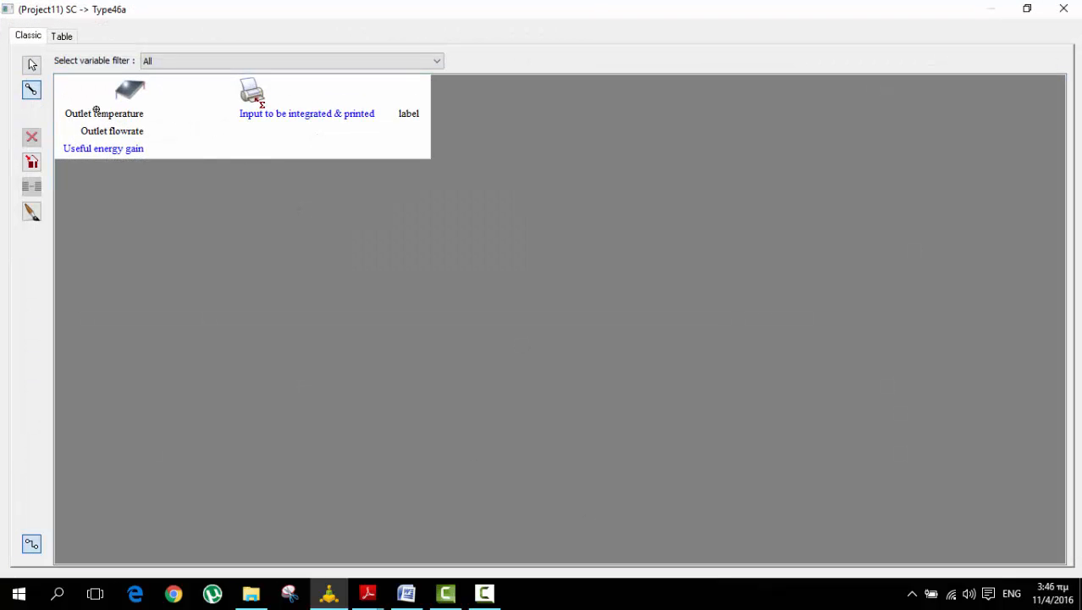
{"action": "mouse_move", "coordinate": [153, 117]}
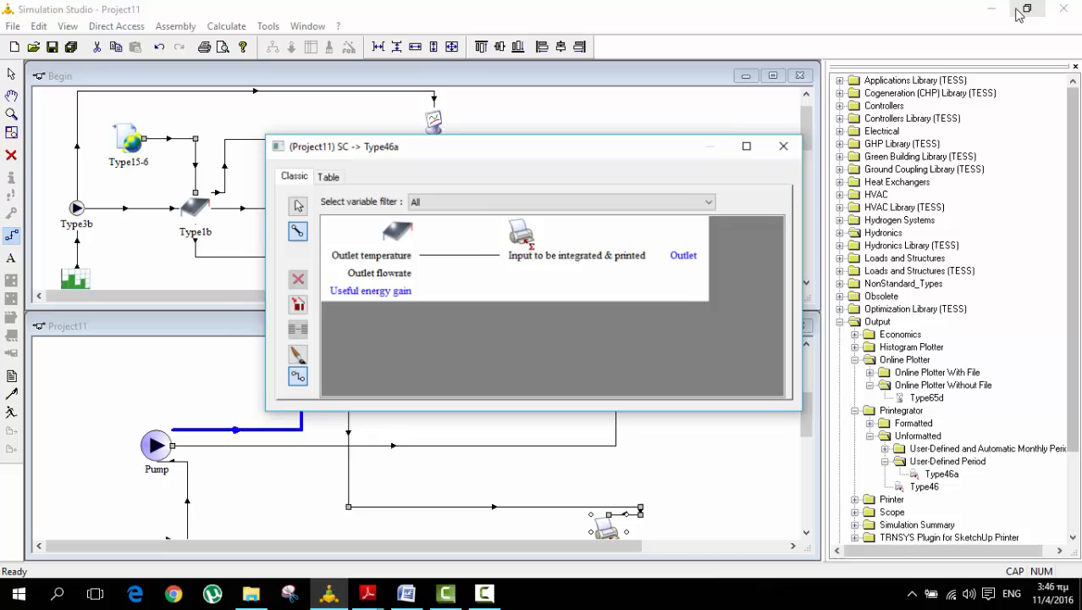
Close the SC→Type46a and SC→Type65d connection windows after assigning the collector outputs.
{"action": "left_click", "coordinate": [783, 146]}
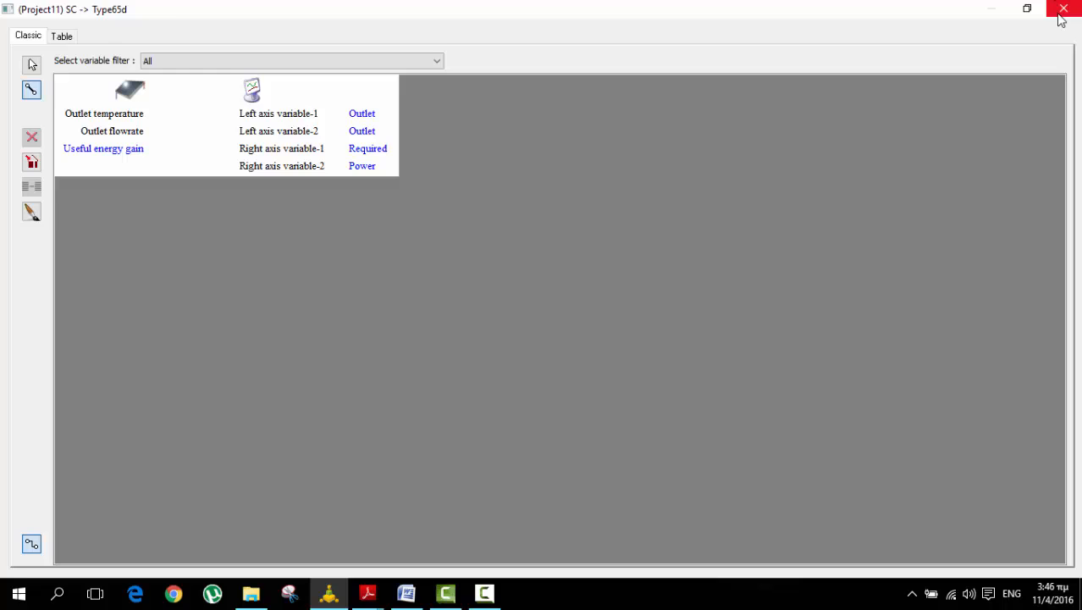
{"action": "left_click", "coordinate": [1064, 10]}
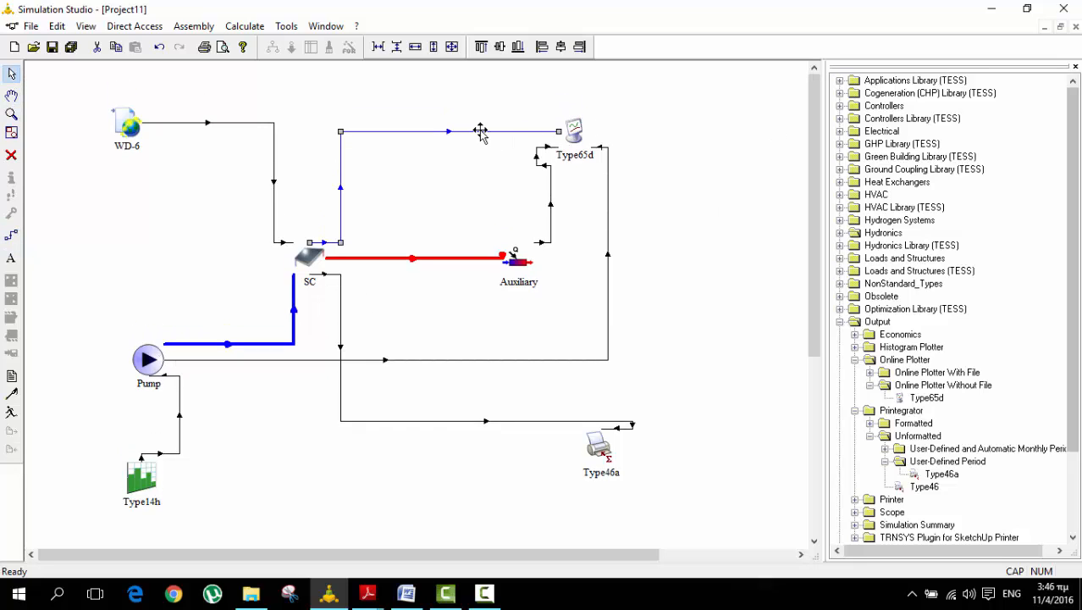
{"action": "mouse_move", "coordinate": [325, 207]}
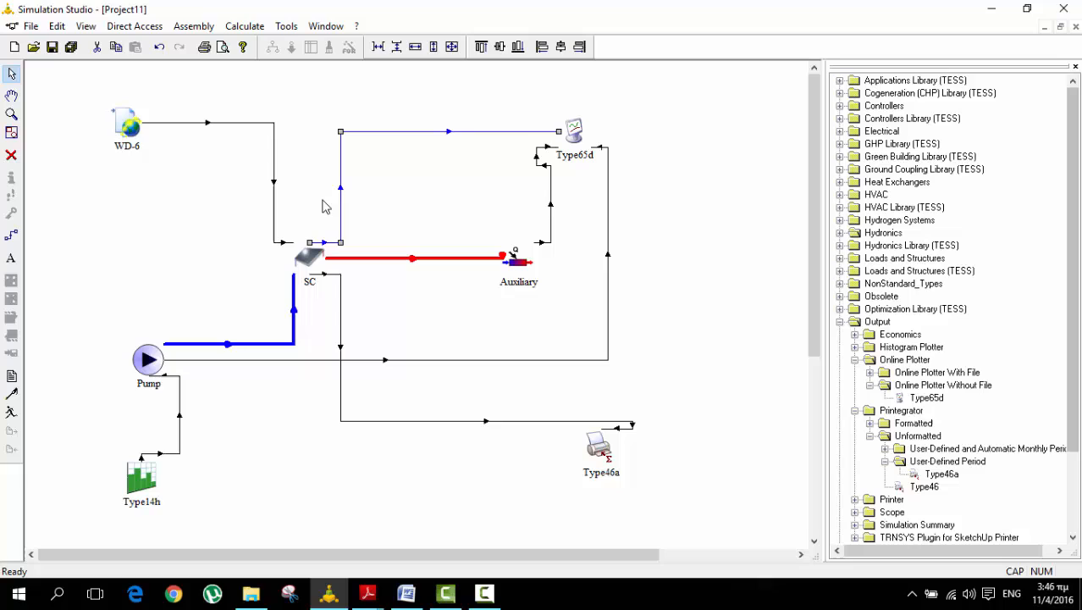
{"action": "mouse_move", "coordinate": [346, 307]}
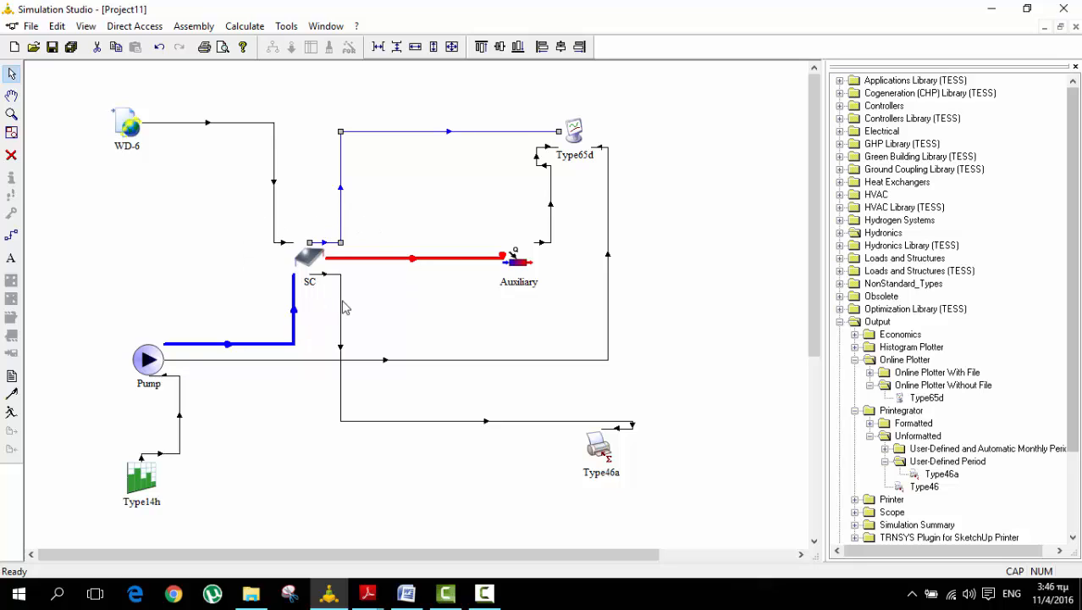
{"action": "mouse_move", "coordinate": [242, 390]}
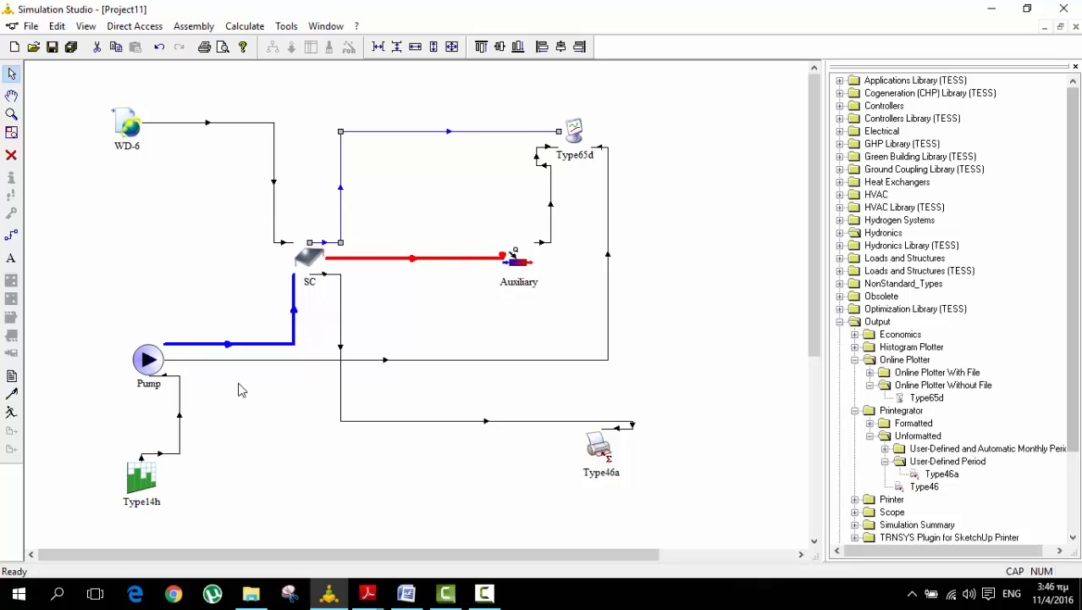
{"action": "mouse_move", "coordinate": [583, 151]}
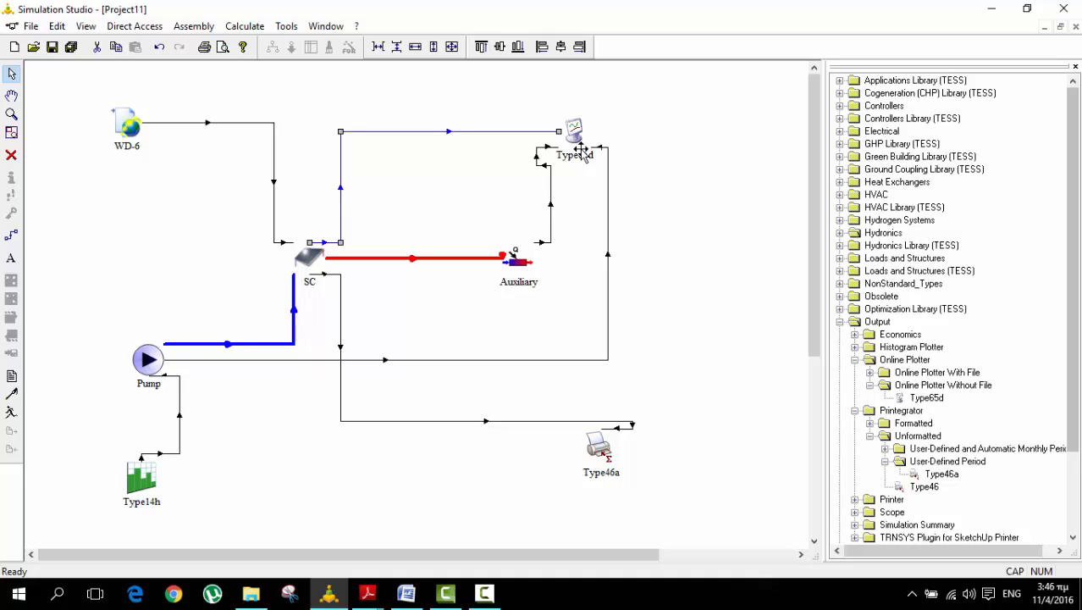
Check Type65d's Input list (outlet, required, power variables), close it, and bring up the Assembly menu.
{"action": "left_click", "coordinate": [576, 135]}
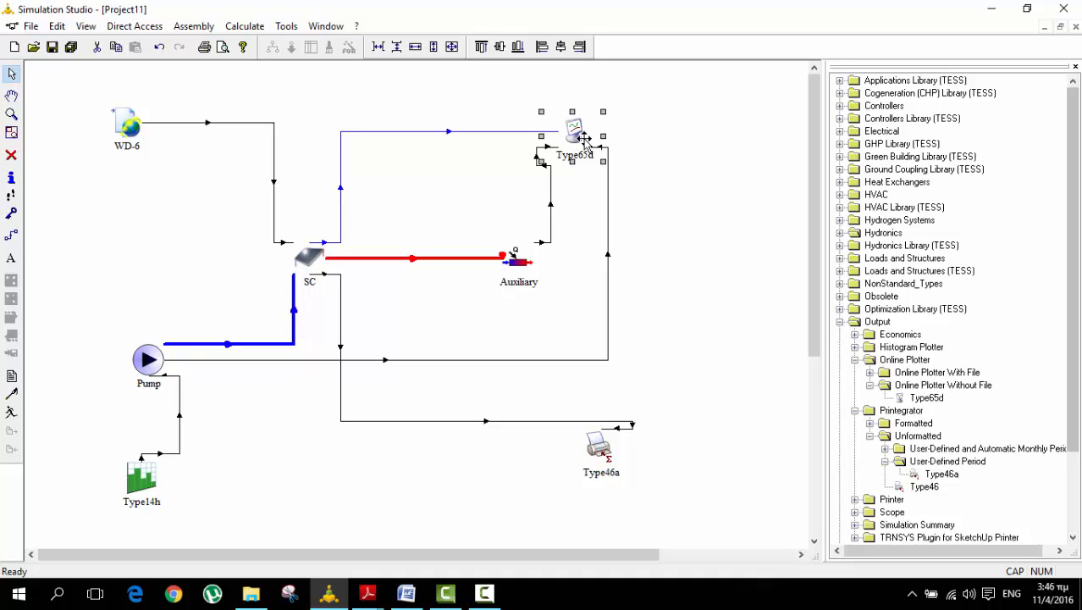
{"action": "double_click", "coordinate": [574, 135]}
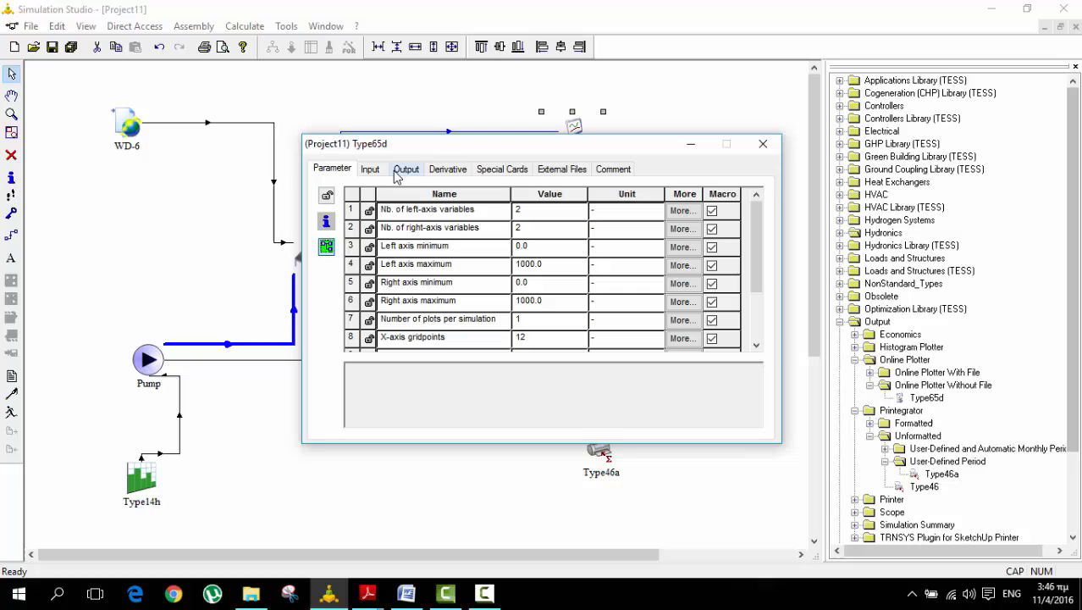
{"action": "left_click", "coordinate": [370, 169]}
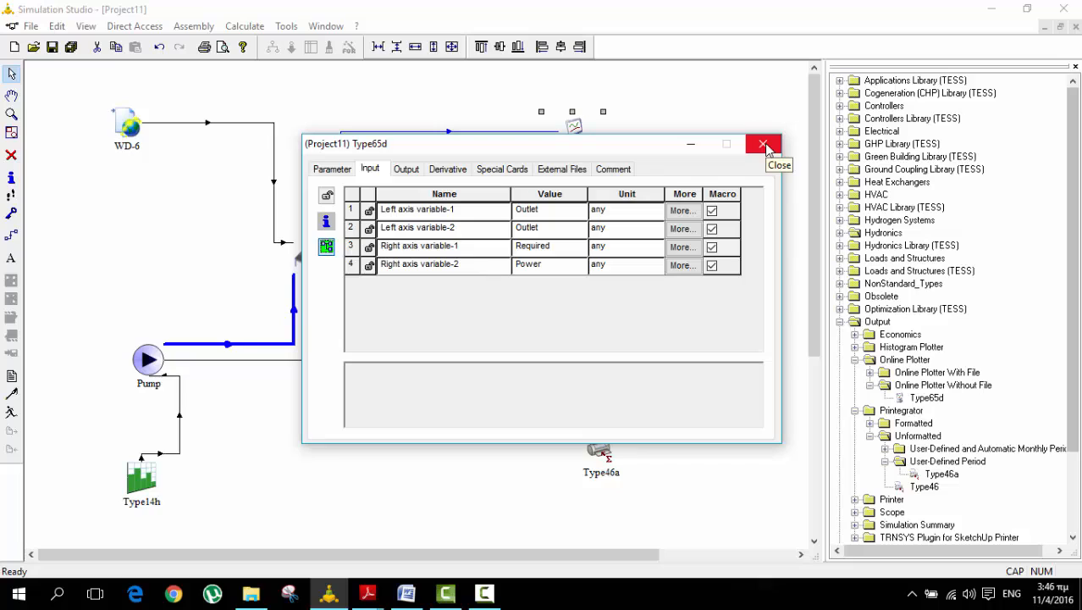
{"action": "left_click", "coordinate": [762, 144]}
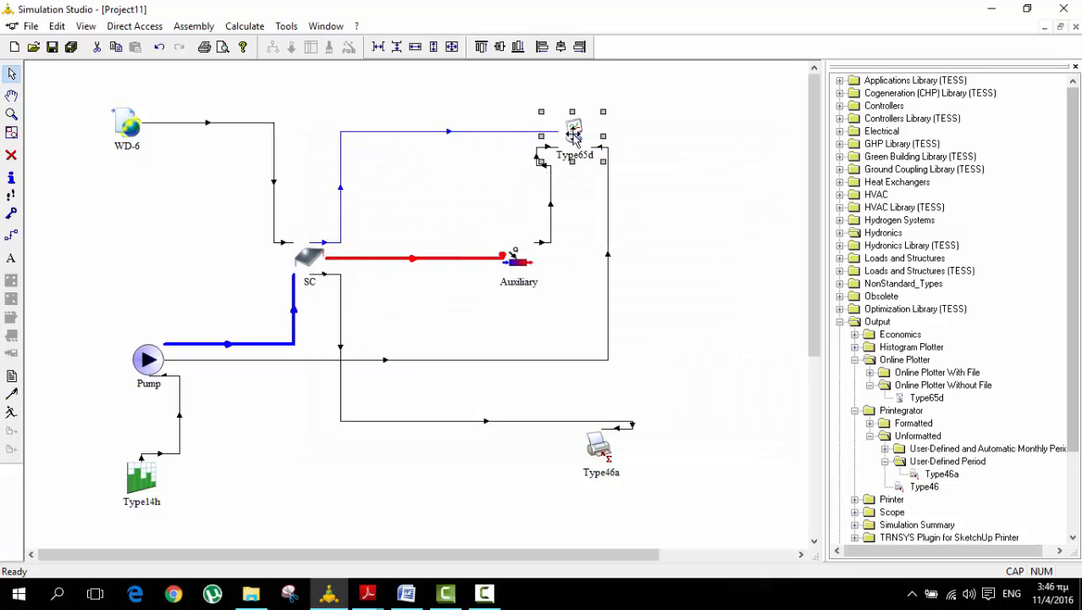
{"action": "left_click", "coordinate": [193, 25]}
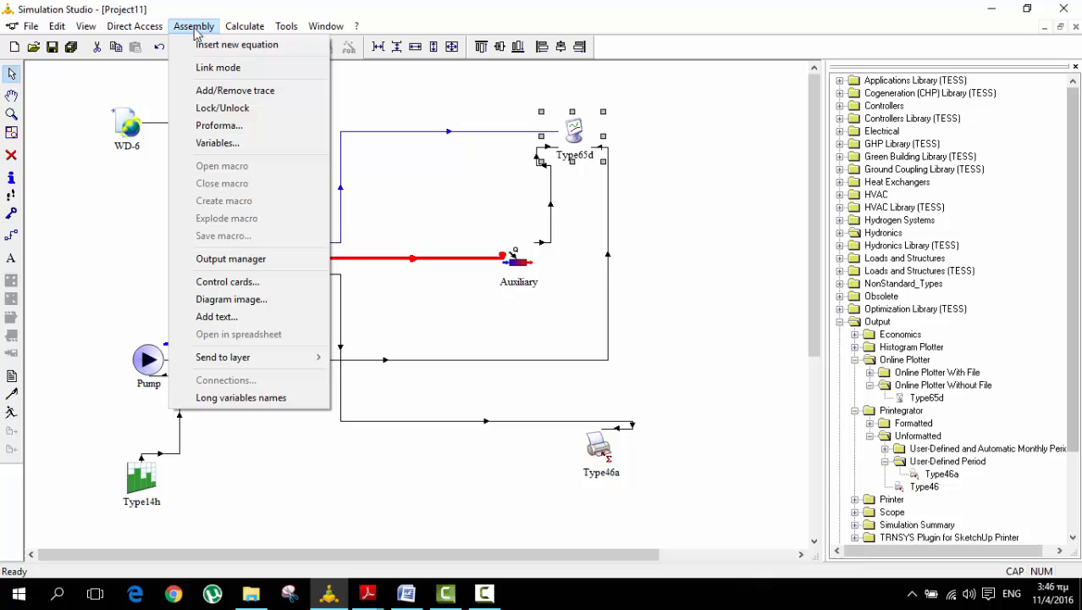
In the Output manager, select Type65d's Graph 1 plot and start editing its graph title.
{"action": "left_click", "coordinate": [230, 258]}
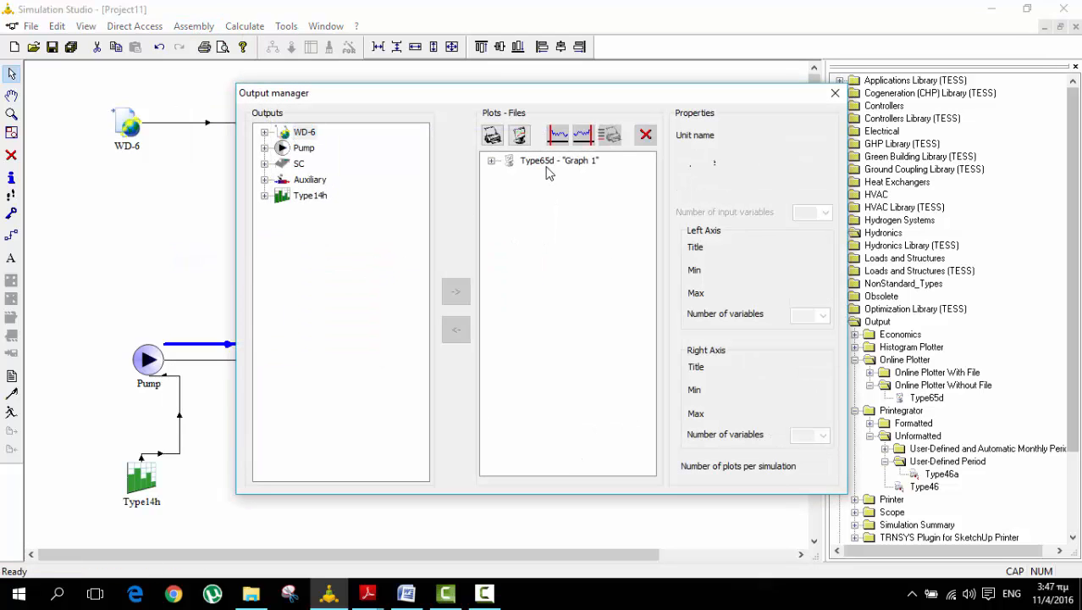
{"action": "left_click", "coordinate": [559, 160]}
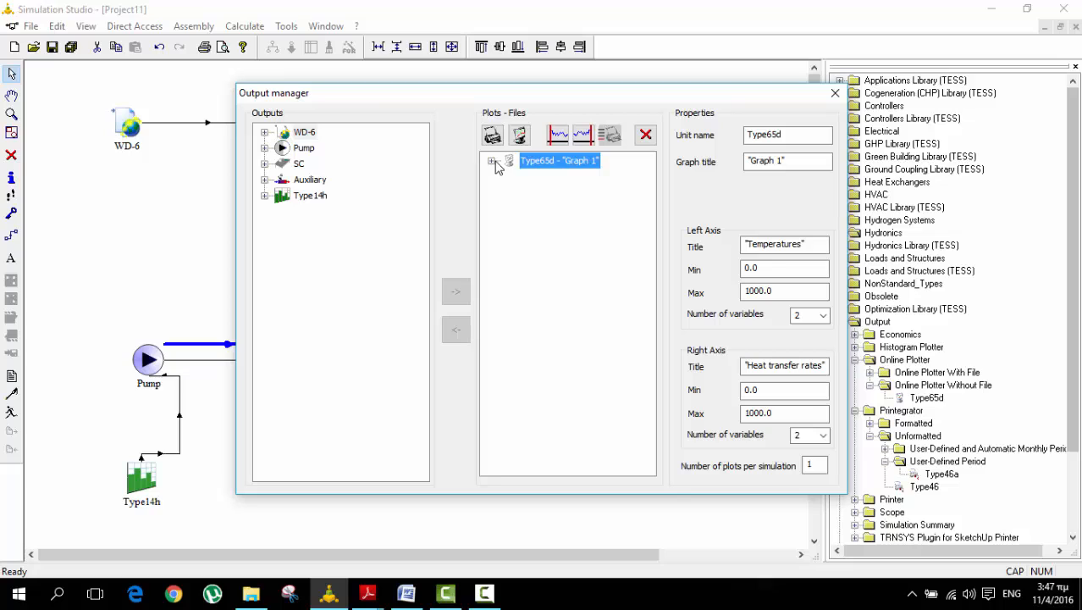
{"action": "left_click", "coordinate": [491, 159]}
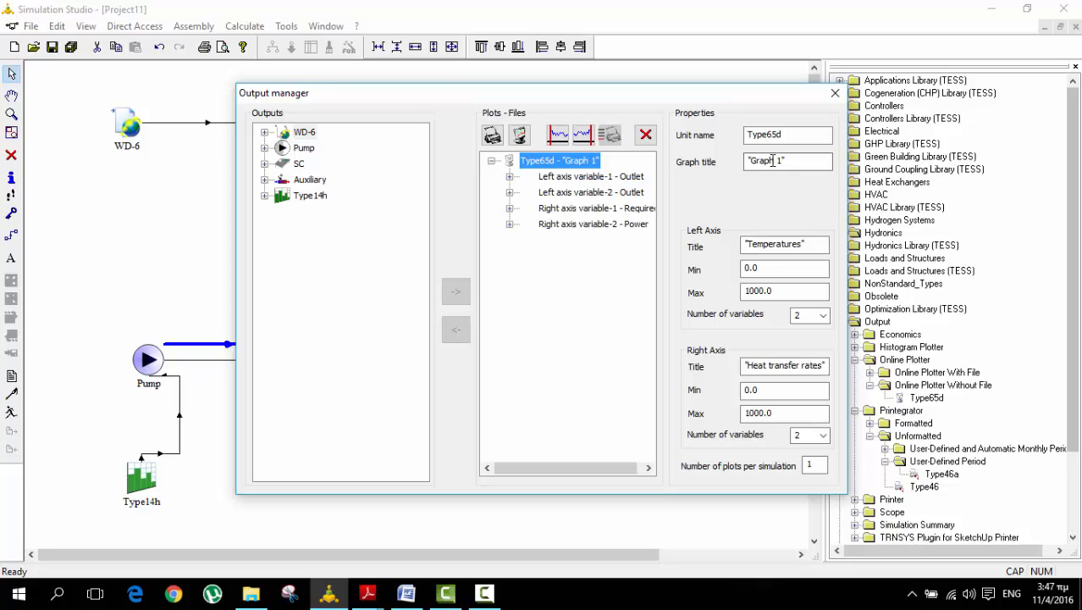
{"action": "left_click", "coordinate": [786, 161]}
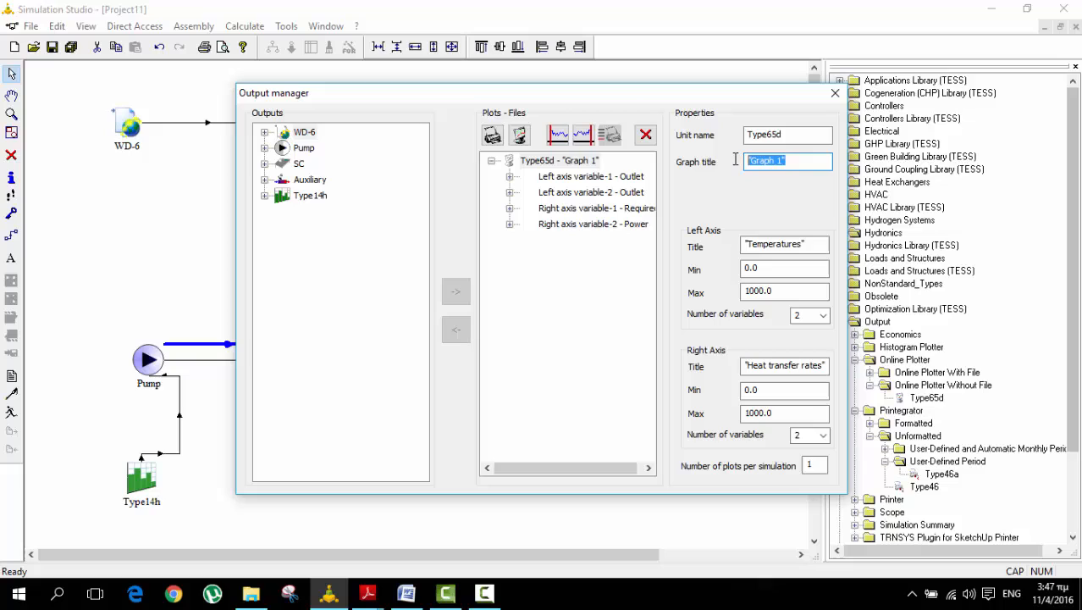
Replace the graph title with 'Temp and Energy'.
{"action": "type", "text": "tEM"}
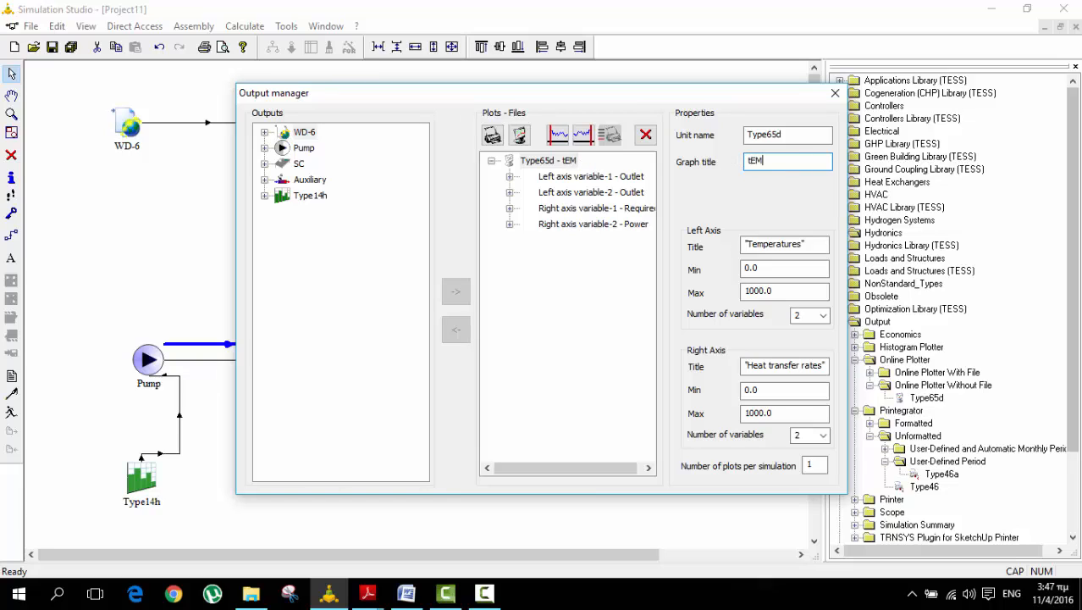
{"action": "key", "text": "ctrl+a"}
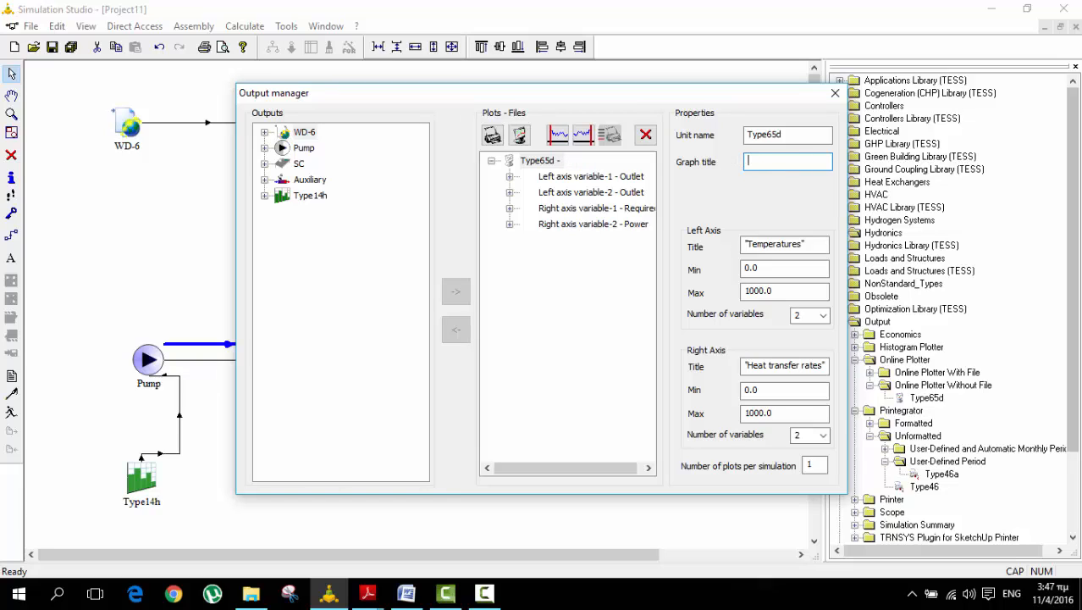
{"action": "type", "text": "Tem"}
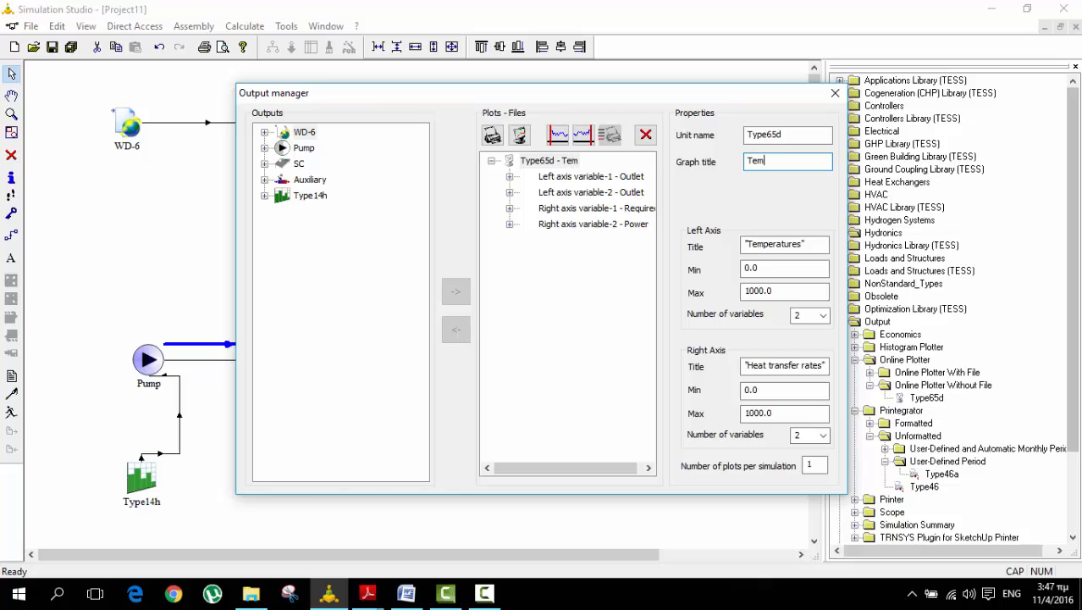
{"action": "type", "text": "p"}
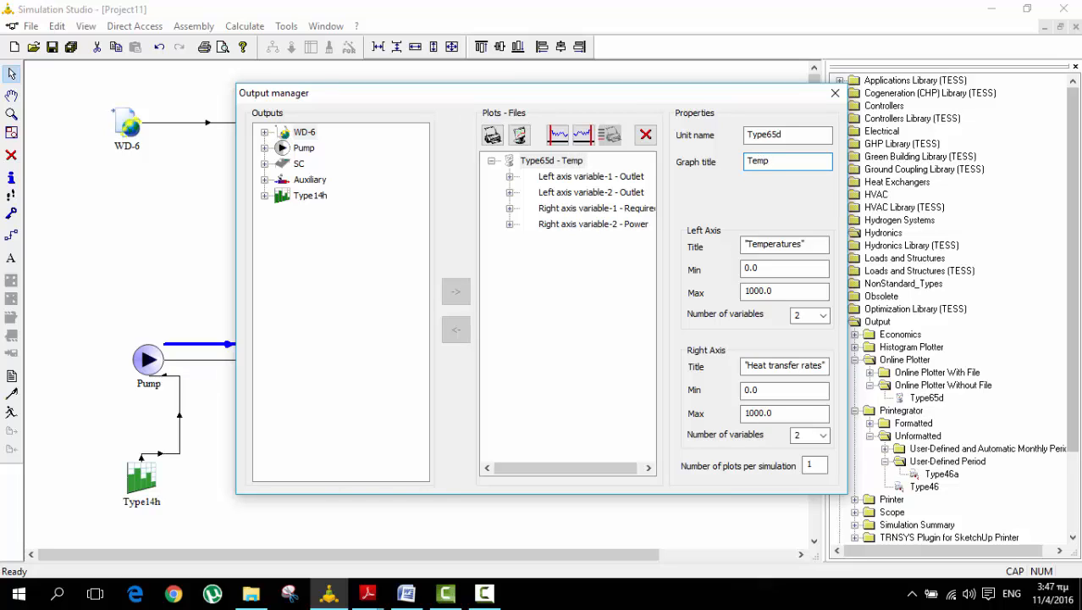
{"action": "type", "text": "and"}
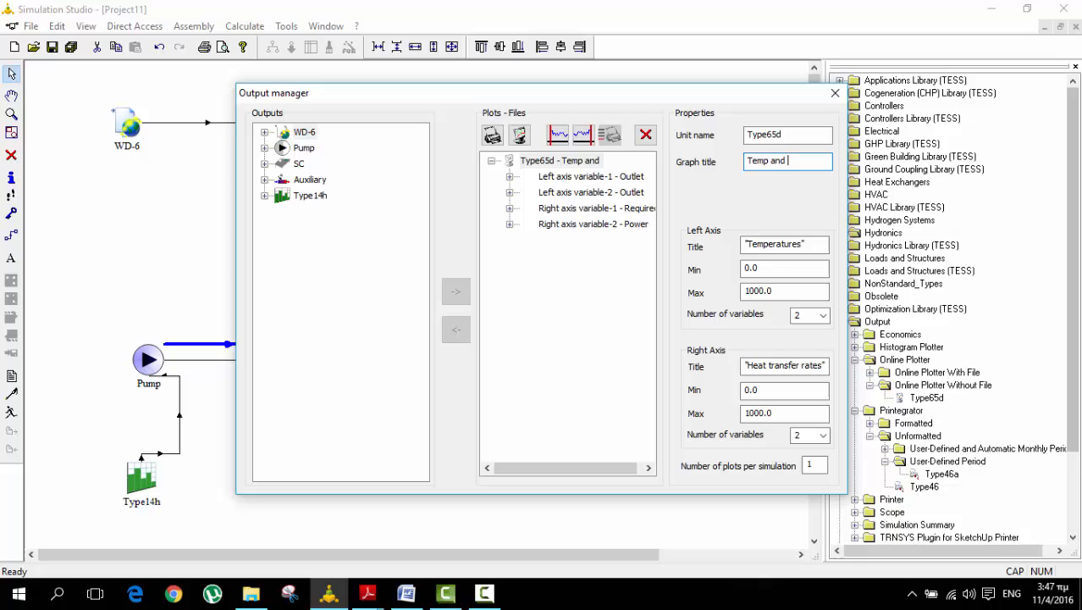
{"action": "type", "text": "Energy"}
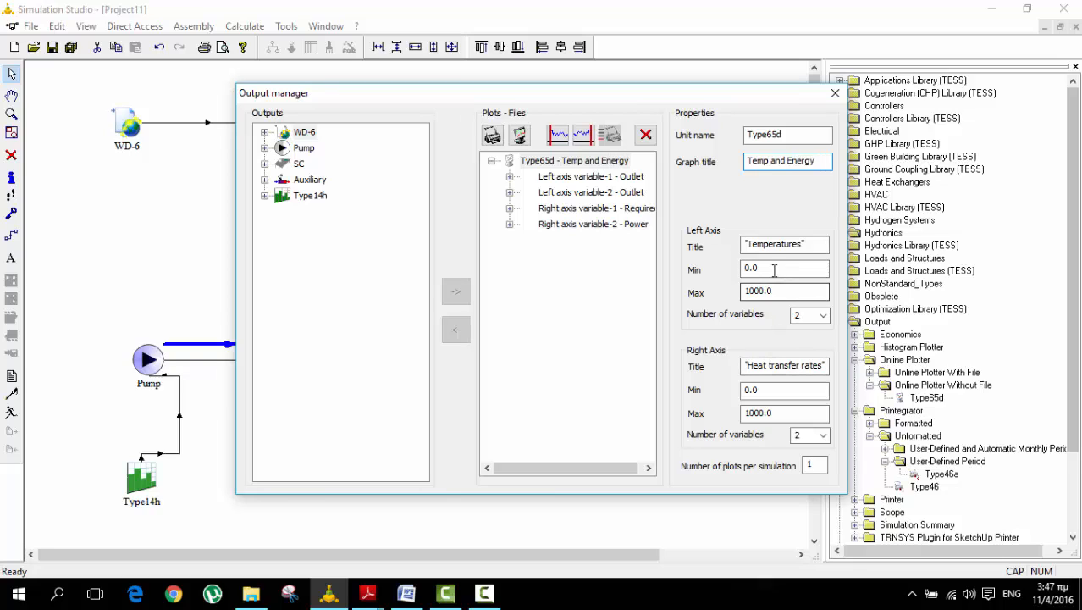
{"action": "type", "text": "-1"}
{"action": "left_click", "coordinate": [784, 291]}
{"action": "type", "text": "100"}
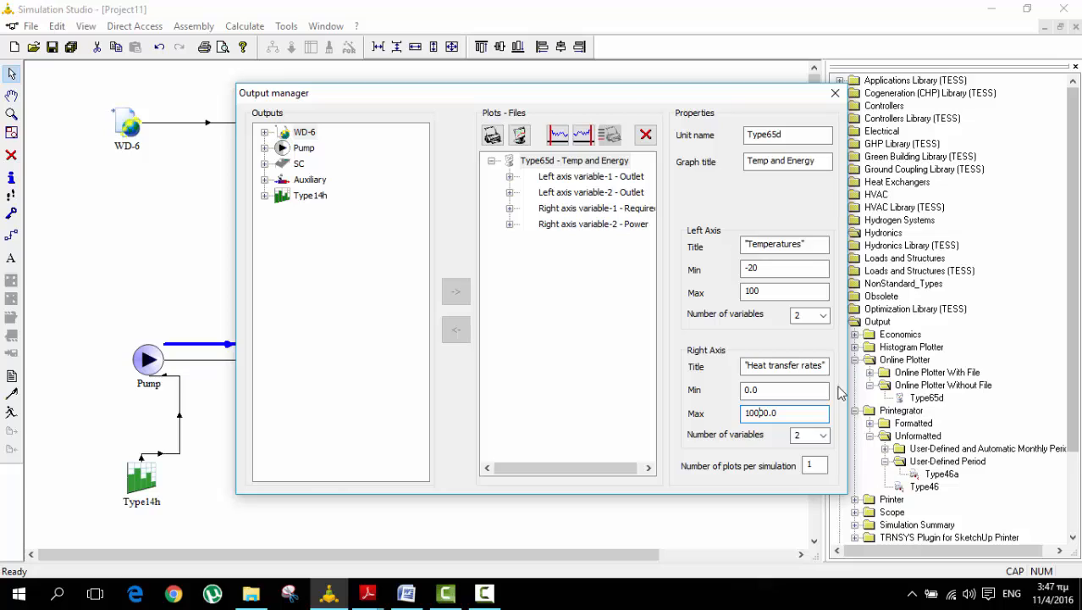
Set Number of variables to 5 for both the Left Axis and the Right Axis of the plot.
{"action": "left_click", "coordinate": [820, 315]}
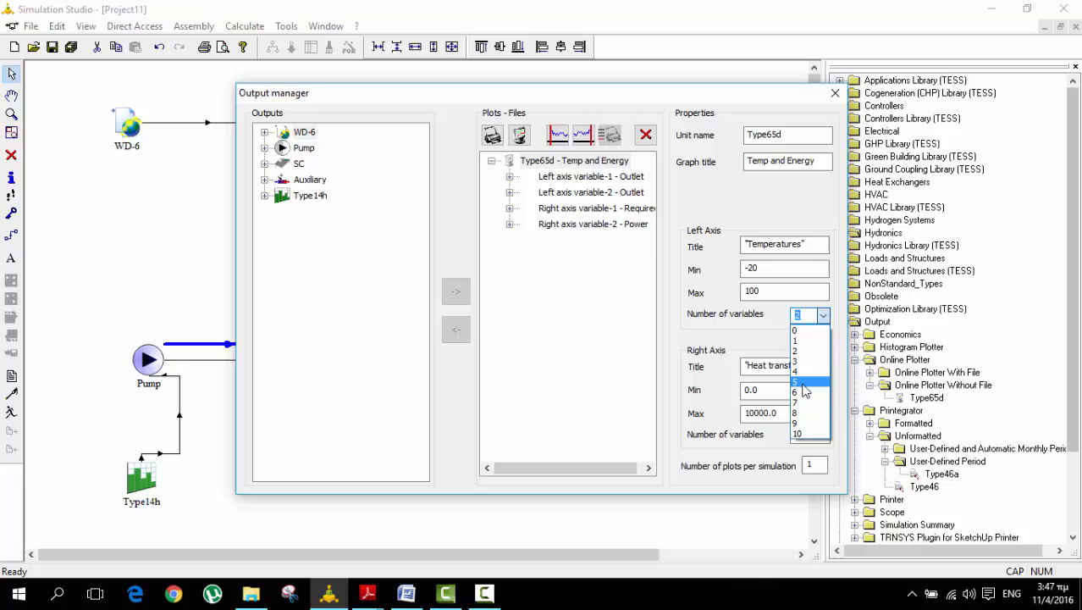
{"action": "left_click", "coordinate": [795, 383]}
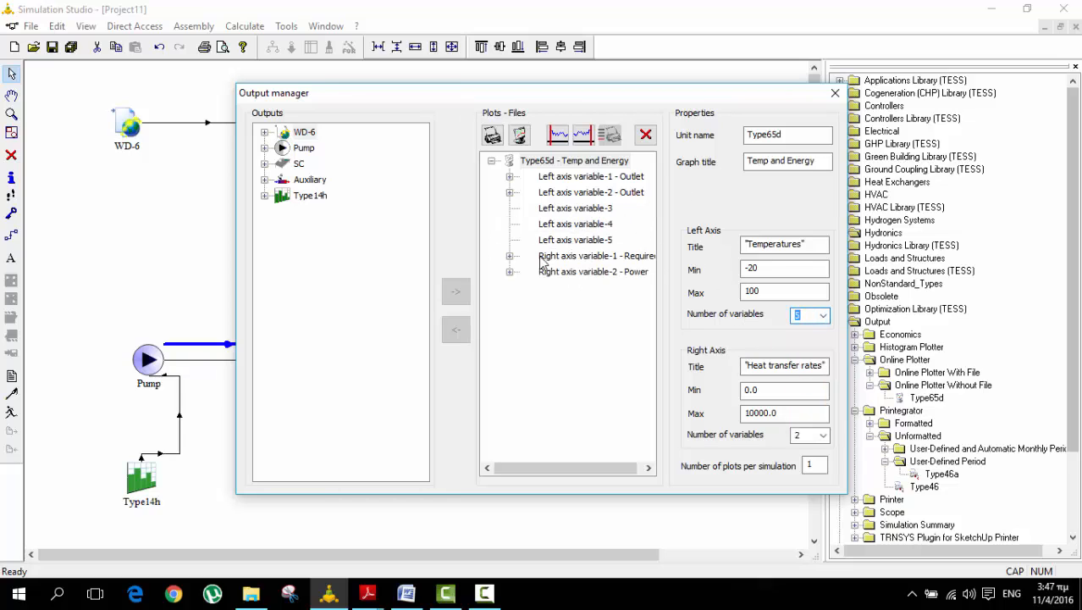
{"action": "left_click", "coordinate": [823, 434]}
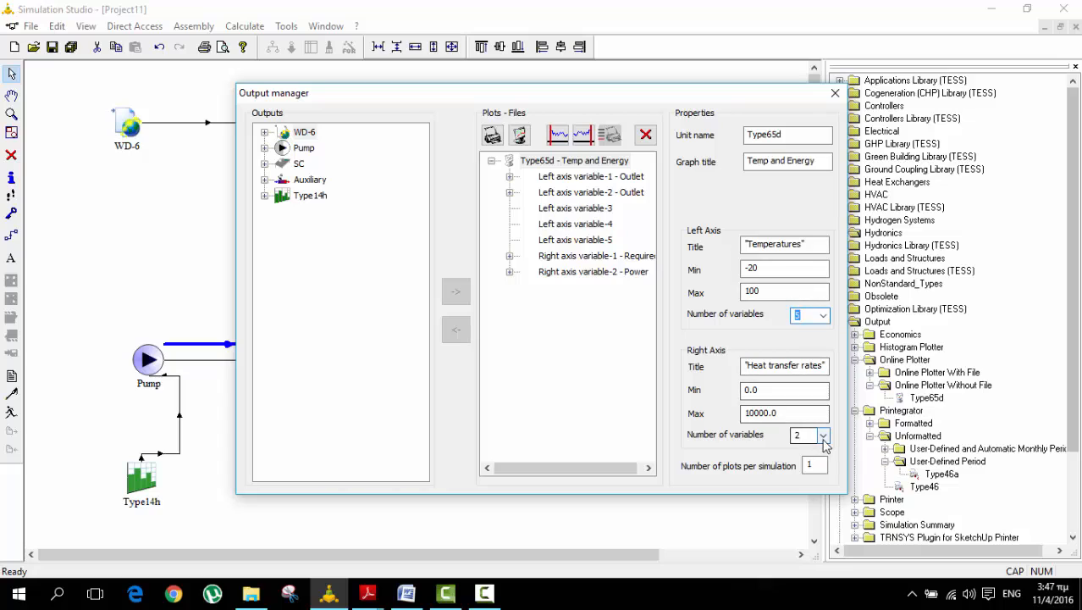
{"action": "left_click", "coordinate": [822, 433]}
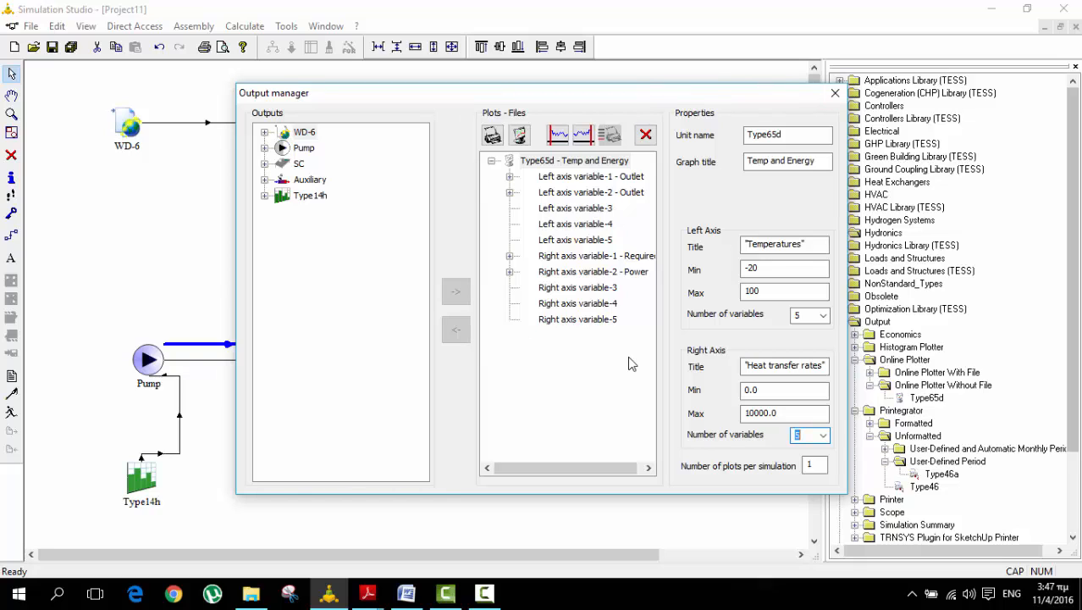
{"action": "left_click", "coordinate": [576, 240]}
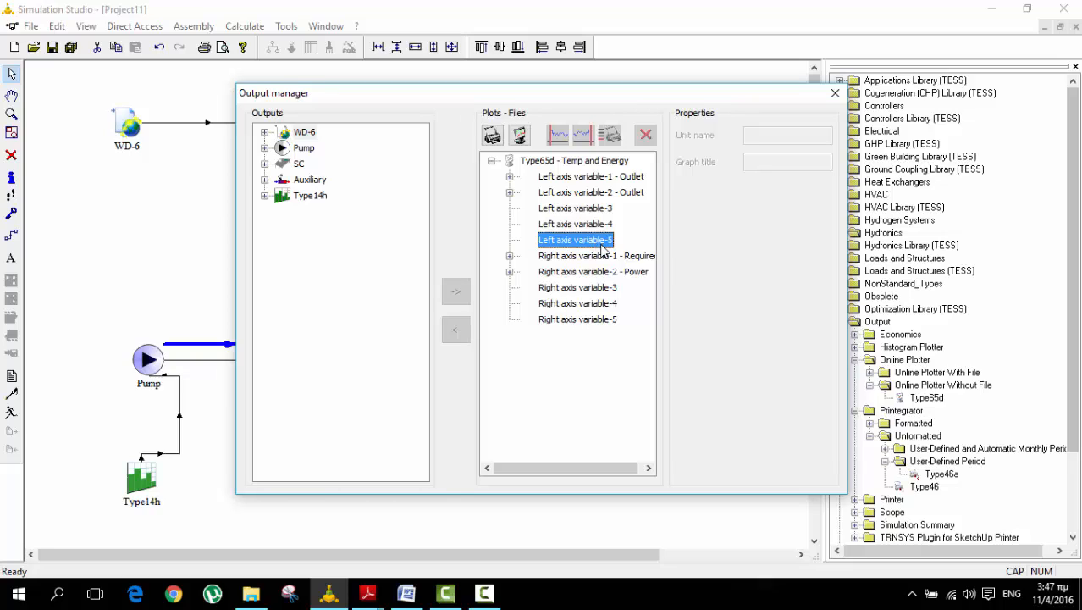
{"action": "mouse_move", "coordinate": [599, 218]}
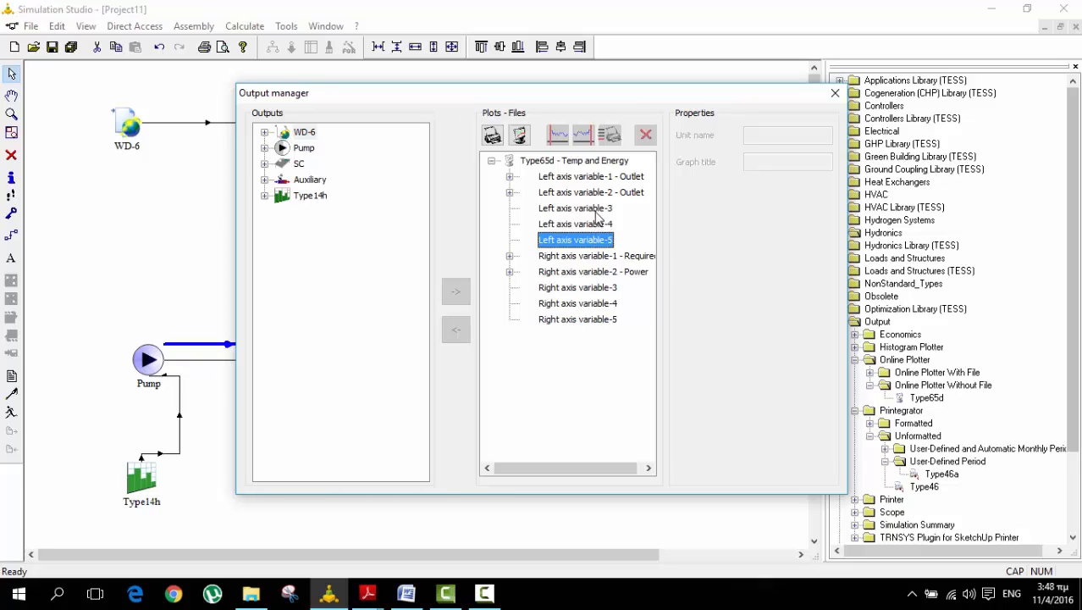
{"action": "mouse_move", "coordinate": [576, 216]}
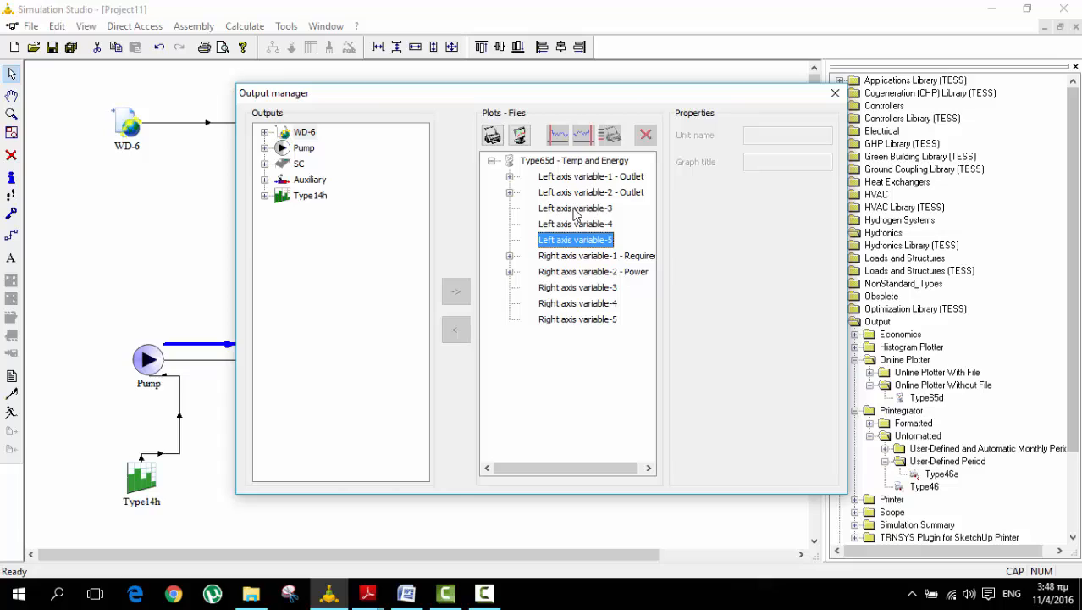
{"action": "mouse_move", "coordinate": [590, 213]}
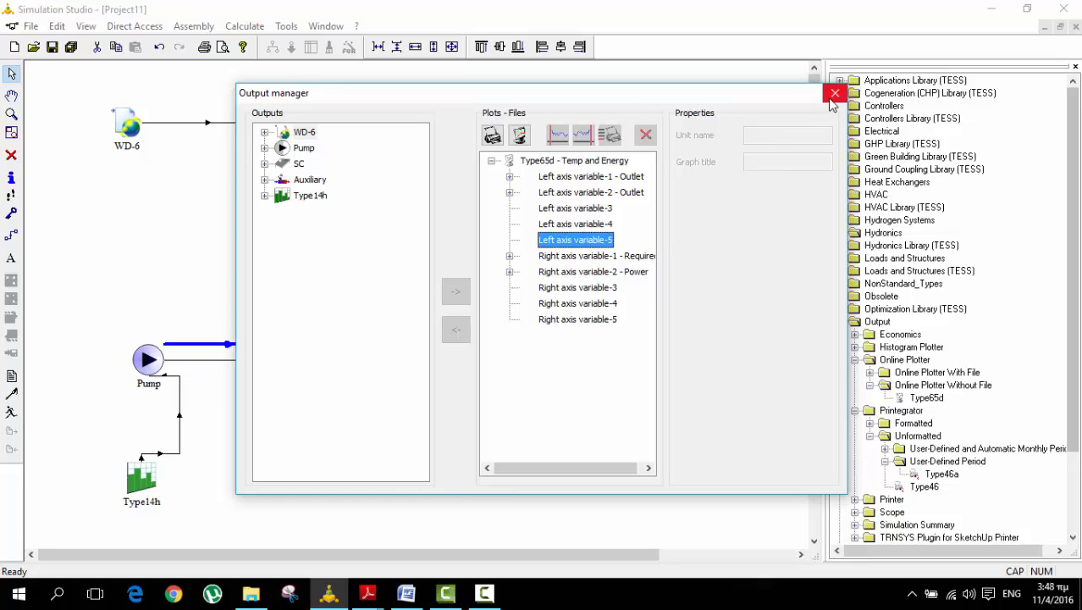
{"action": "mouse_move", "coordinate": [835, 93]}
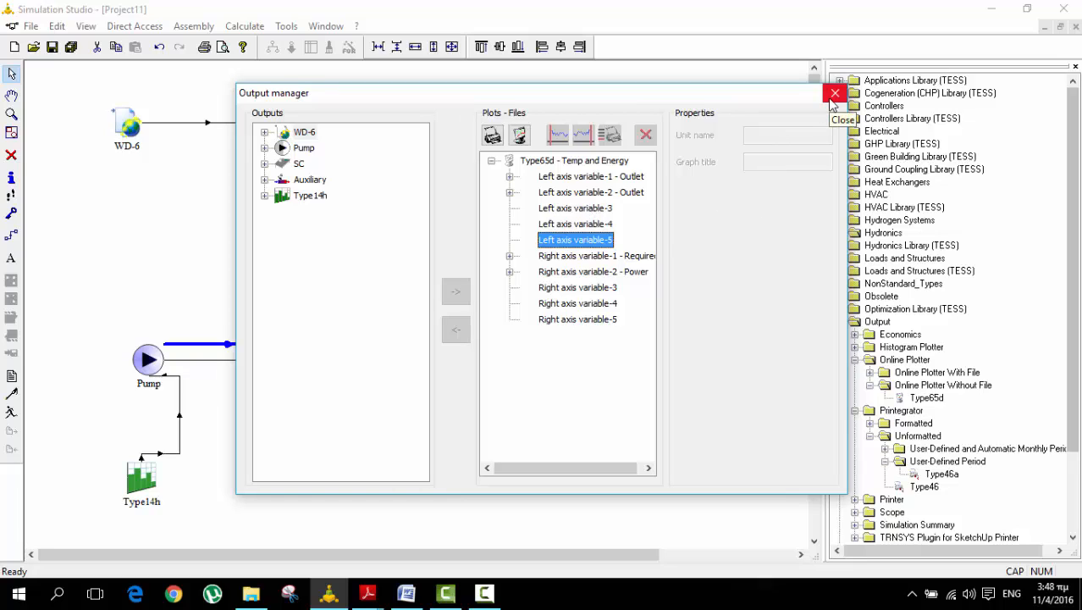
Close the Output manager and return to the Project11 diagram.
{"action": "left_click", "coordinate": [835, 93]}
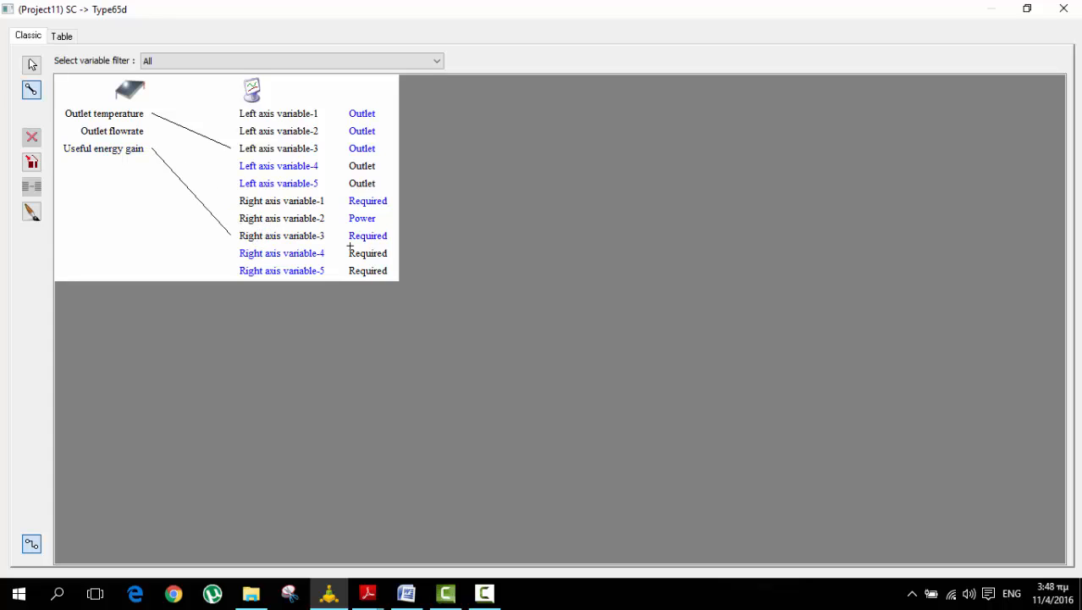
{"action": "mouse_move", "coordinate": [1028, 11]}
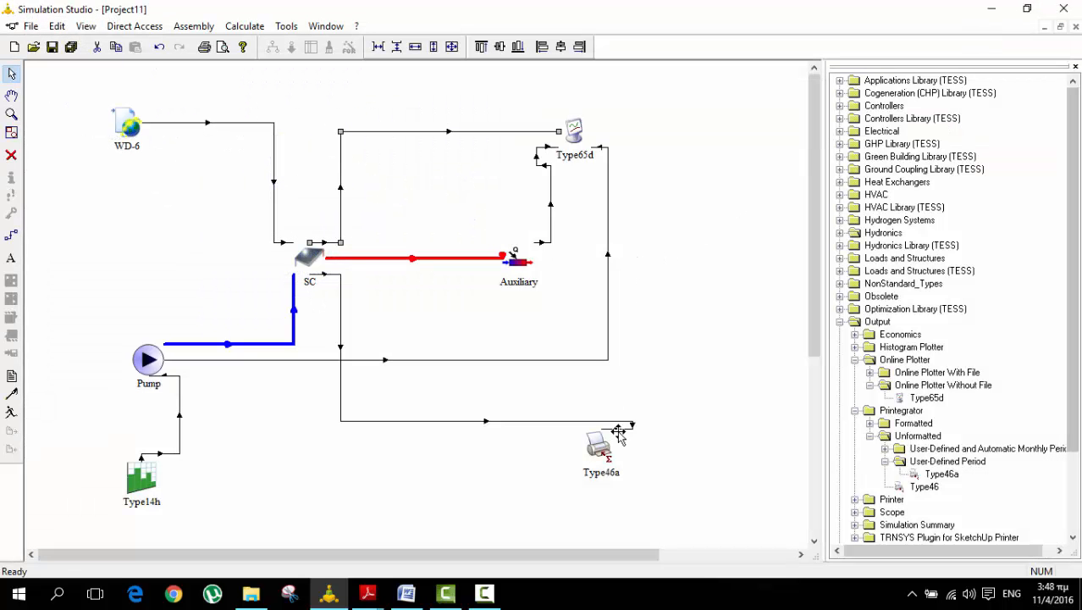
{"action": "mouse_move", "coordinate": [464, 359]}
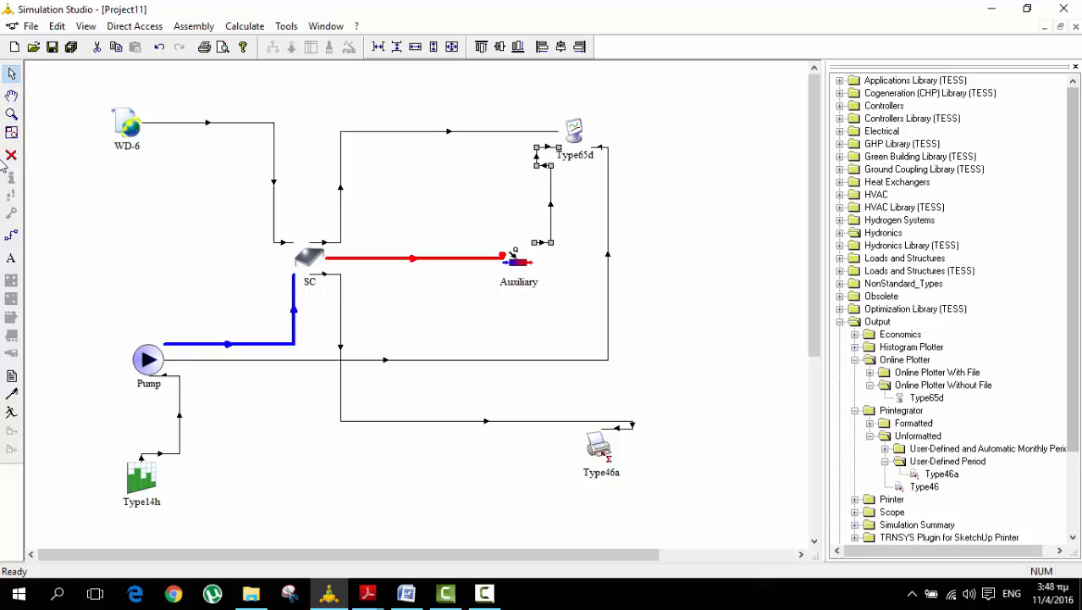
{"action": "mouse_move", "coordinate": [336, 314]}
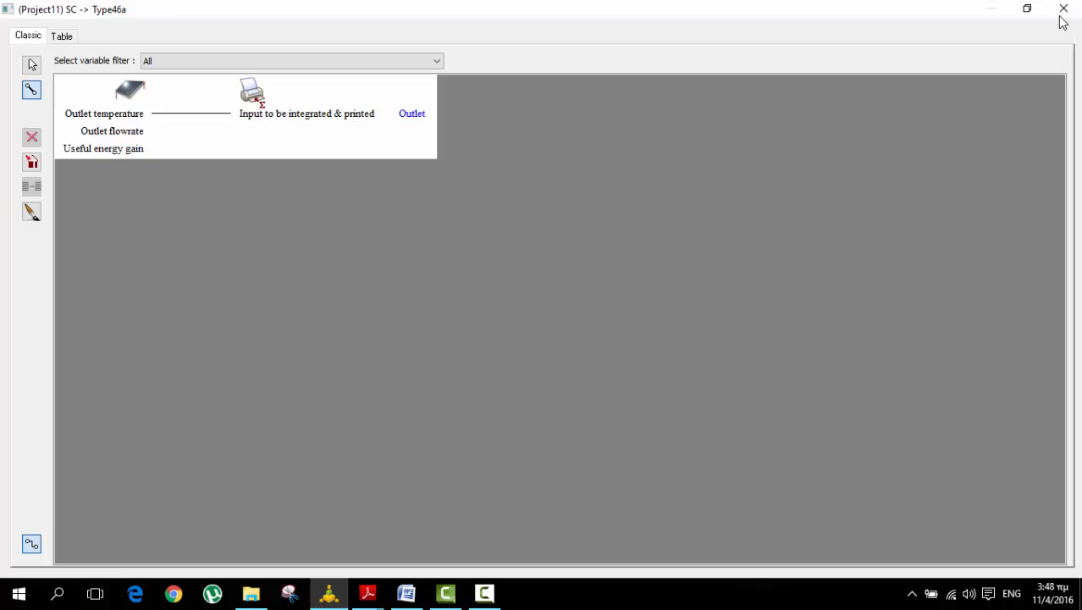
Style the SC→Type65d link as a yellow dotted line via its Line properties, then start on the second plotter link.
{"action": "left_click", "coordinate": [1064, 8]}
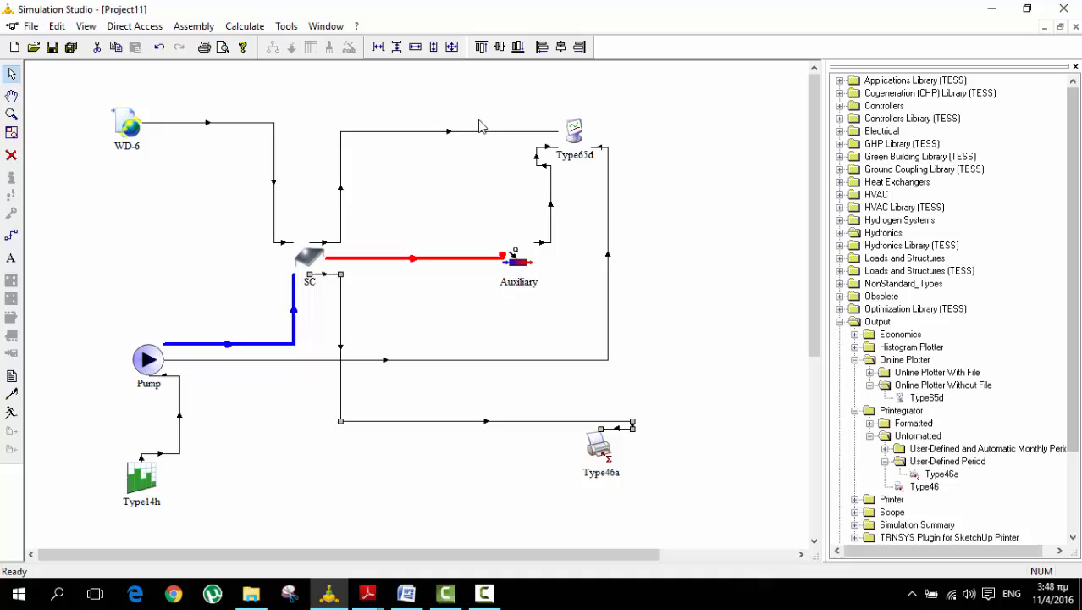
{"action": "mouse_move", "coordinate": [481, 134]}
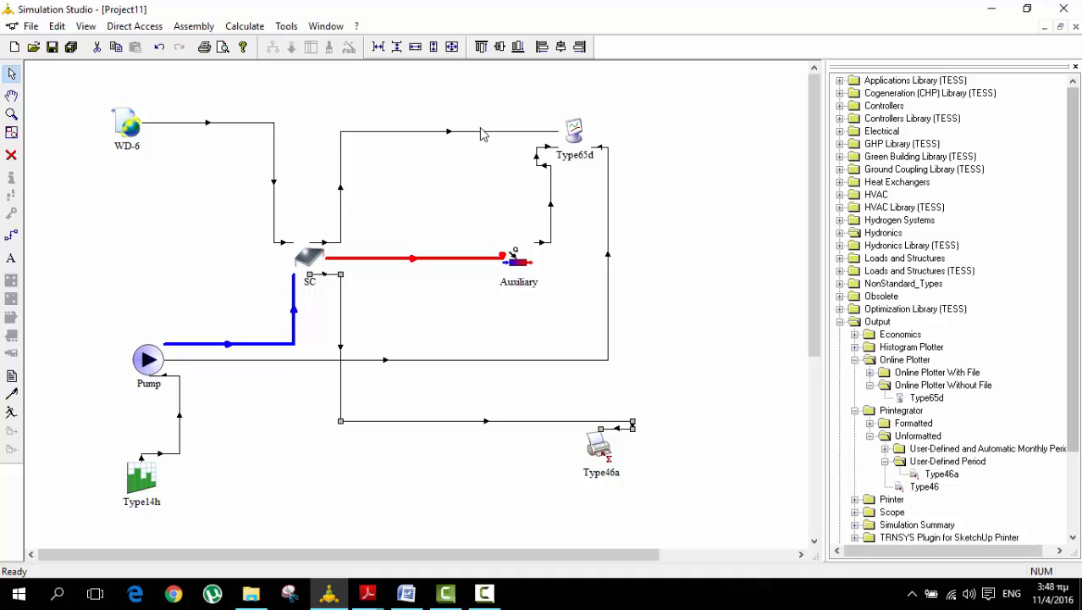
{"action": "right_click", "coordinate": [450, 139]}
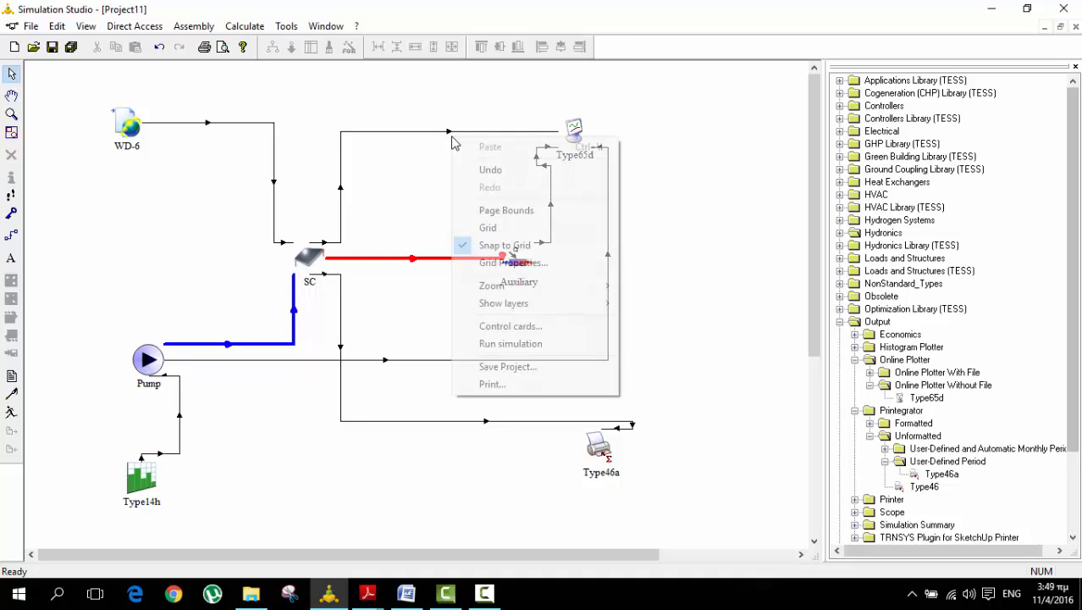
{"action": "left_click", "coordinate": [505, 251]}
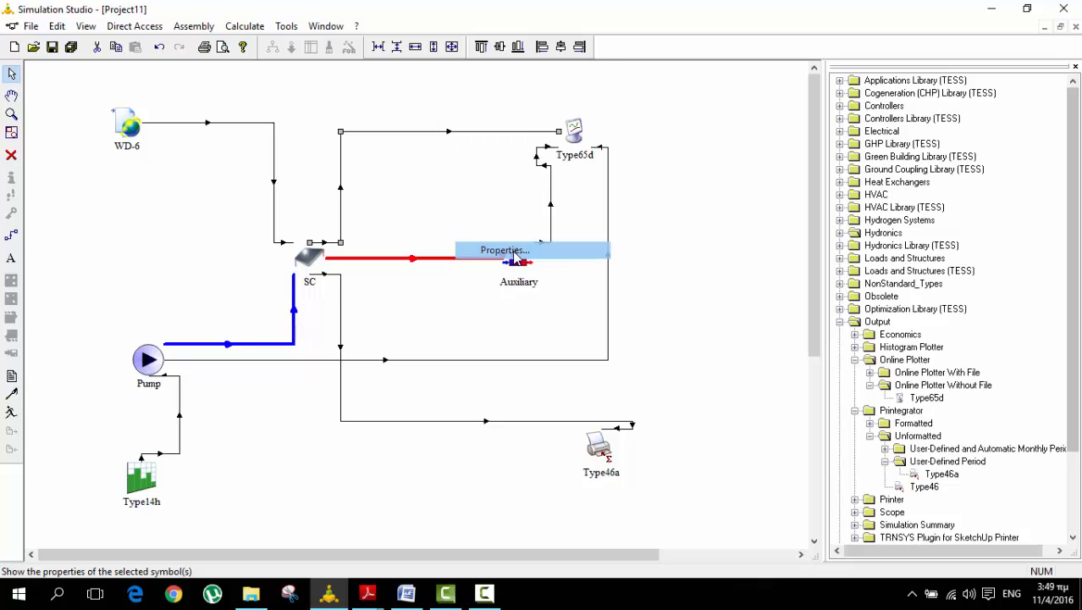
{"action": "left_click", "coordinate": [505, 251]}
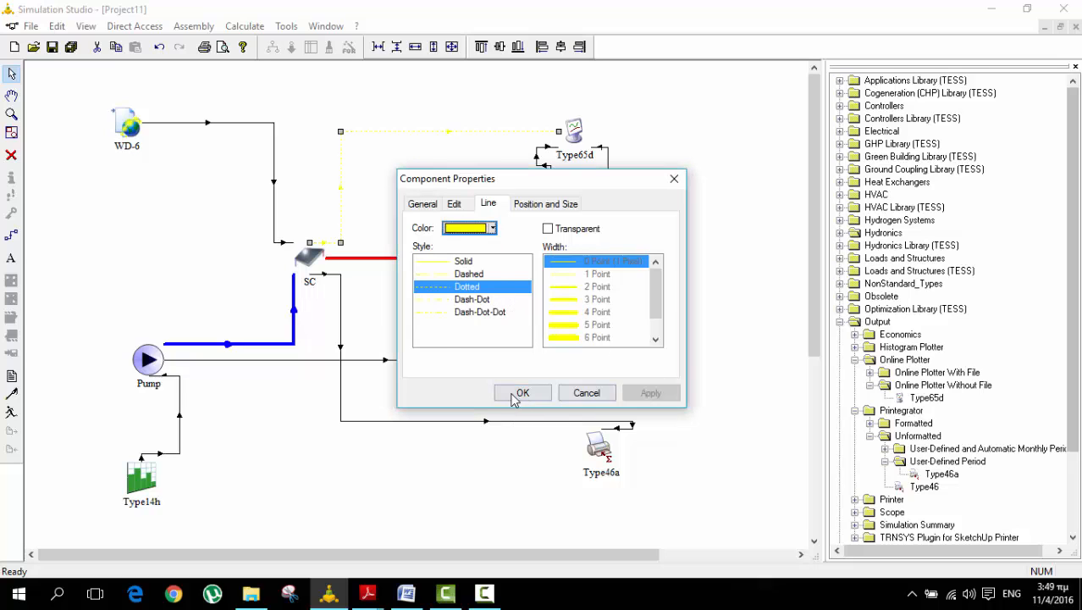
{"action": "left_click", "coordinate": [522, 393]}
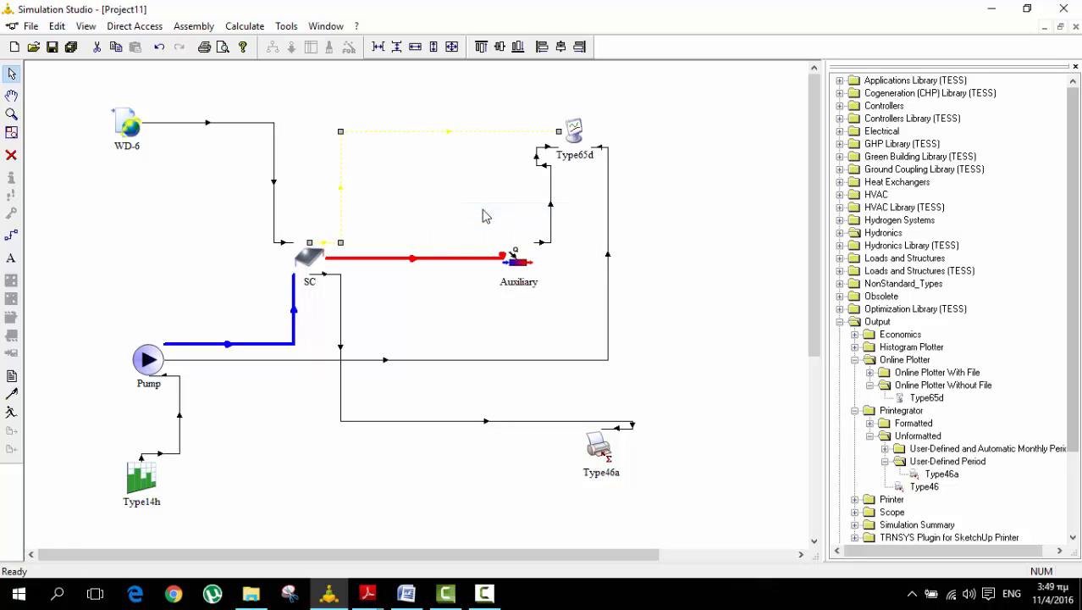
{"action": "right_click", "coordinate": [559, 207]}
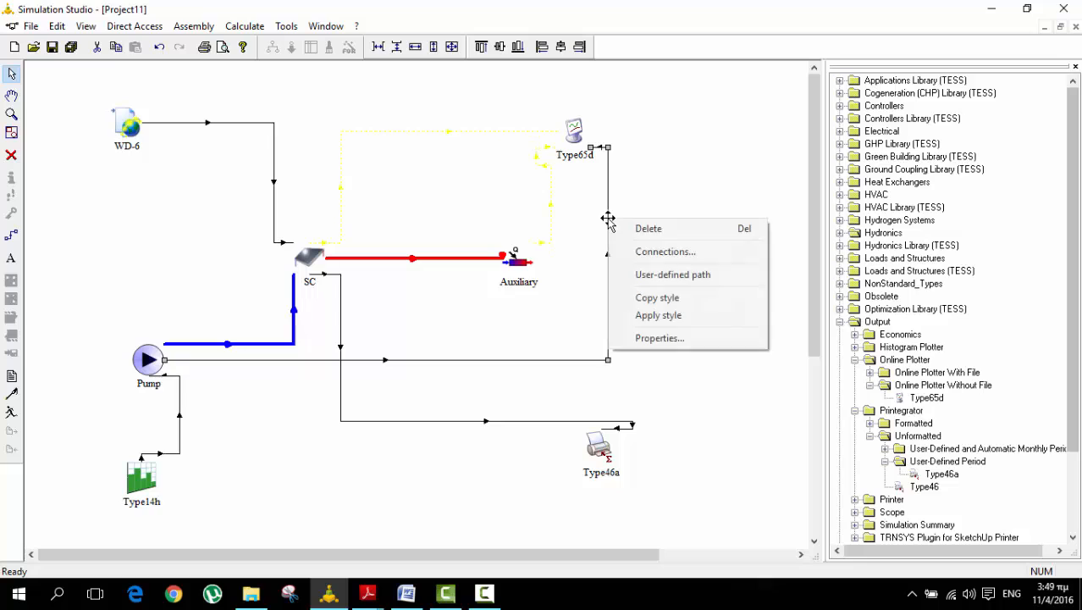
{"action": "mouse_move", "coordinate": [658, 314]}
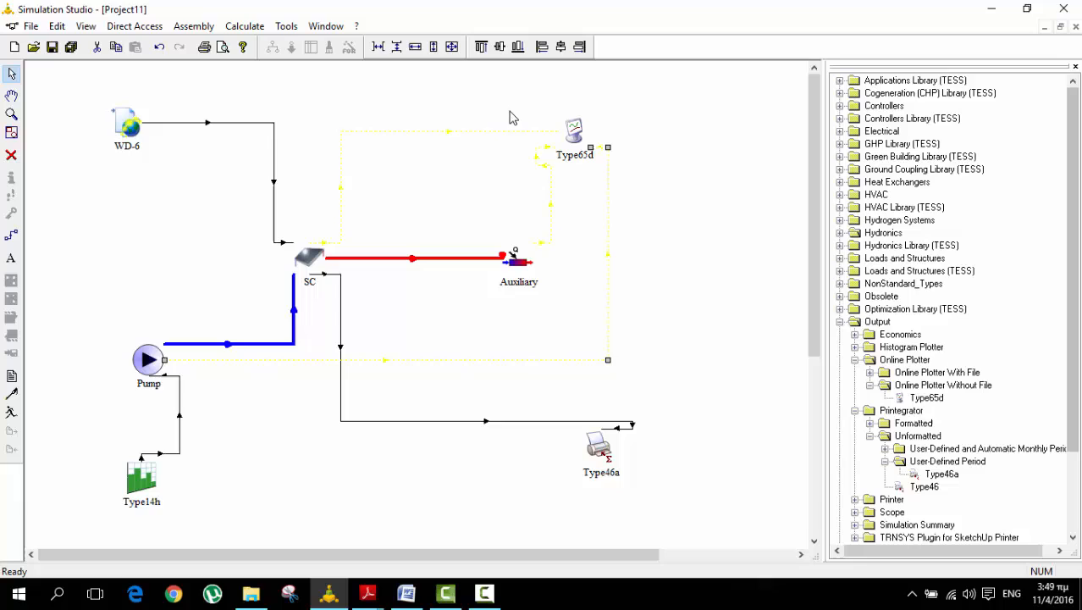
{"action": "mouse_move", "coordinate": [522, 112]}
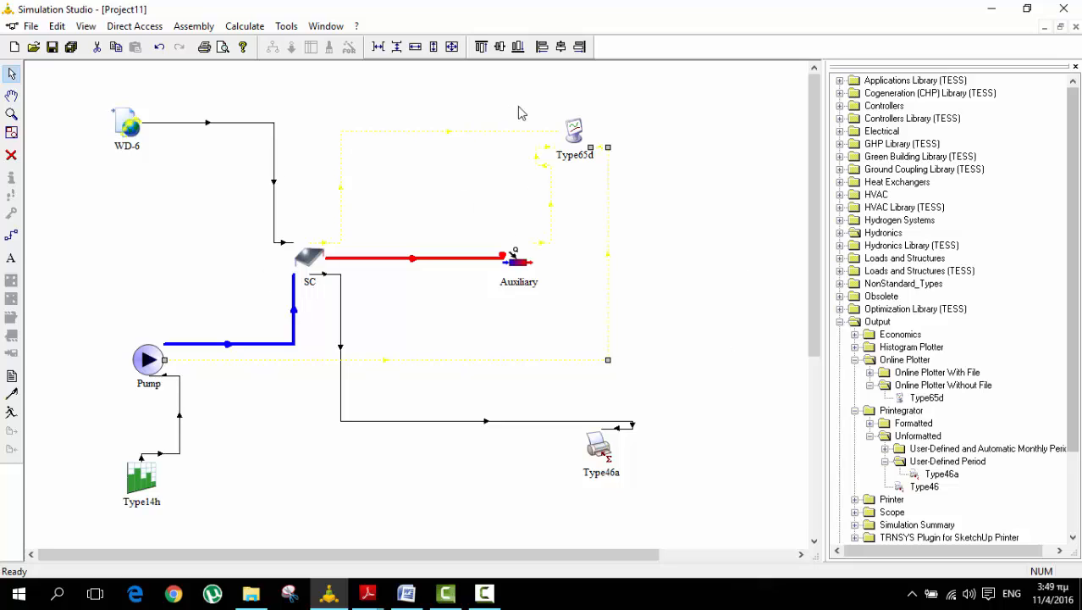
{"action": "mouse_move", "coordinate": [525, 160]}
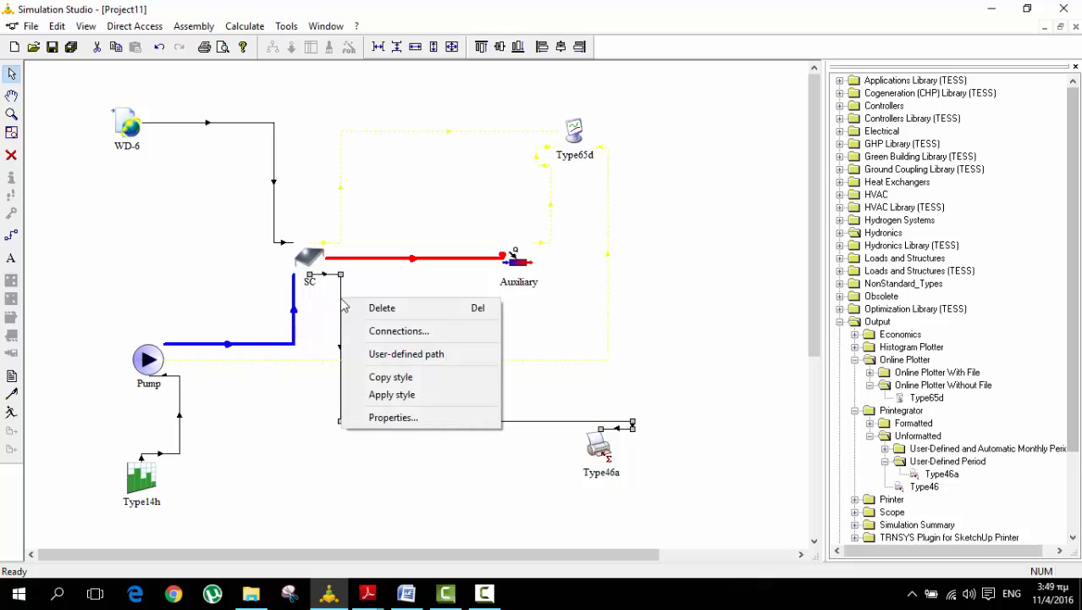
Style the SC→Type46a integrator link green and Dashed, apply it, and drag the link to reroute its path.
{"action": "left_click", "coordinate": [393, 417]}
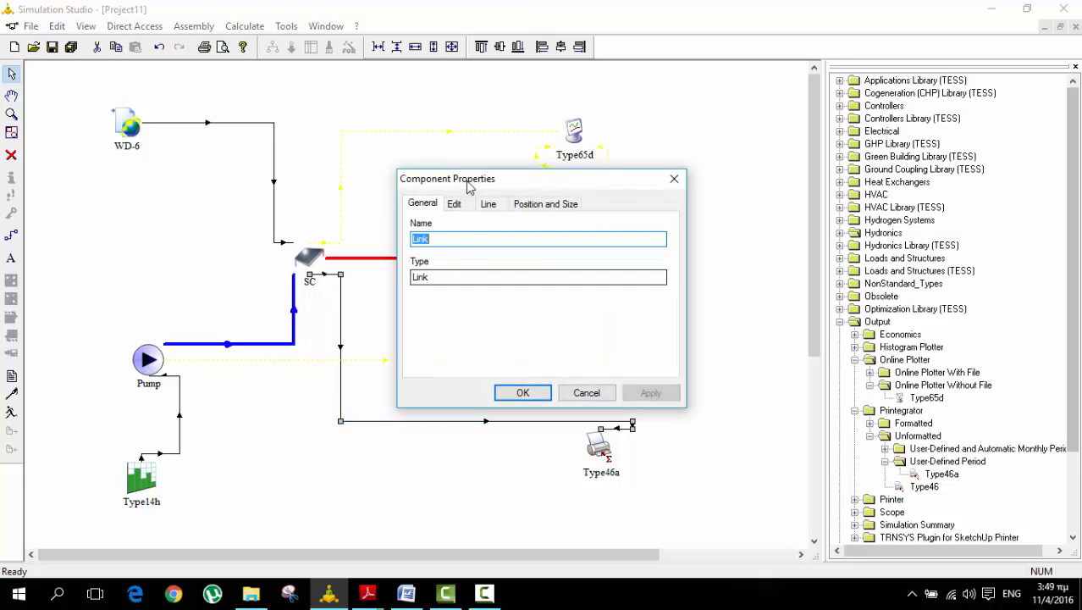
{"action": "left_click", "coordinate": [488, 203]}
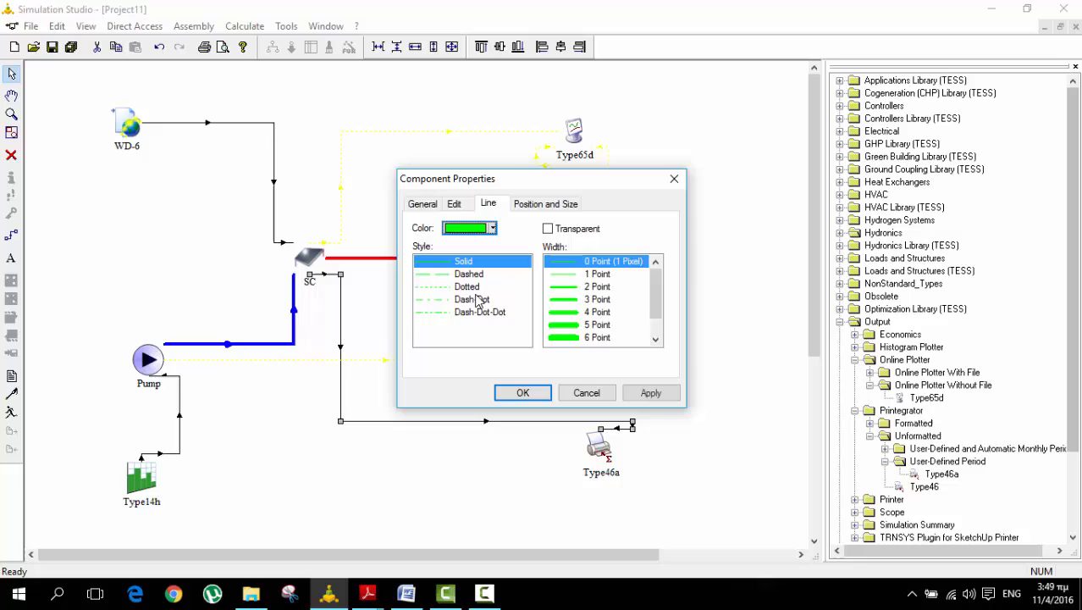
{"action": "left_click", "coordinate": [468, 274]}
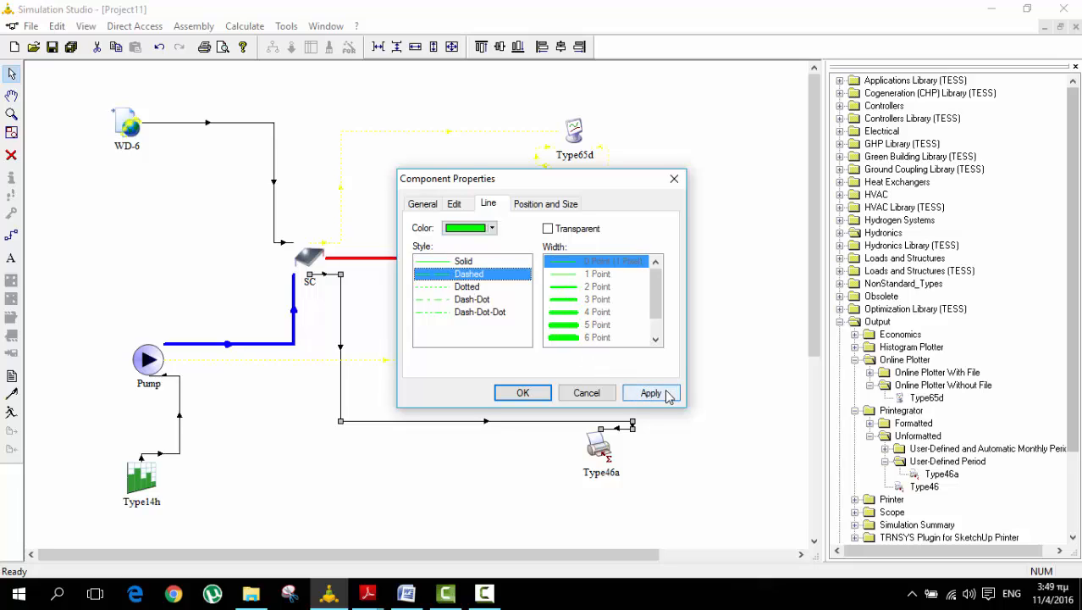
{"action": "left_click", "coordinate": [650, 393]}
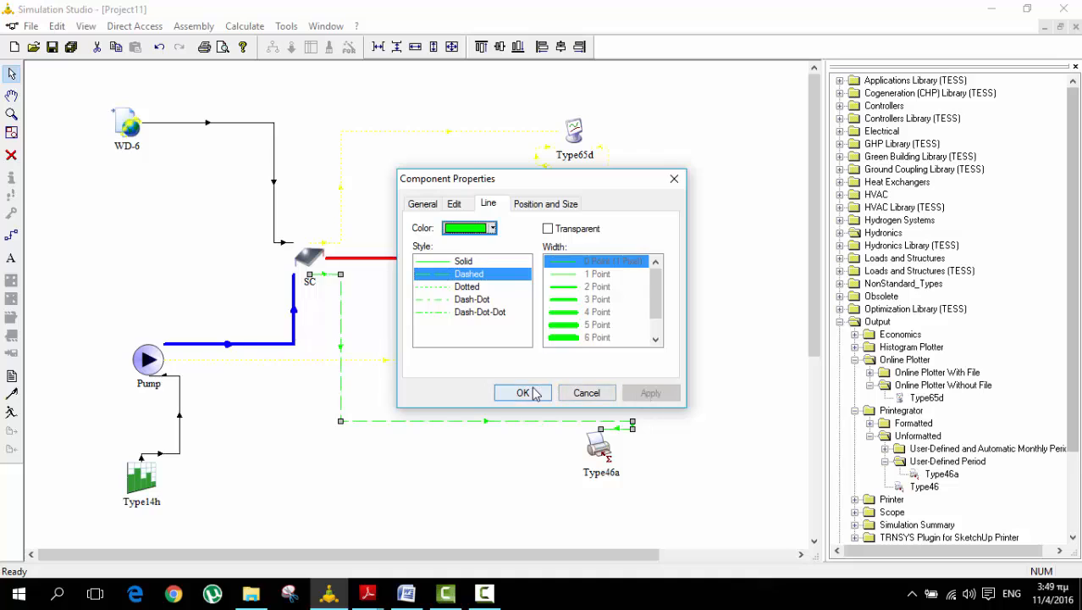
{"action": "left_click", "coordinate": [522, 393]}
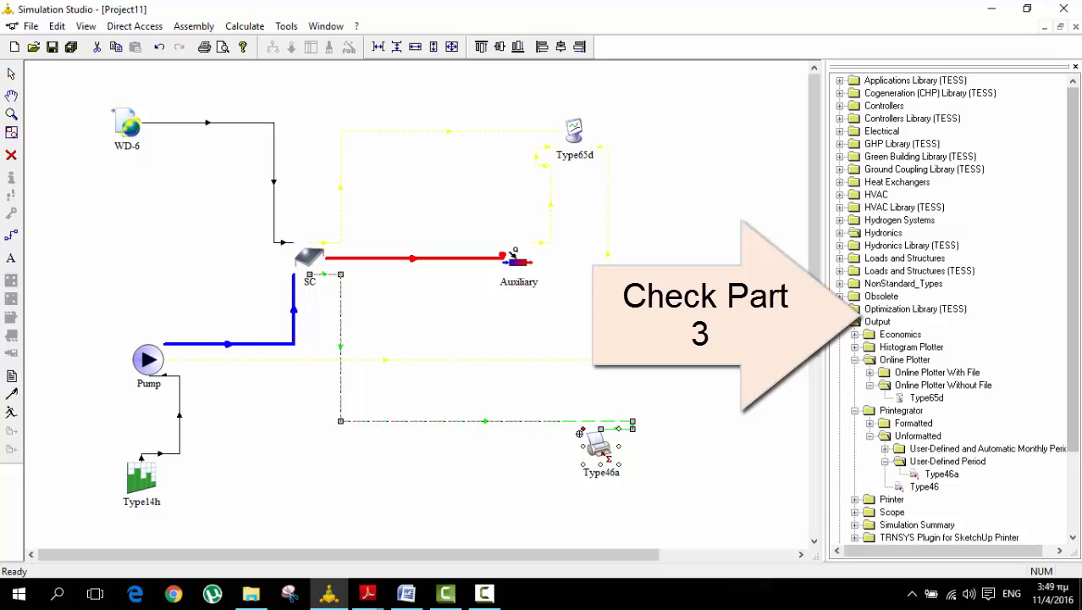
{"action": "left_click_drag", "start_coordinate": [601, 444], "coordinate": [602, 454]}
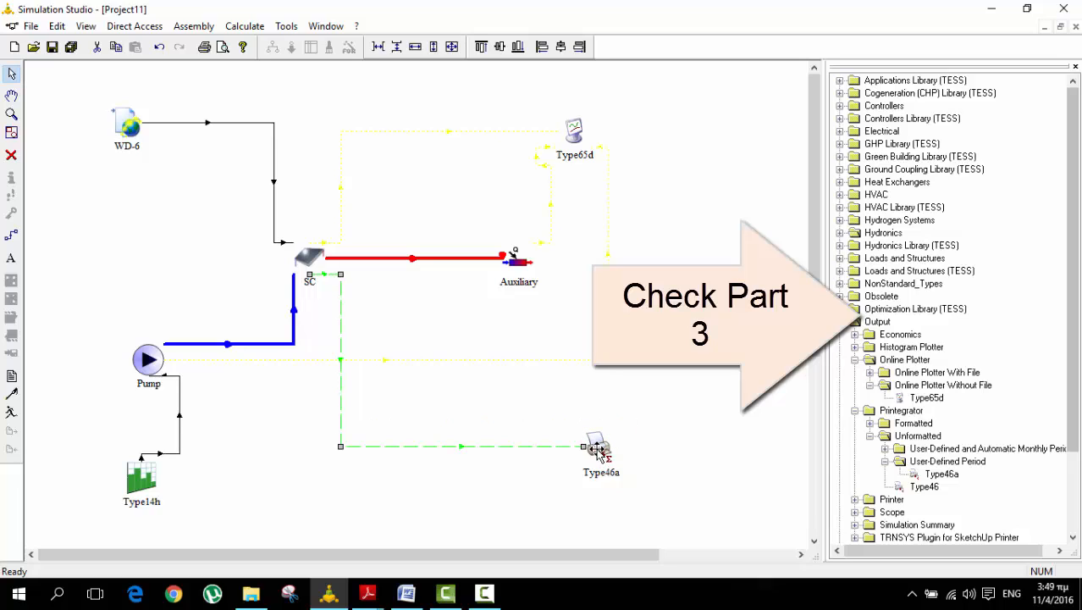